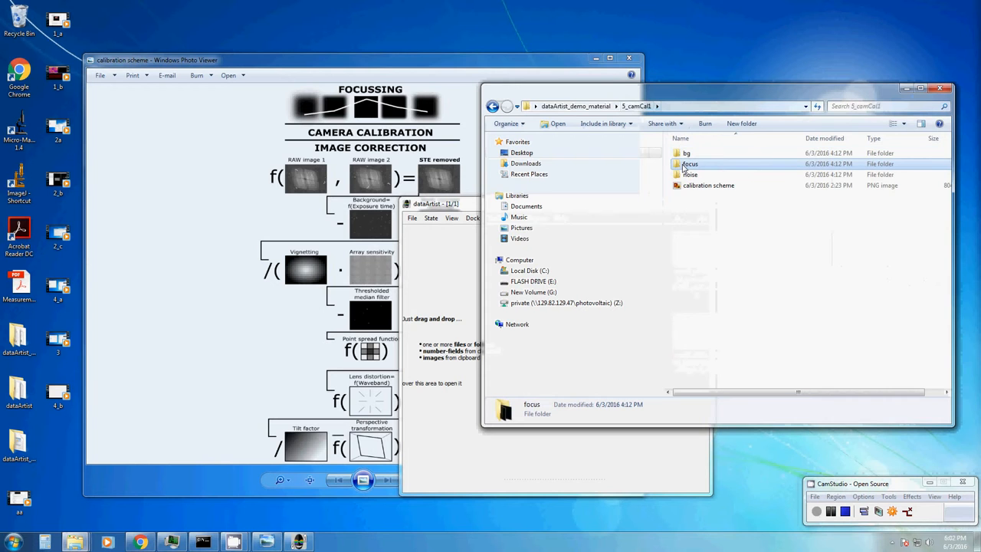
# - Bring the Photo Viewer window showing the calibration scheme diagram in front of Explorer
pyautogui.click(690, 174)
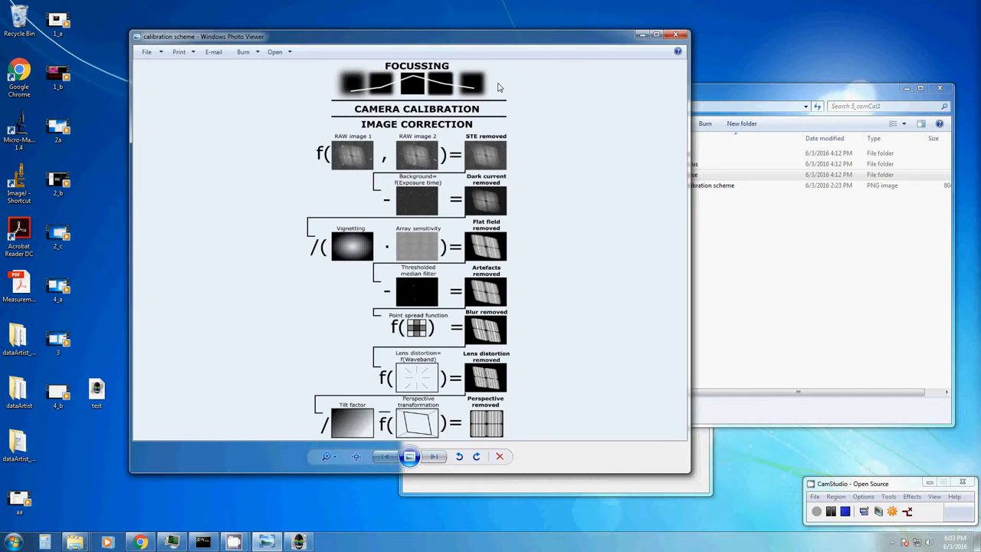
pyautogui.moveTo(398, 85)
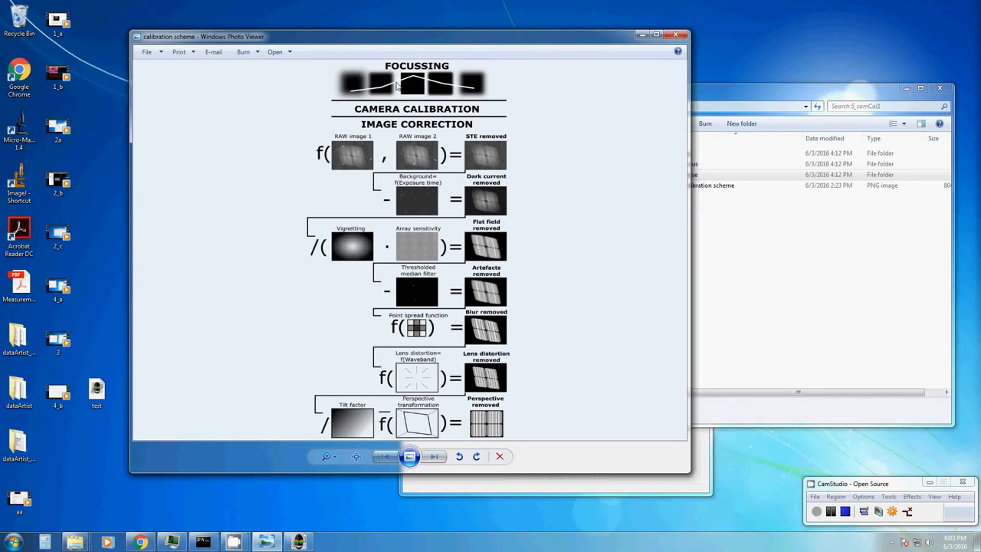
pyautogui.moveTo(462, 88)
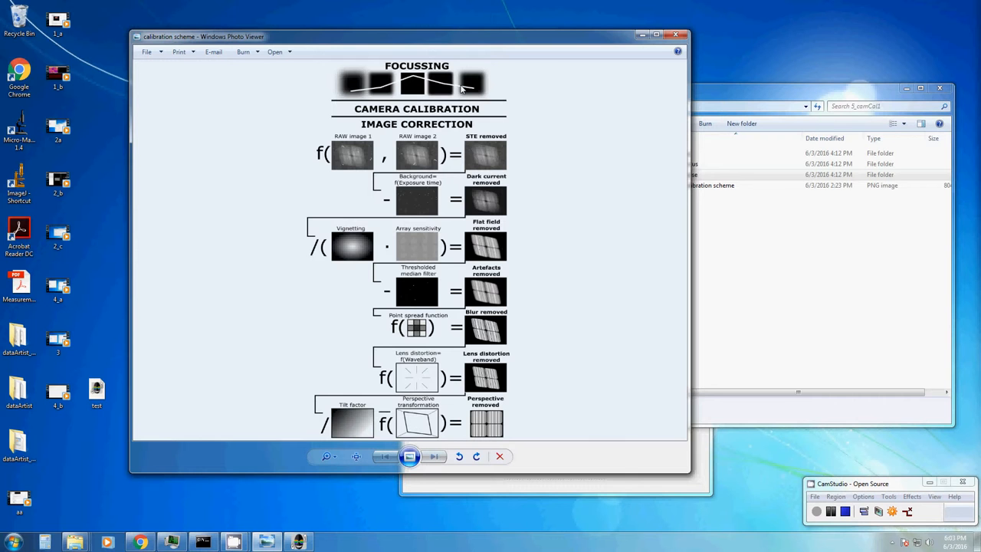
pyautogui.moveTo(452, 134)
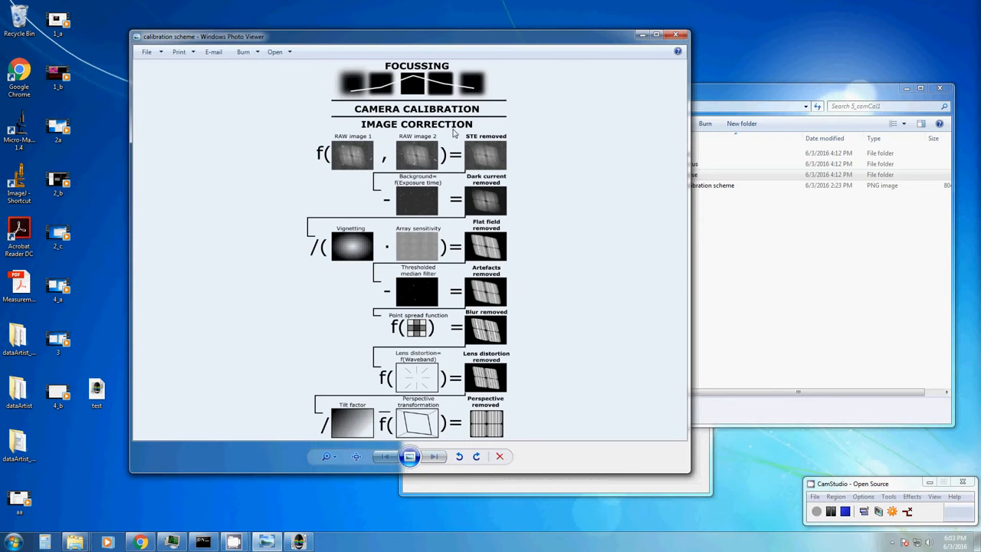
pyautogui.moveTo(502, 141)
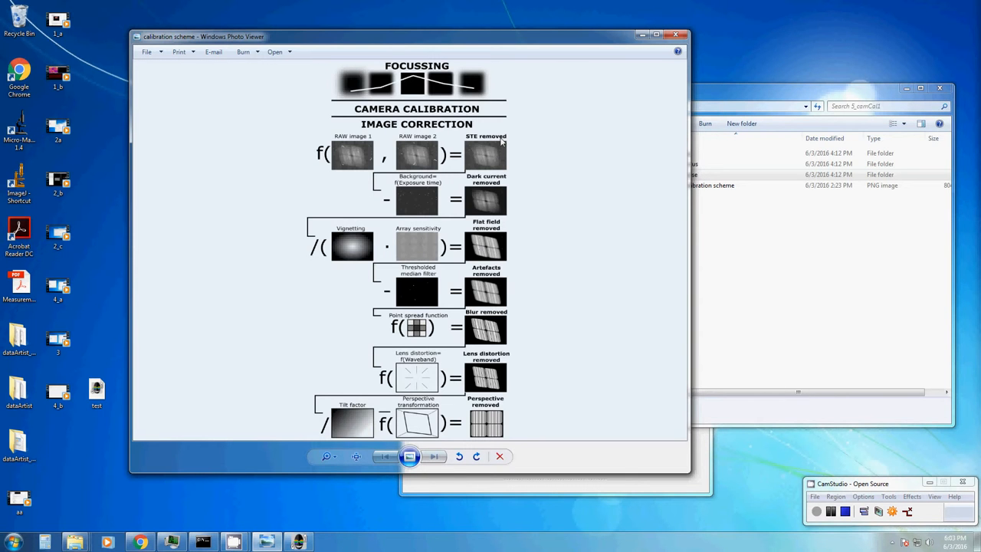
pyautogui.moveTo(485, 146)
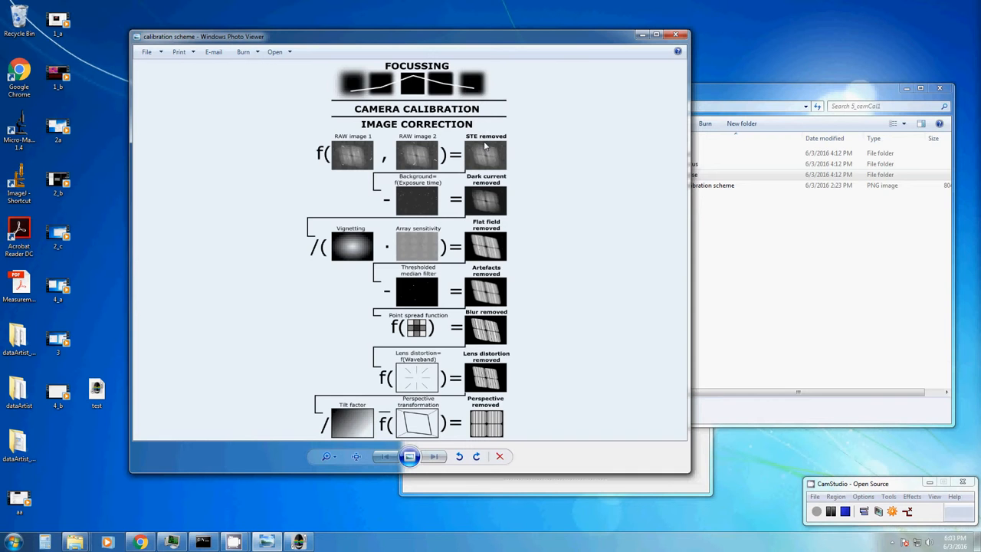
pyautogui.moveTo(494, 173)
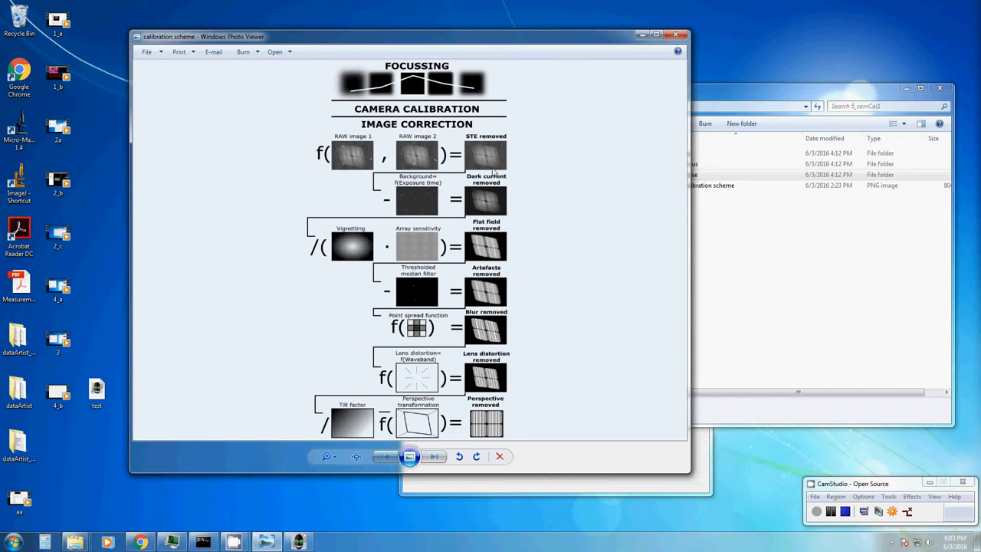
pyautogui.moveTo(506, 201)
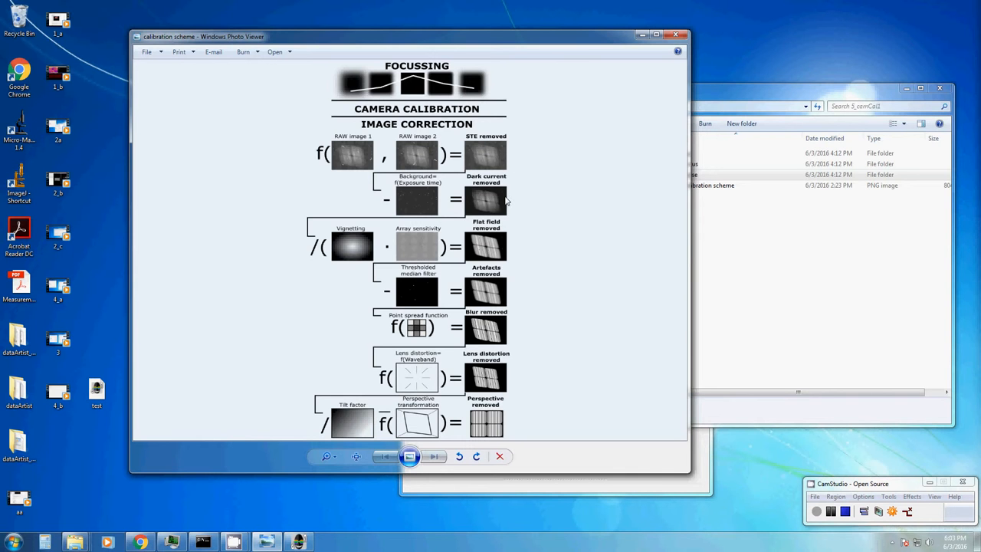
pyautogui.moveTo(489, 224)
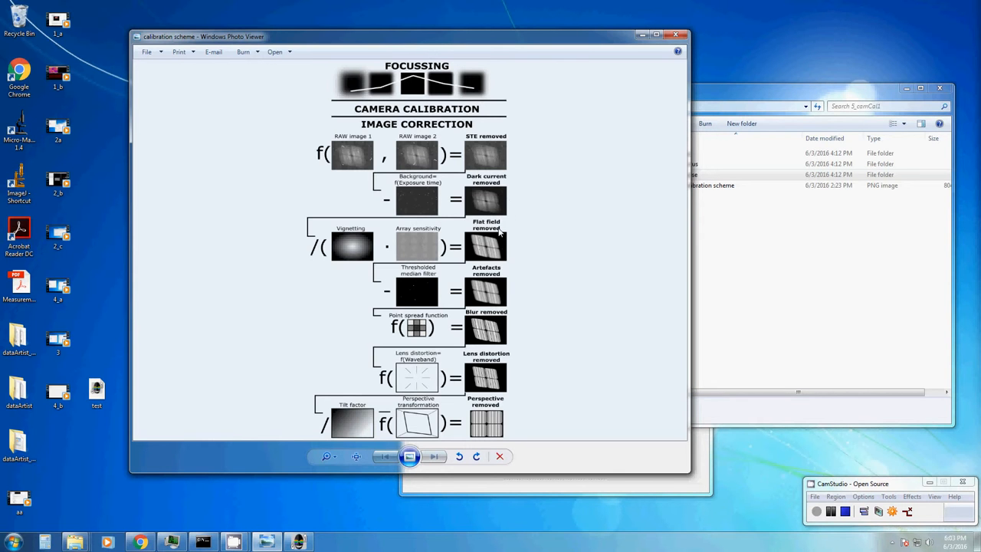
pyautogui.moveTo(428, 303)
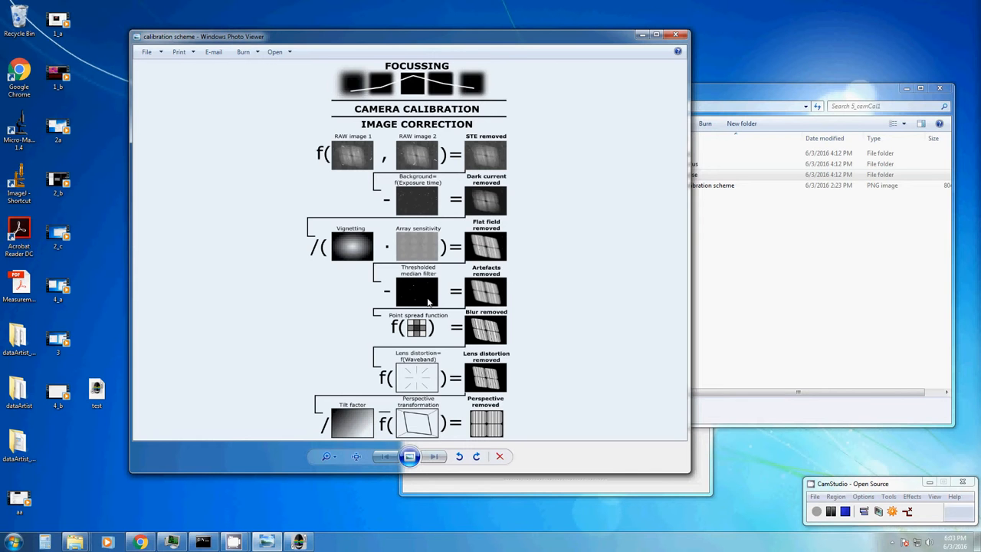
pyautogui.moveTo(467, 282)
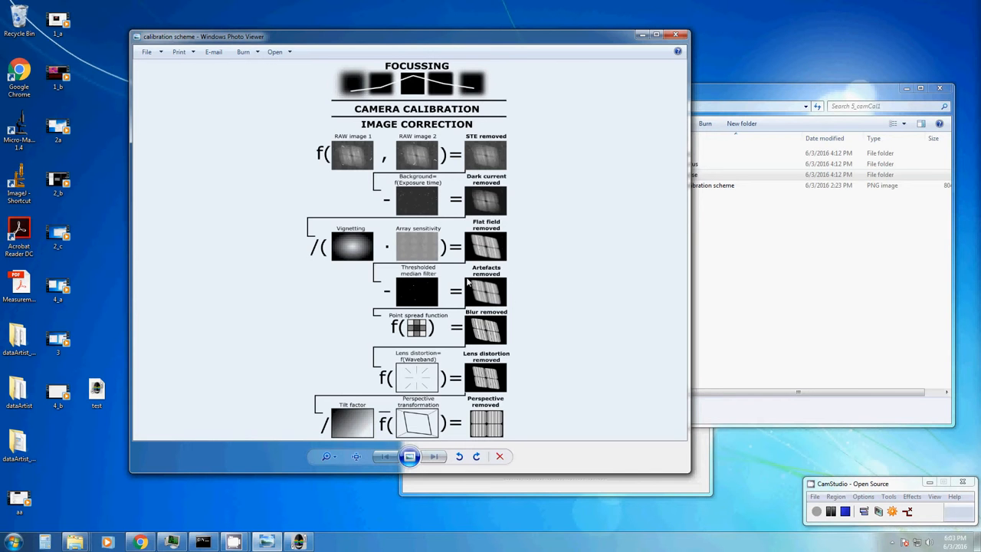
pyautogui.moveTo(484, 335)
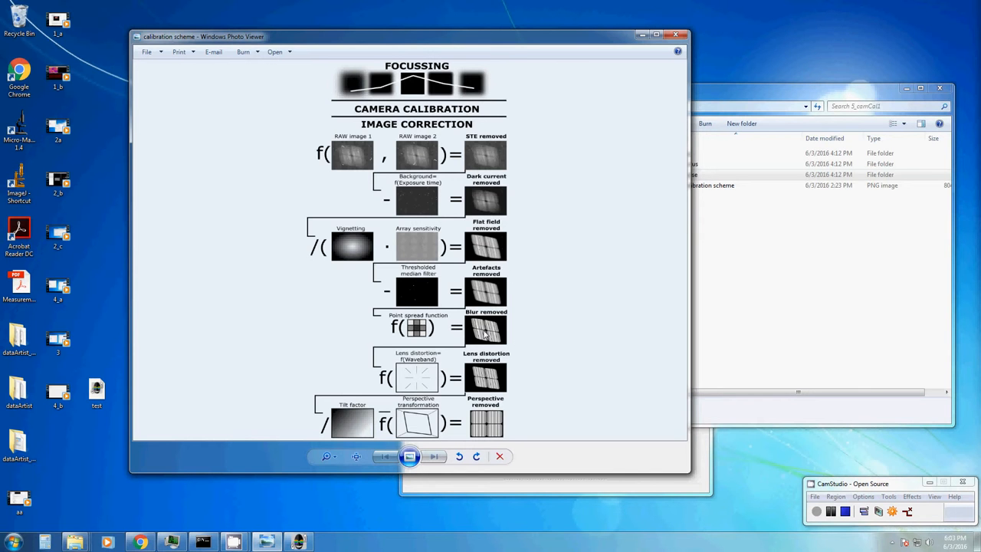
pyautogui.moveTo(482, 365)
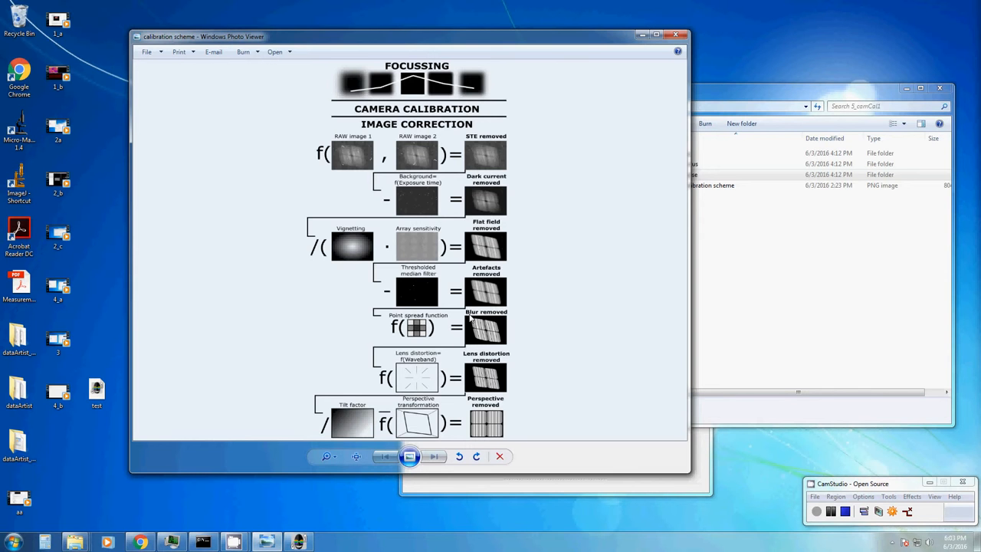
pyautogui.moveTo(485, 326)
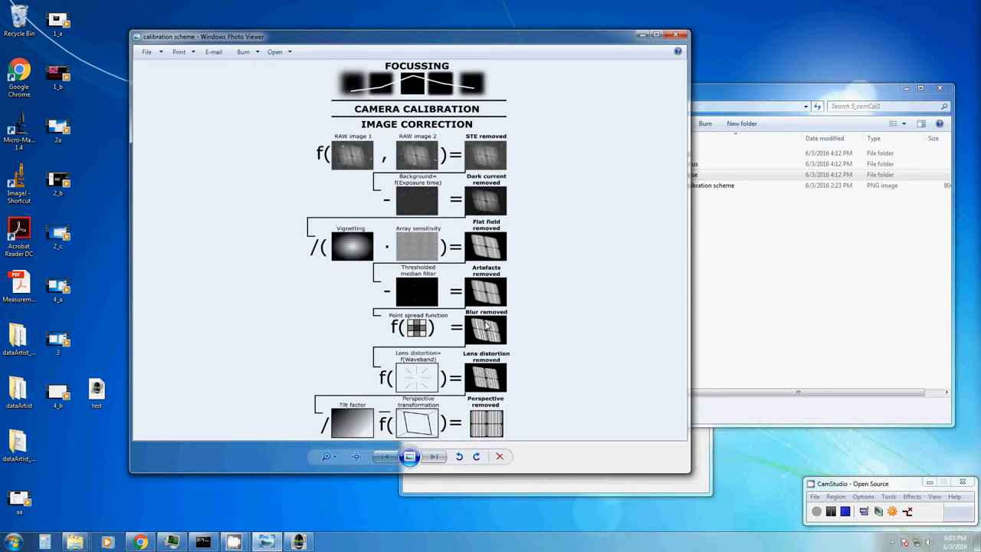
pyautogui.moveTo(356, 414)
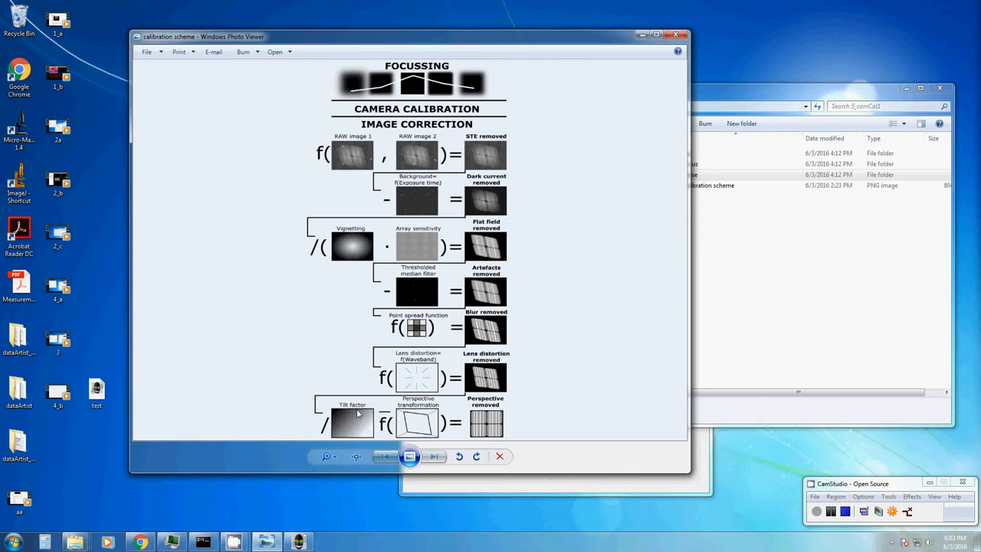
pyautogui.moveTo(495, 410)
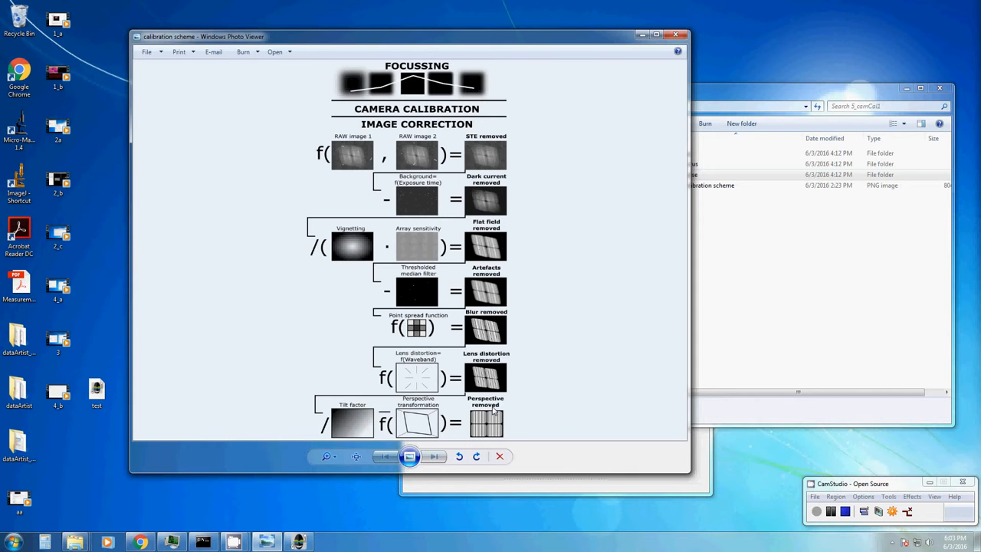
# - Close Photo Viewer and select all 15 images in the focus folder
pyautogui.click(676, 35)
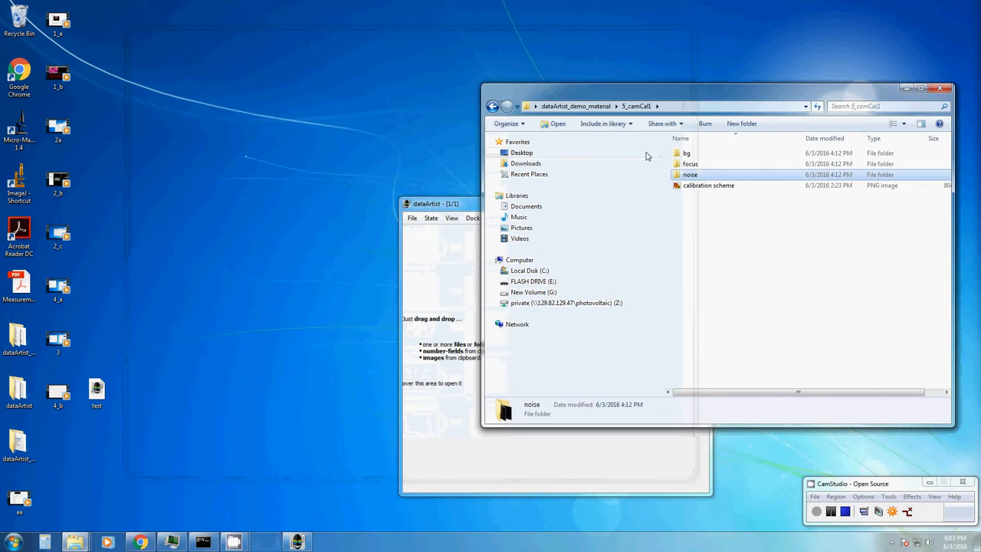
pyautogui.click(690, 164)
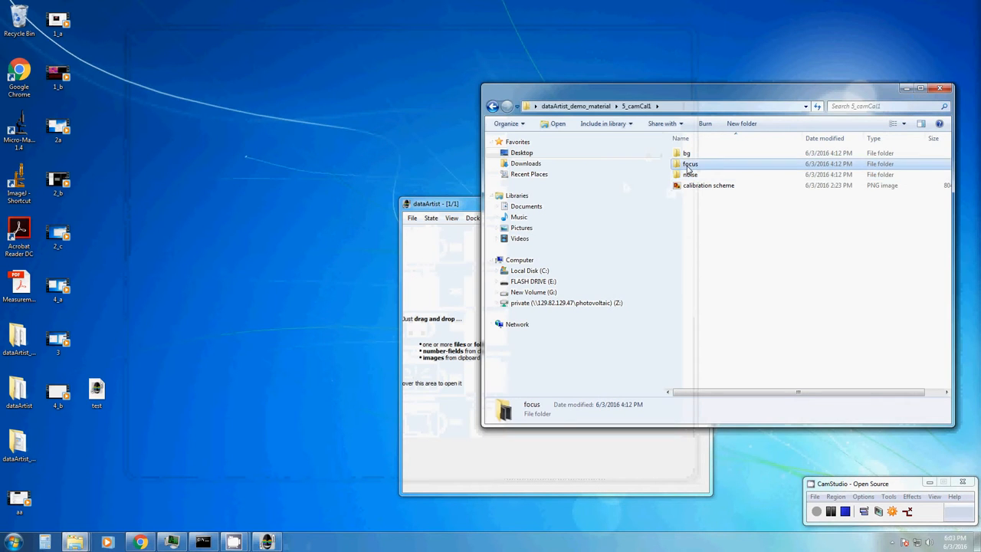
pyautogui.doubleClick(690, 163)
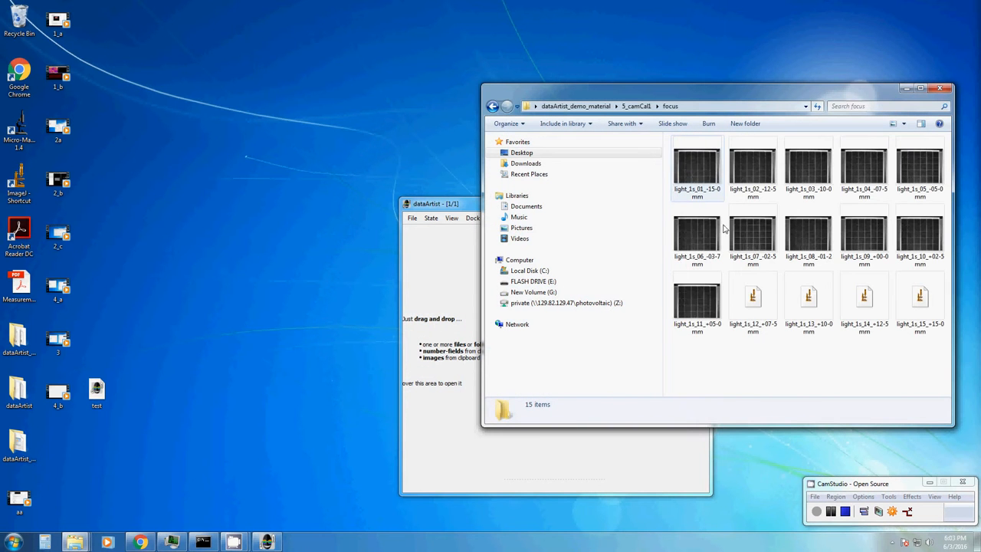
pyautogui.press('ctrl+a')
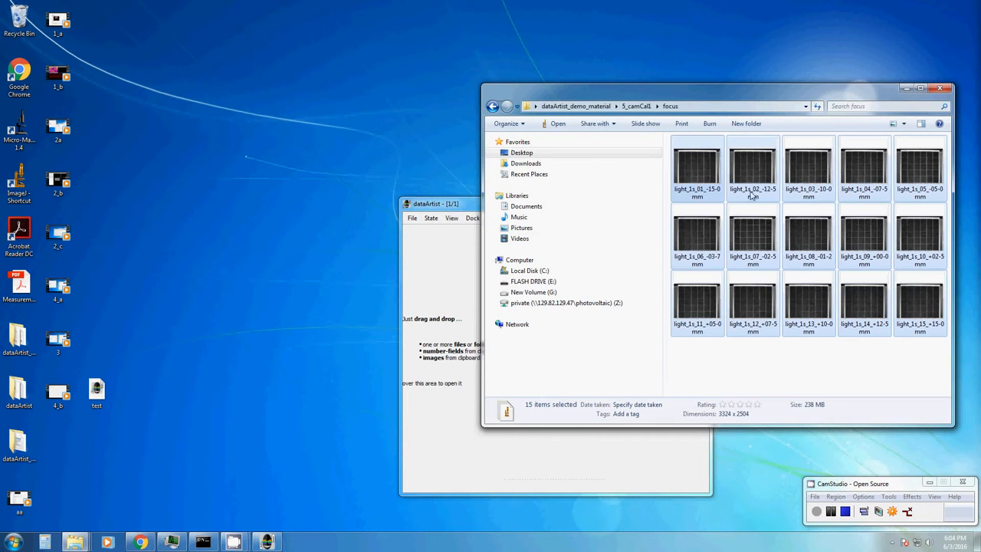
# - Import the selected images into dataArtist as one stack with 'load files' unchecked
pyautogui.click(637, 105)
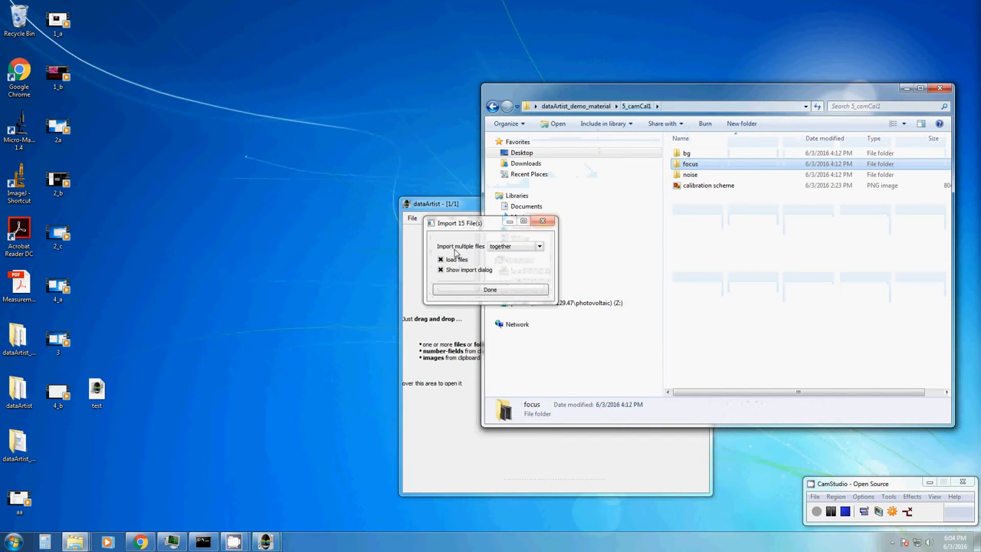
pyautogui.click(440, 259)
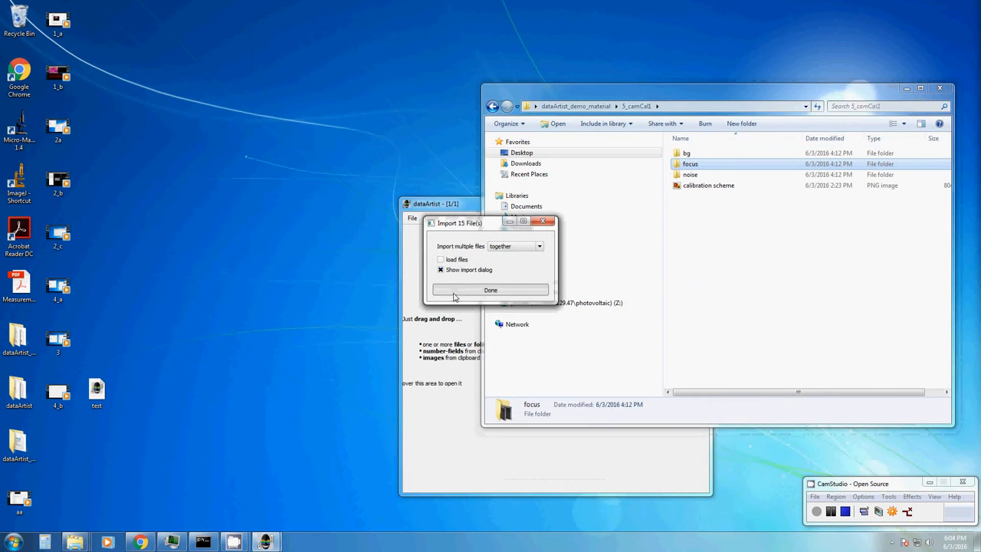
pyautogui.click(490, 290)
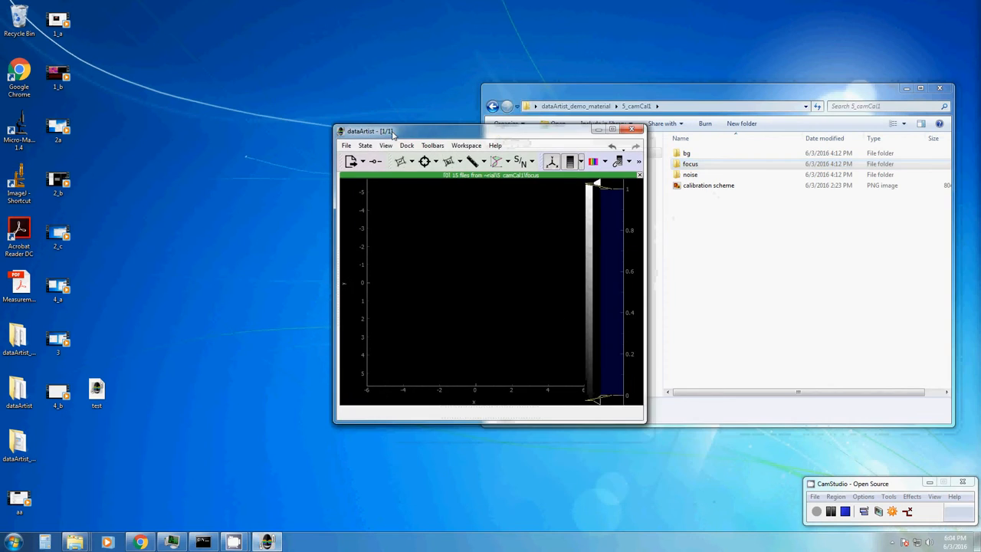
# - Maximize dataArtist and crop the focus image import to x and y 1000–2000
pyautogui.click(621, 129)
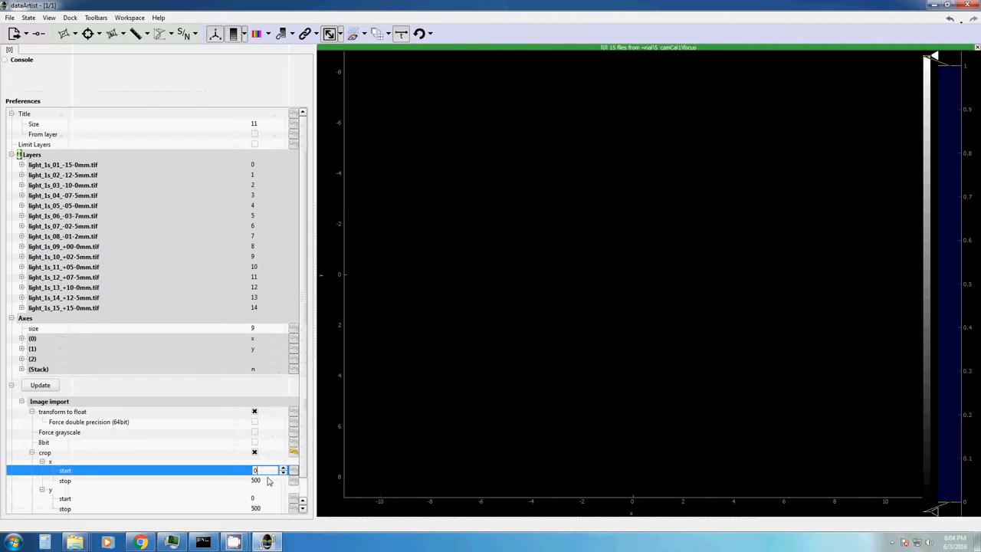
pyautogui.write('1000')
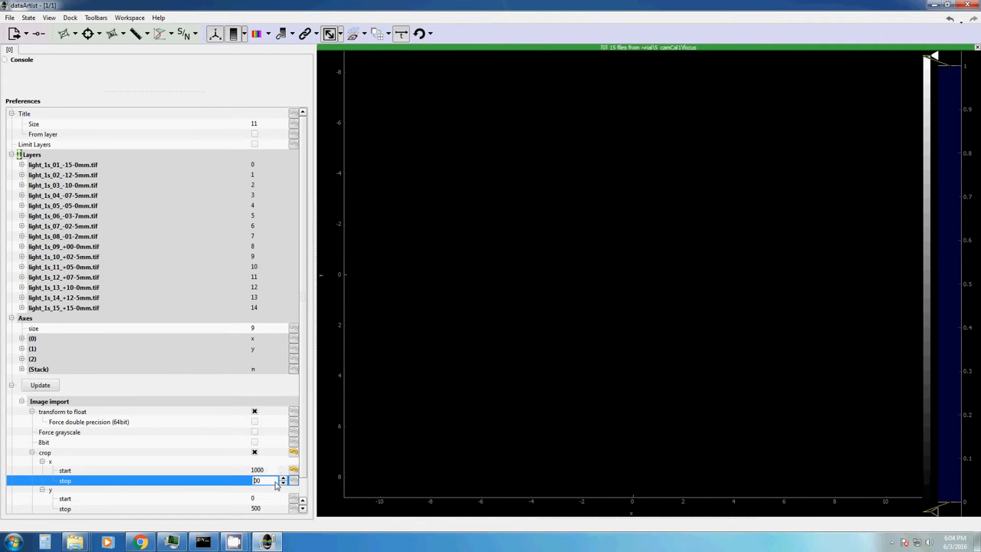
pyautogui.write('2000')
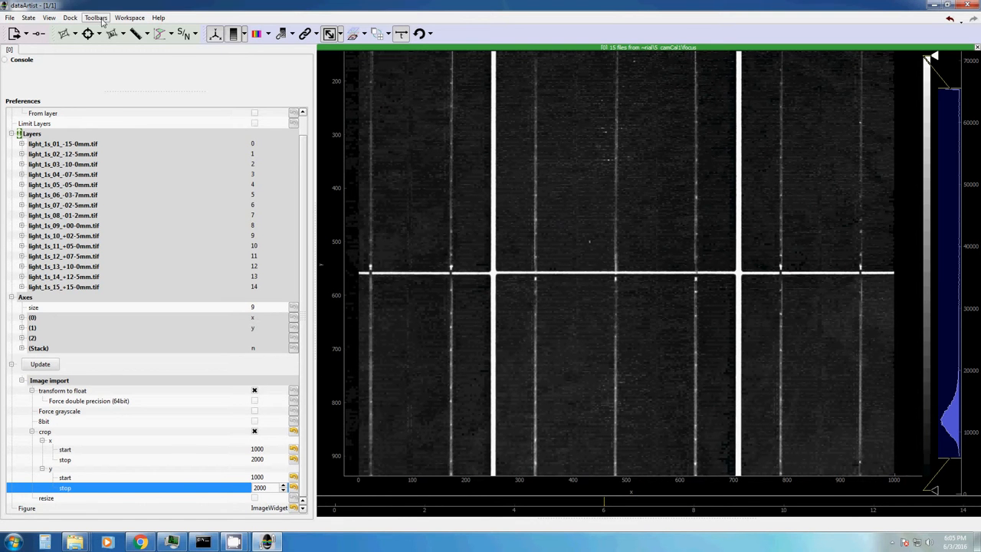
# - Activate tenengrad RelativeSharpness on the 15 focus images, producing a plot peaking at image 6
pyautogui.click(95, 17)
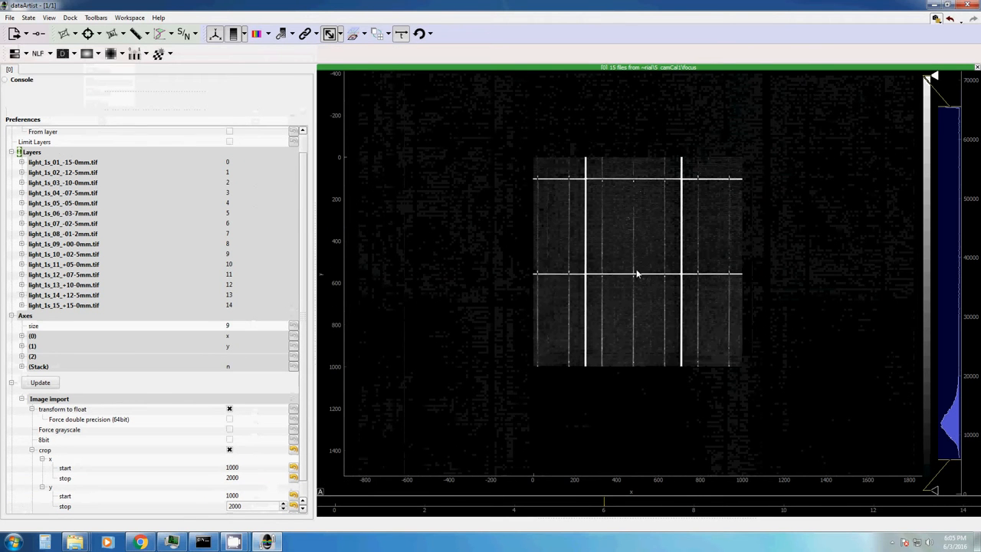
pyautogui.moveTo(17, 53)
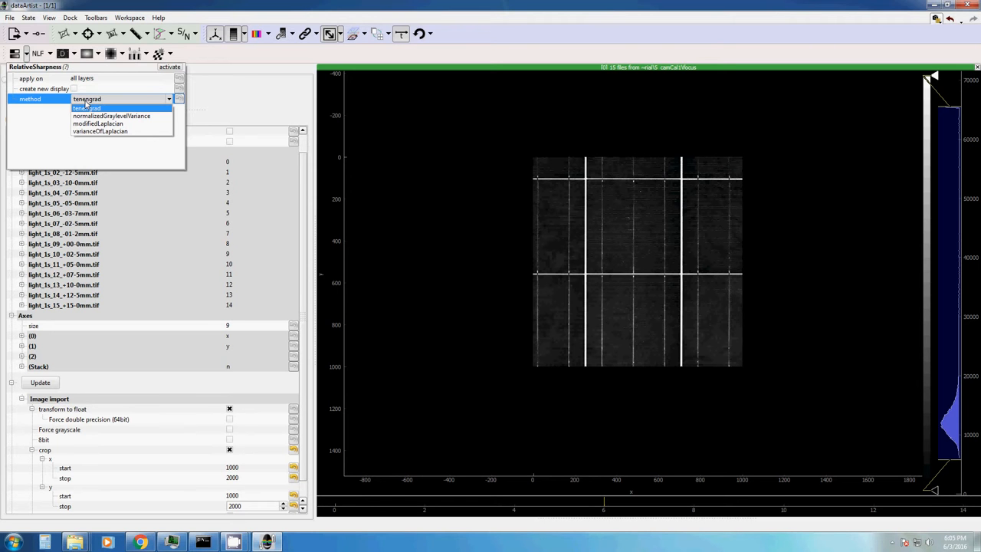
pyautogui.click(87, 107)
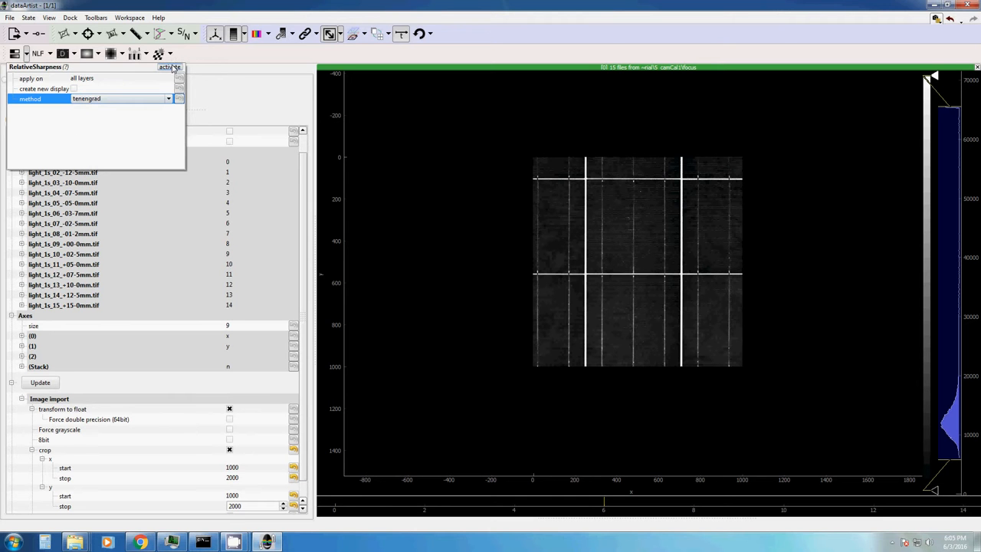
pyautogui.click(170, 67)
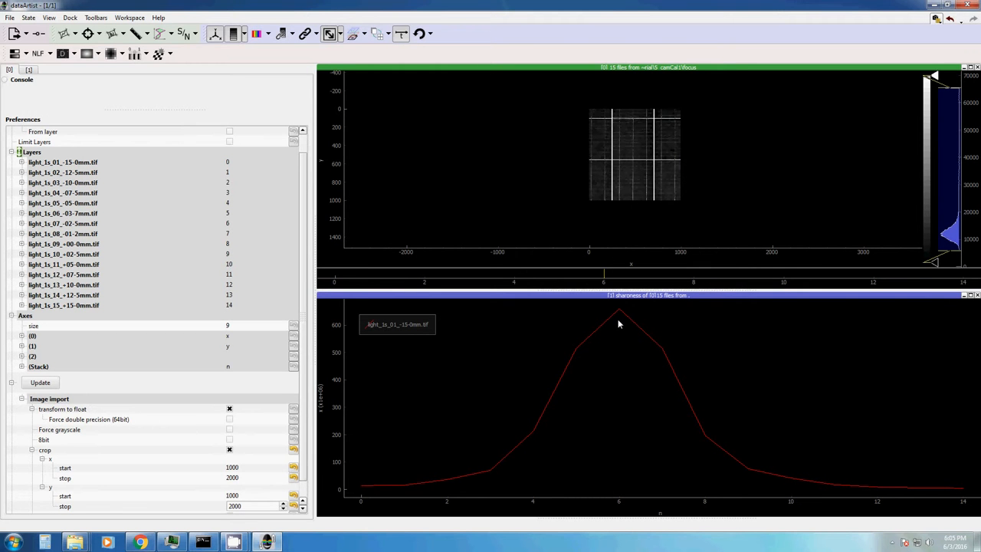
pyautogui.moveTo(632, 377)
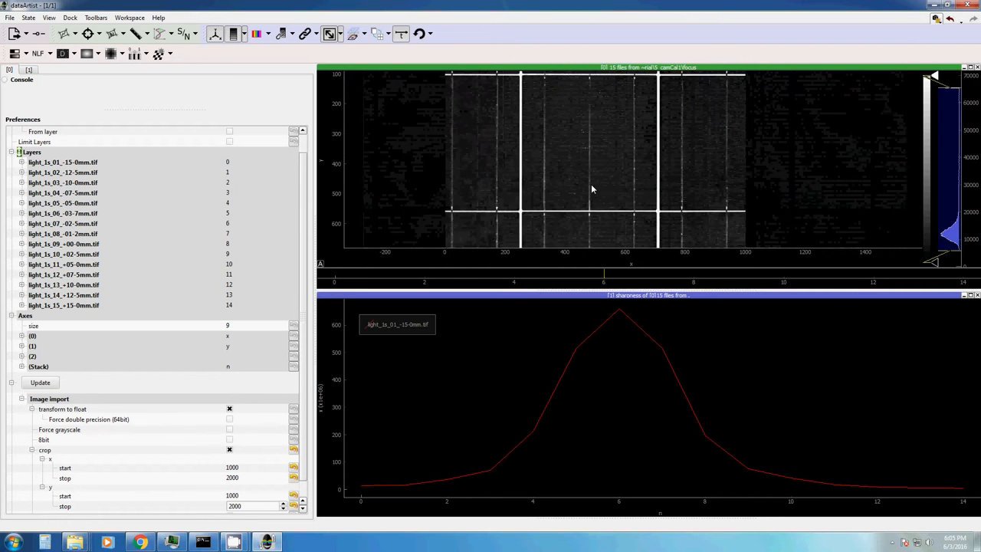
# - Create an empty temp folder in 5_camCal1, then open the focus folder
pyautogui.click(26, 53)
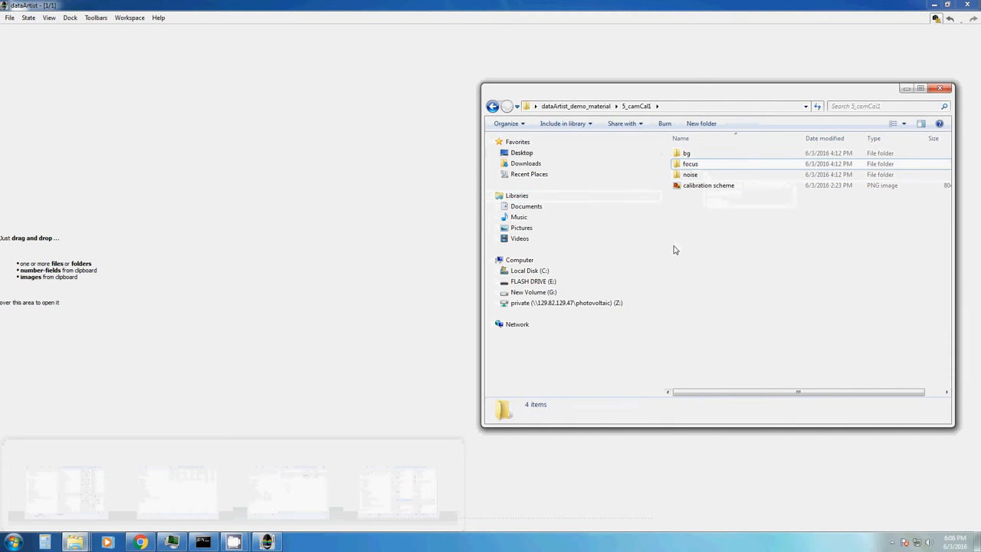
pyautogui.click(740, 124)
pyautogui.write('temp')
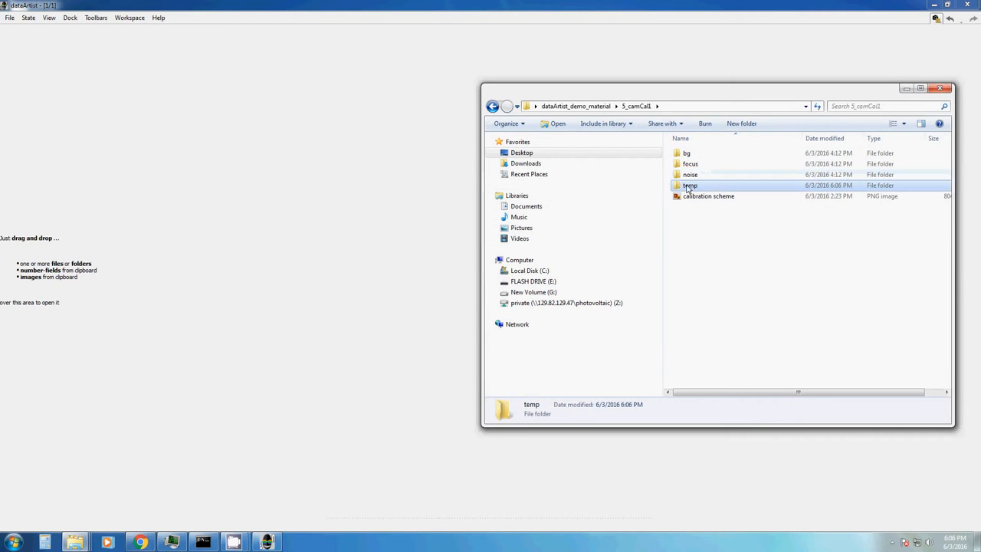
pyautogui.doubleClick(690, 185)
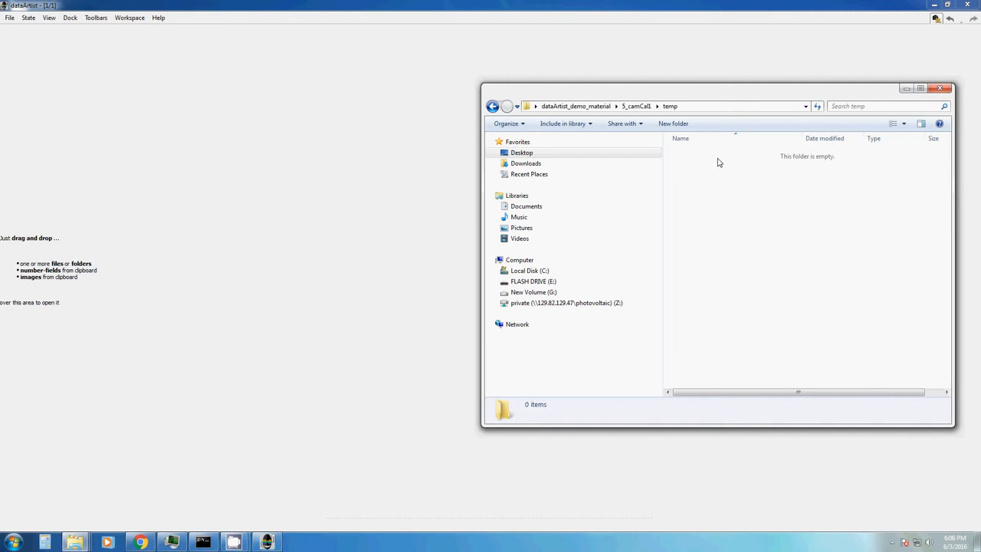
pyautogui.moveTo(657, 118)
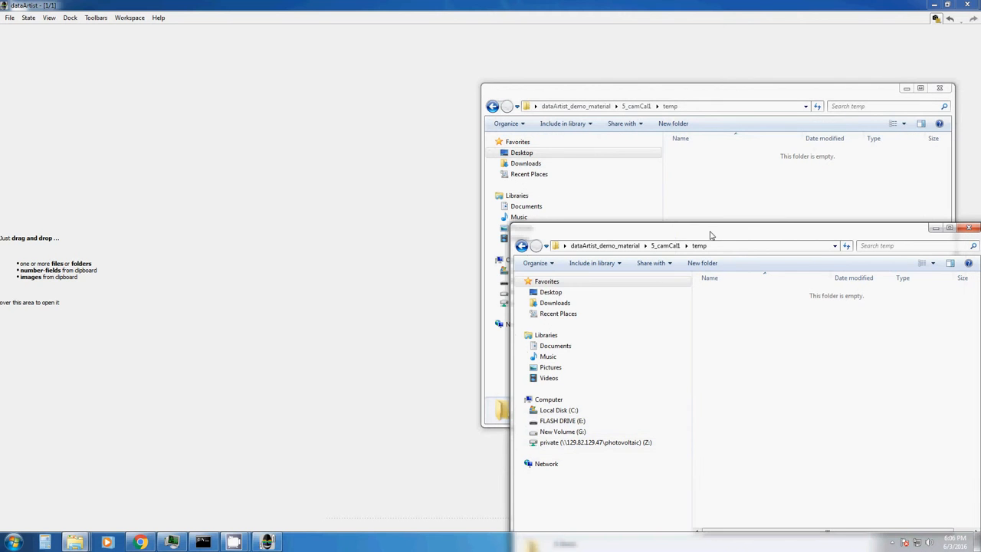
pyautogui.click(637, 106)
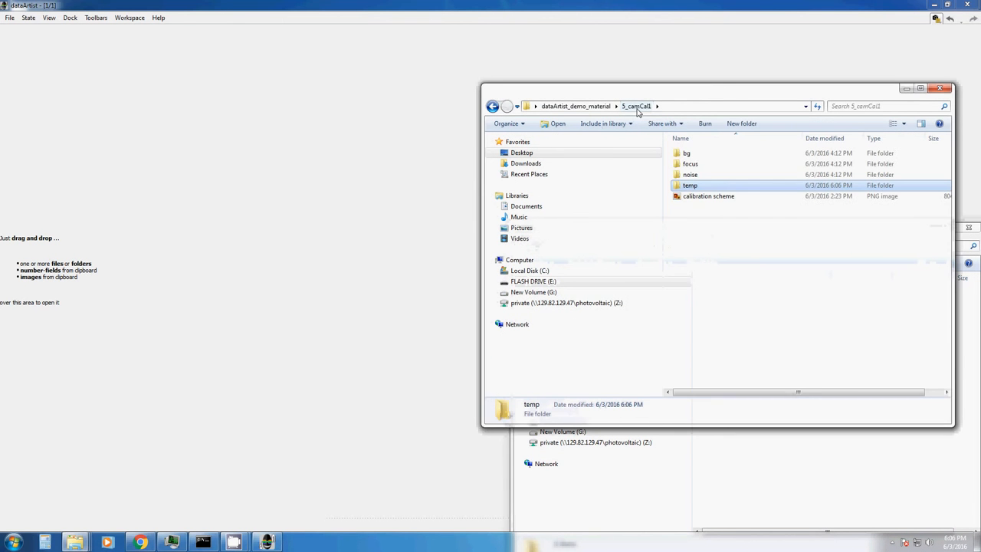
pyautogui.doubleClick(690, 163)
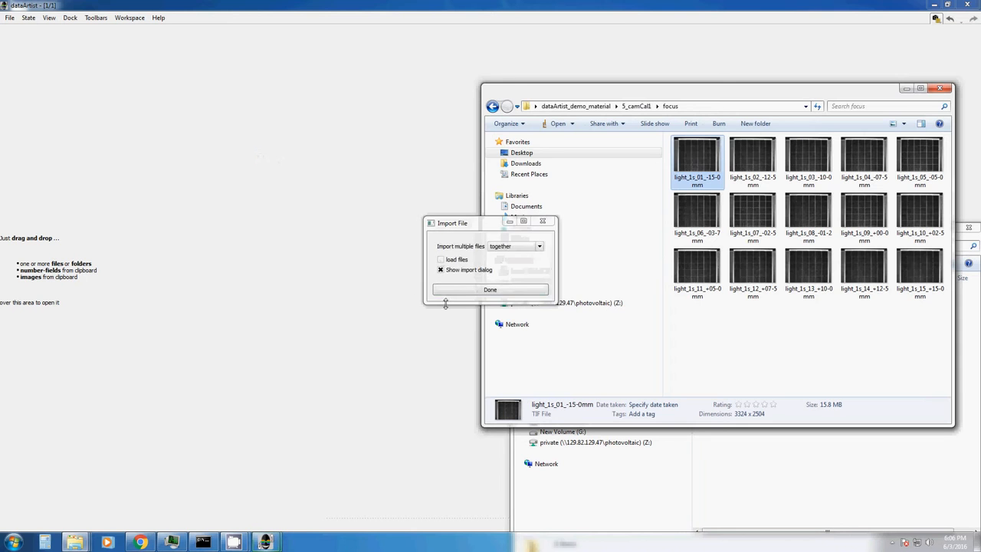
# - Set import preferences: load files, multiple files into import display, import dialog off
pyautogui.click(490, 290)
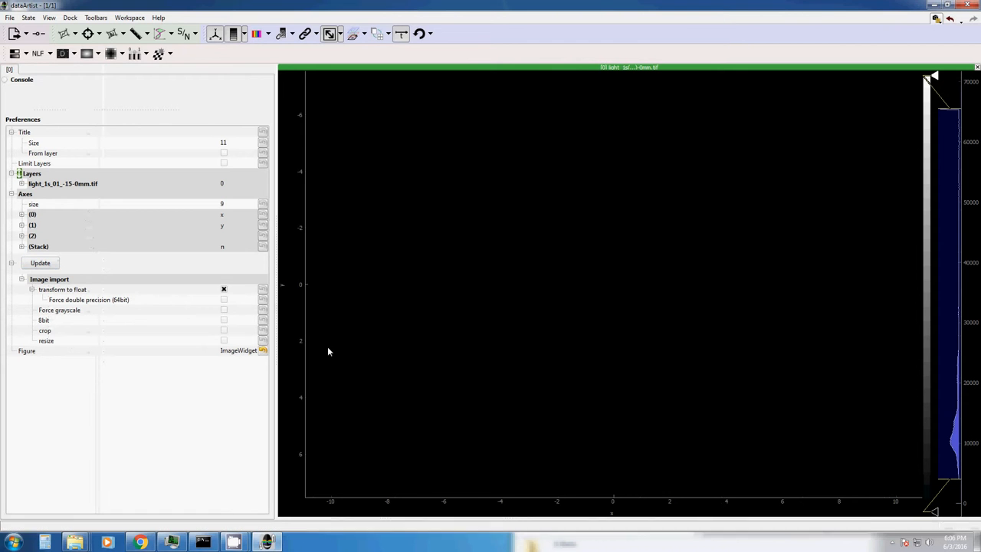
pyautogui.click(10, 17)
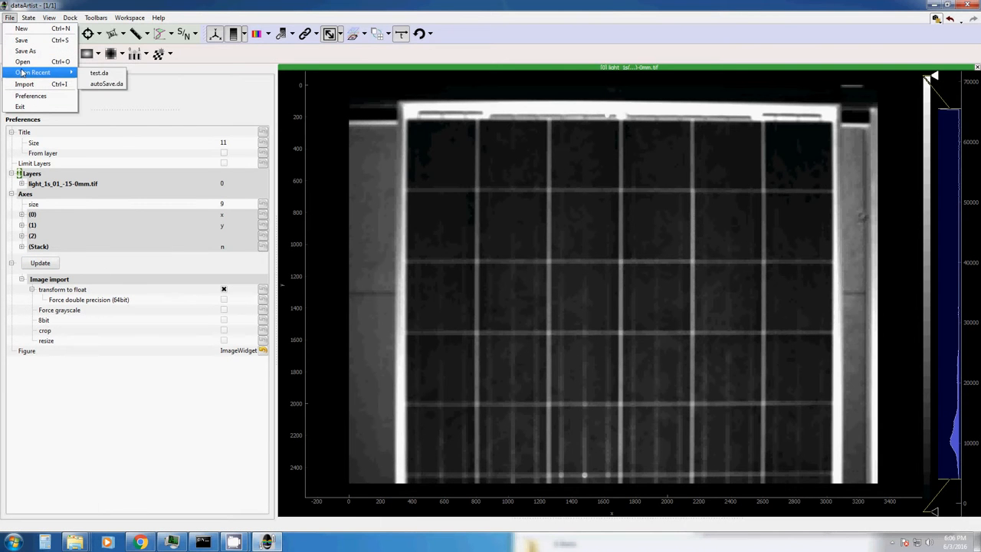
pyautogui.moveTo(31, 96)
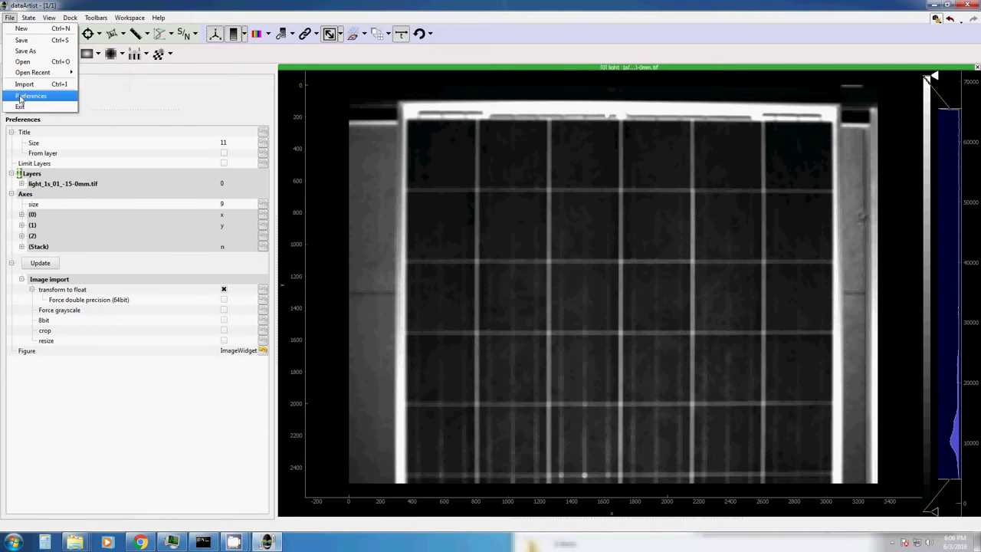
pyautogui.click(32, 96)
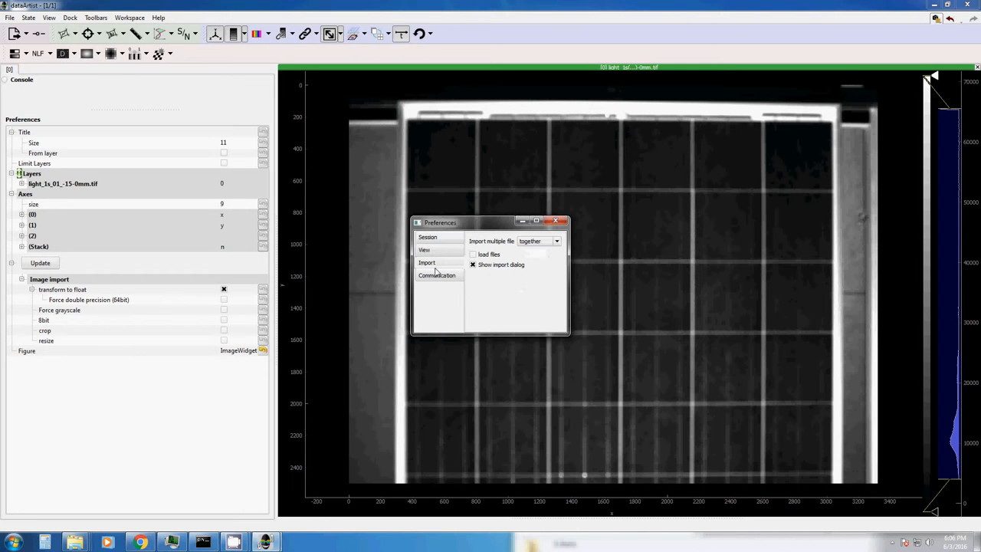
pyautogui.click(473, 254)
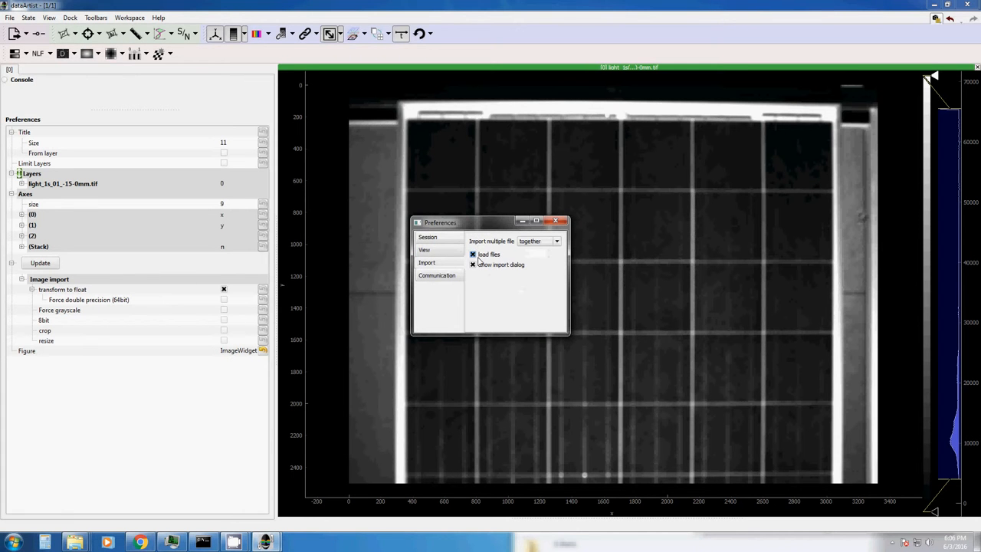
pyautogui.click(556, 240)
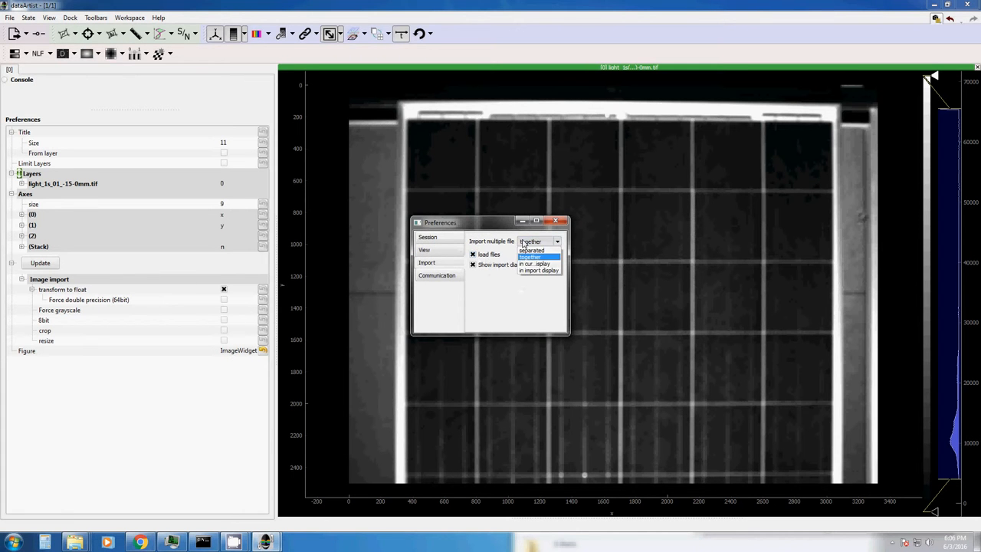
pyautogui.moveTo(539, 269)
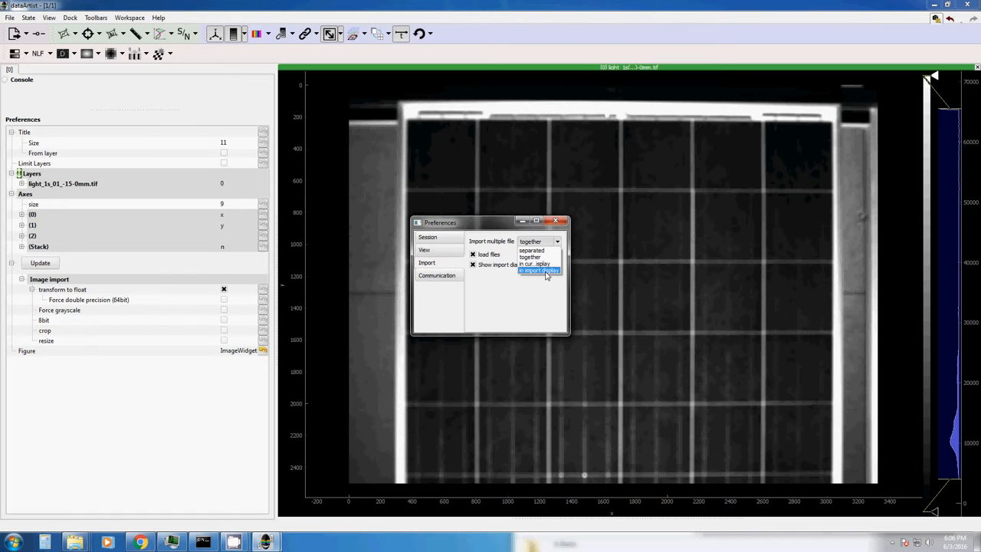
pyautogui.click(540, 270)
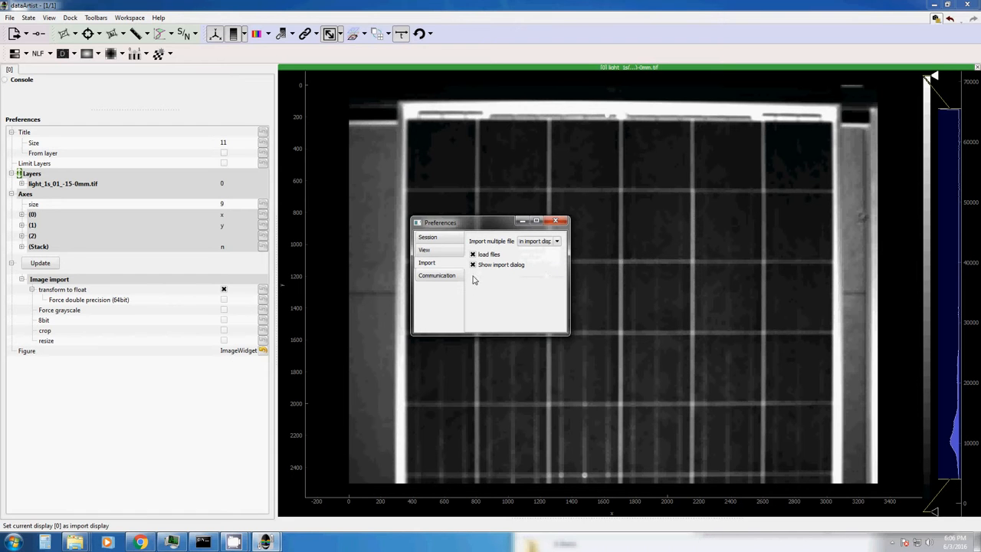
pyautogui.click(472, 265)
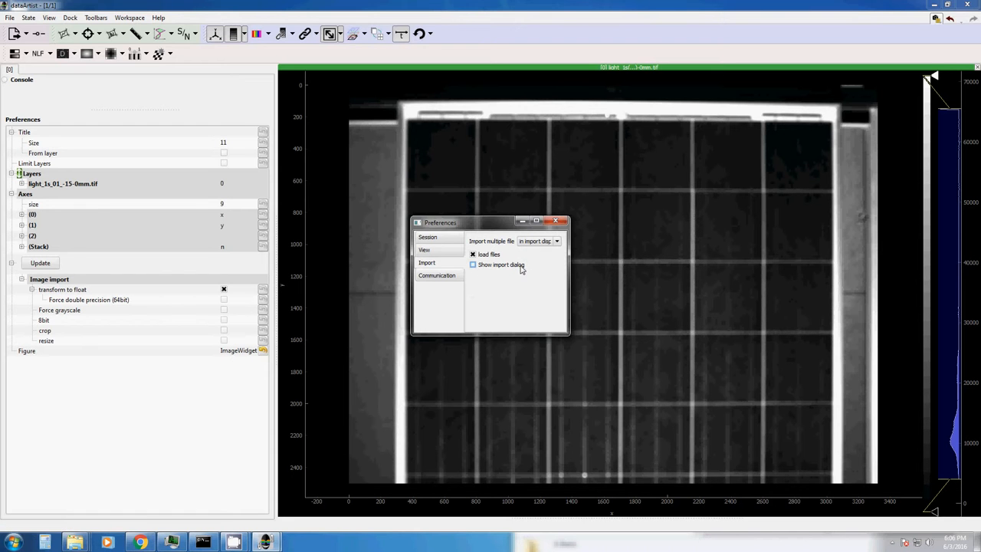
pyautogui.click(473, 265)
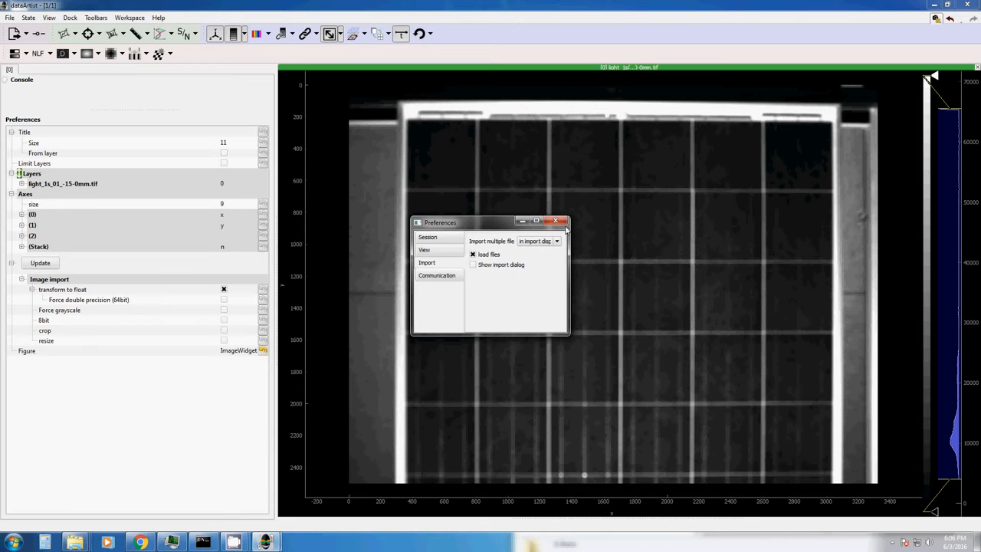
pyautogui.click(556, 221)
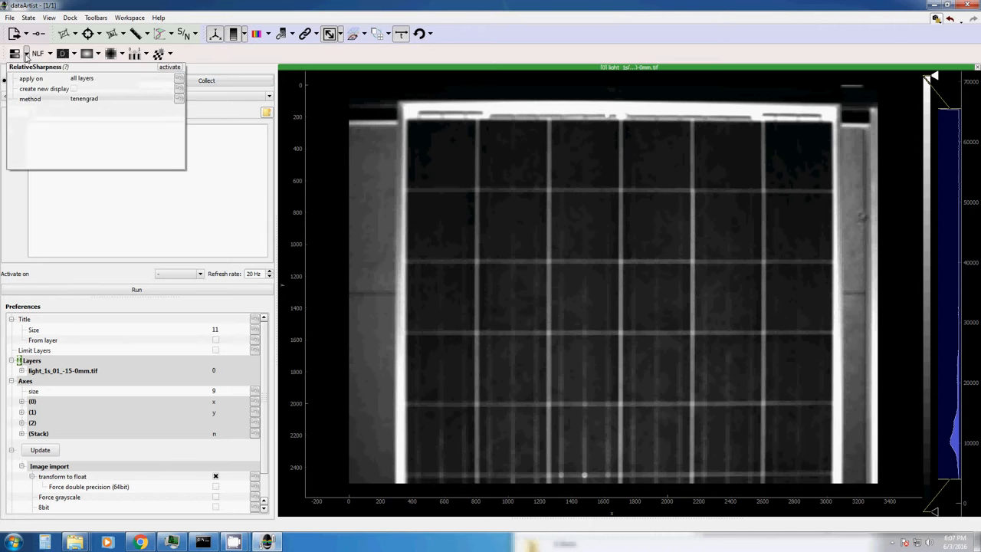
# - Run a console script applying RelativeSharpness to all layers whenever new data arrives
pyautogui.click(167, 78)
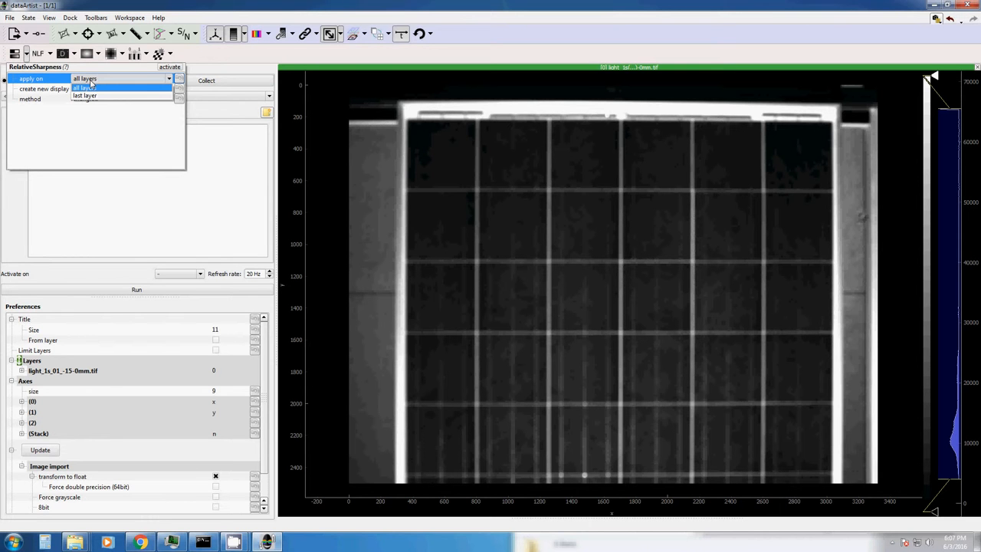
pyautogui.click(84, 95)
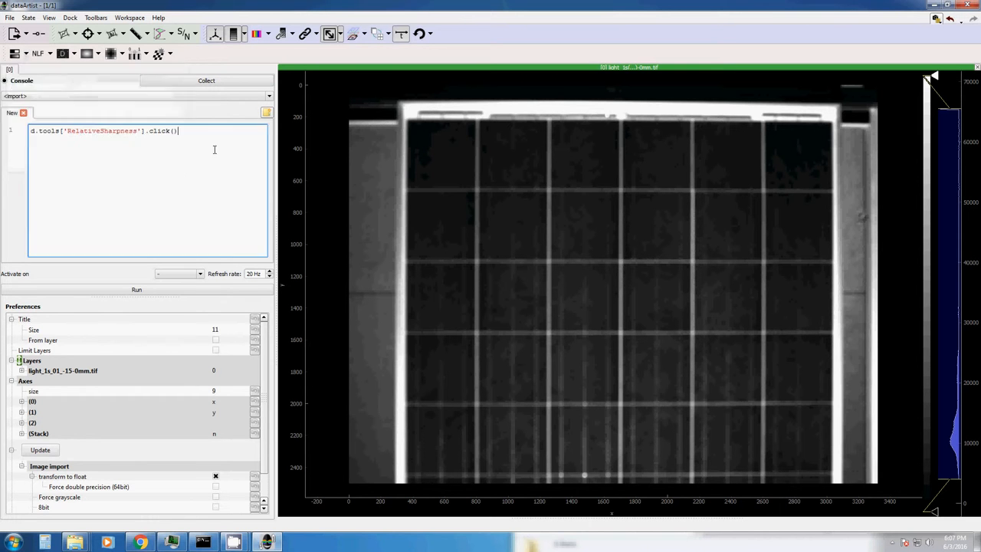
pyautogui.click(180, 274)
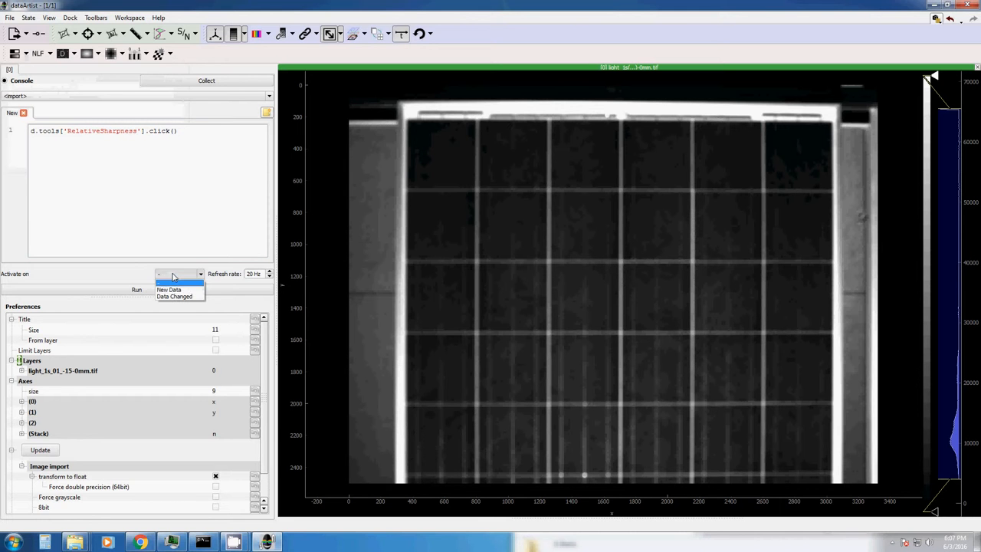
pyautogui.click(168, 289)
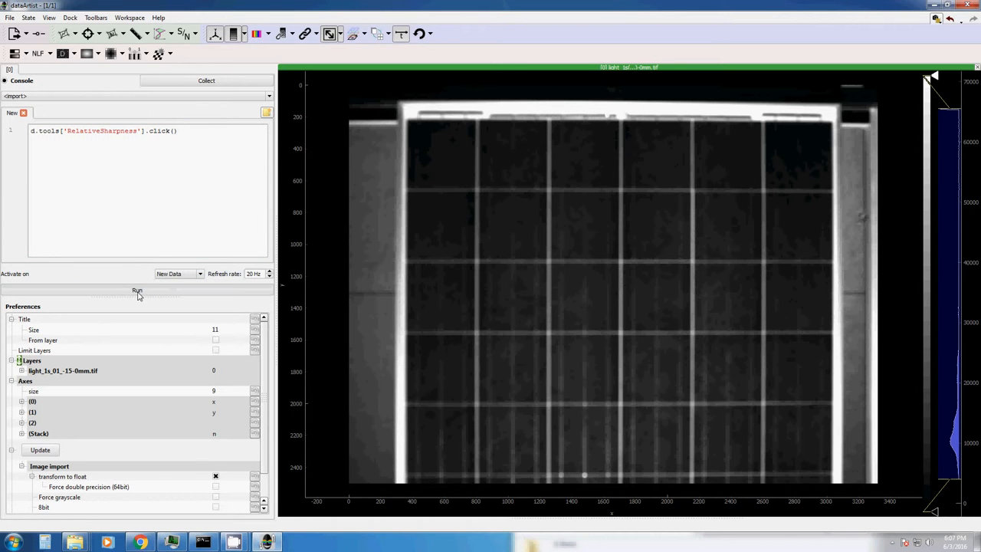
pyautogui.click(136, 290)
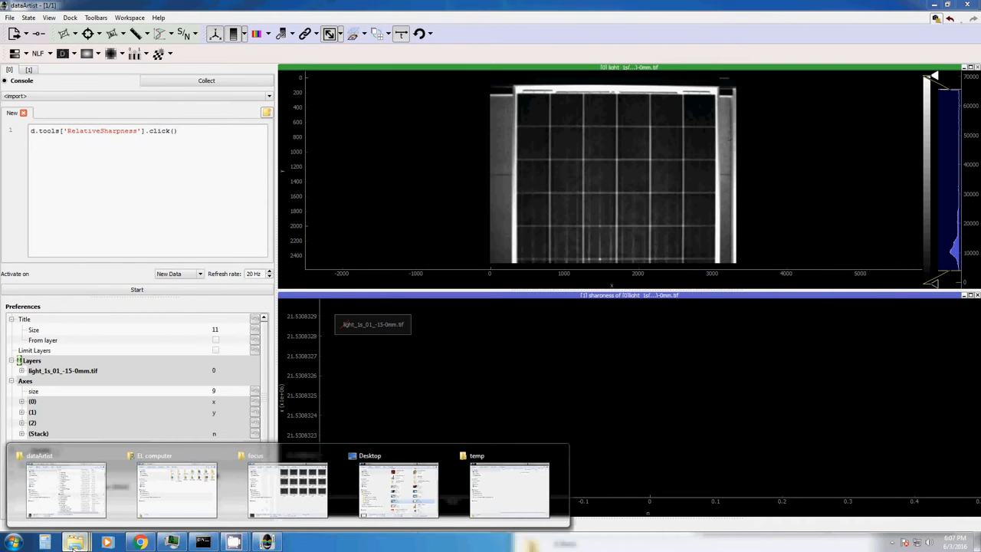
pyautogui.click(509, 490)
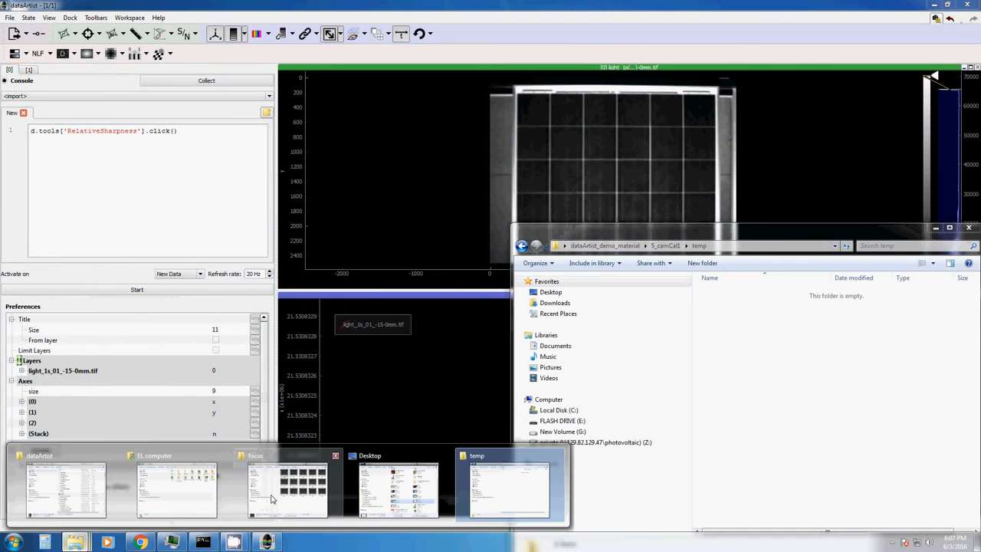
pyautogui.click(287, 487)
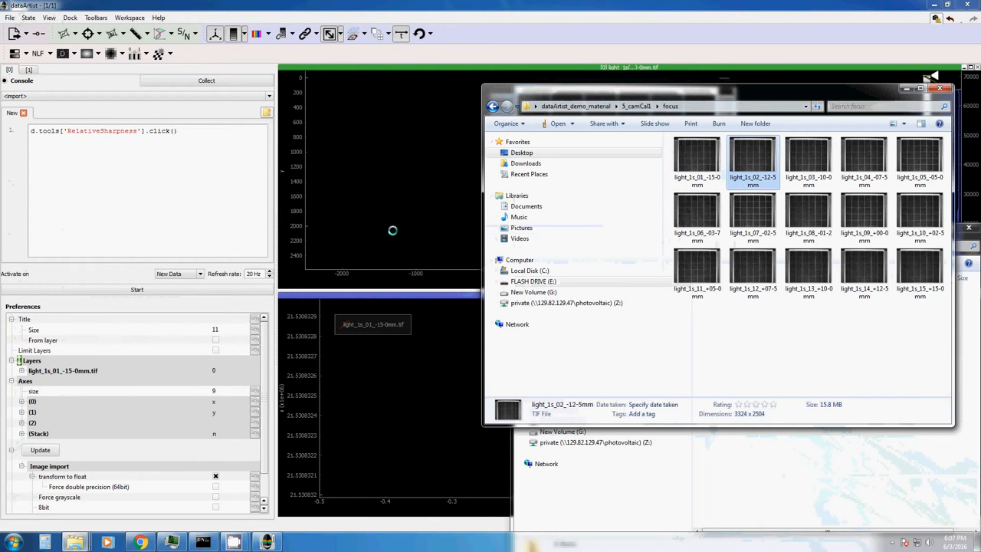
pyautogui.doubleClick(753, 157)
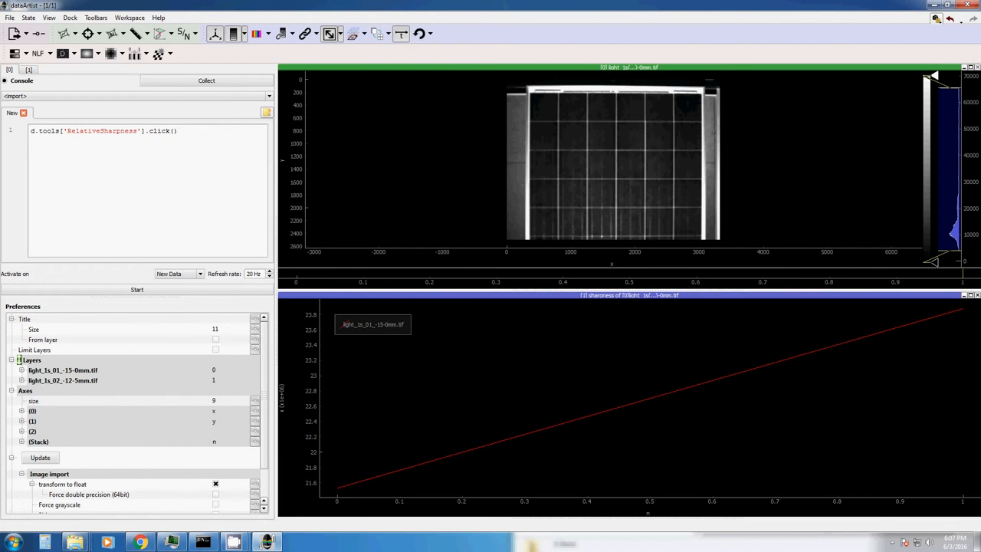
pyautogui.moveTo(75, 542)
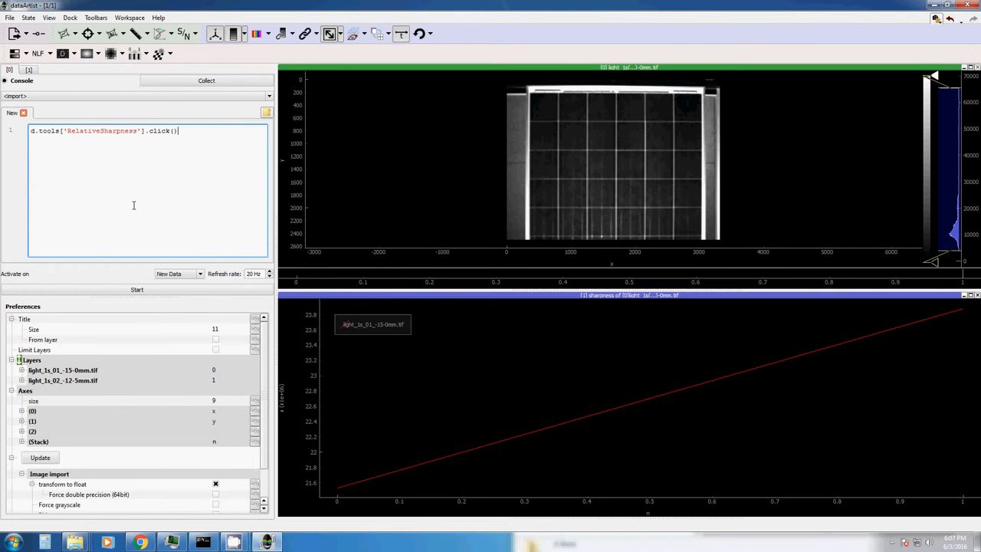
pyautogui.moveTo(59, 71)
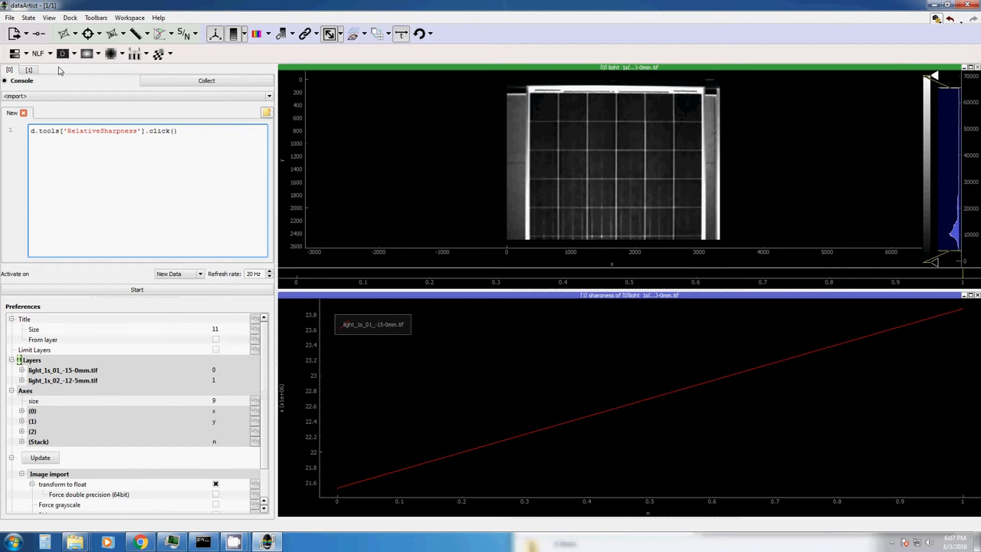
# - Enable Watch folder in session preferences, pointing it at 5_camCal1\temp
pyautogui.click(10, 17)
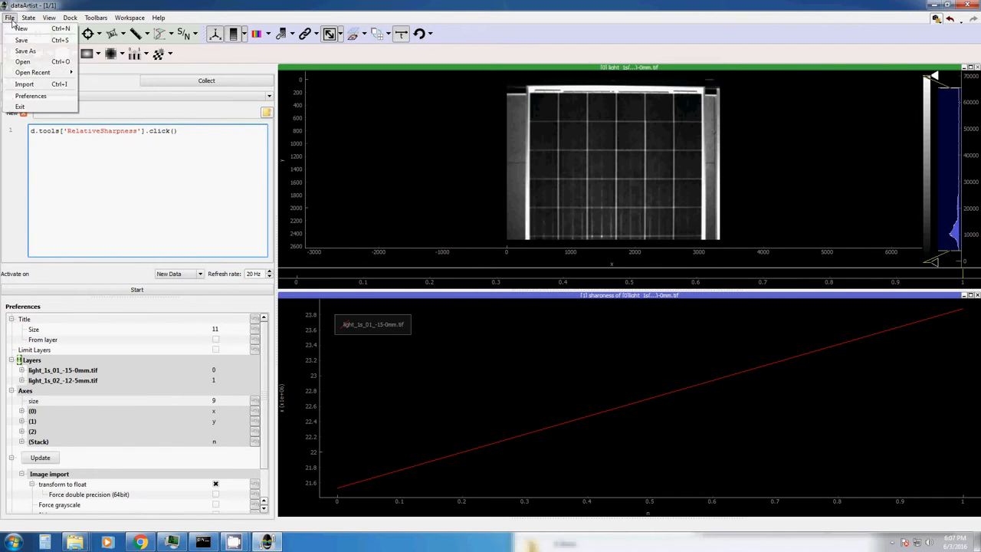
pyautogui.click(31, 96)
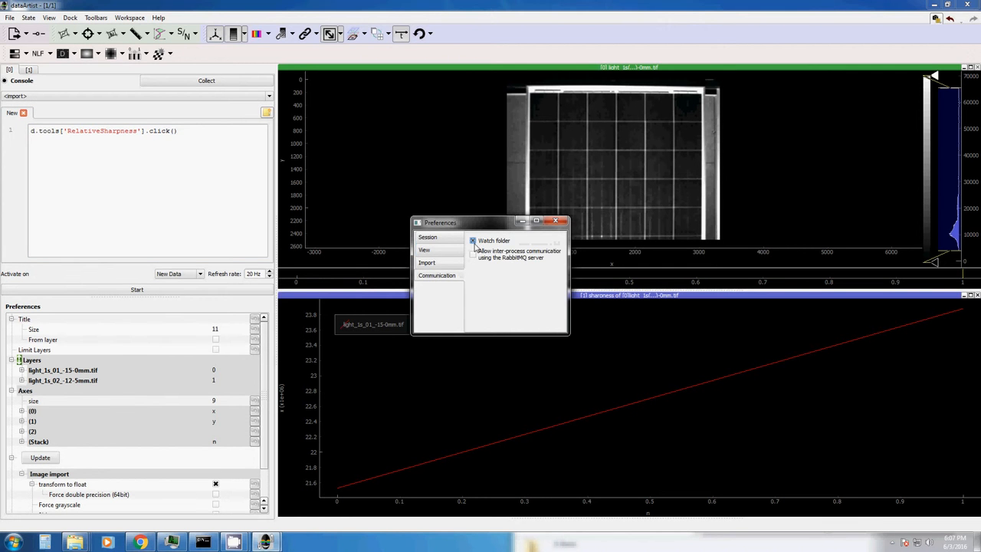
pyautogui.click(473, 240)
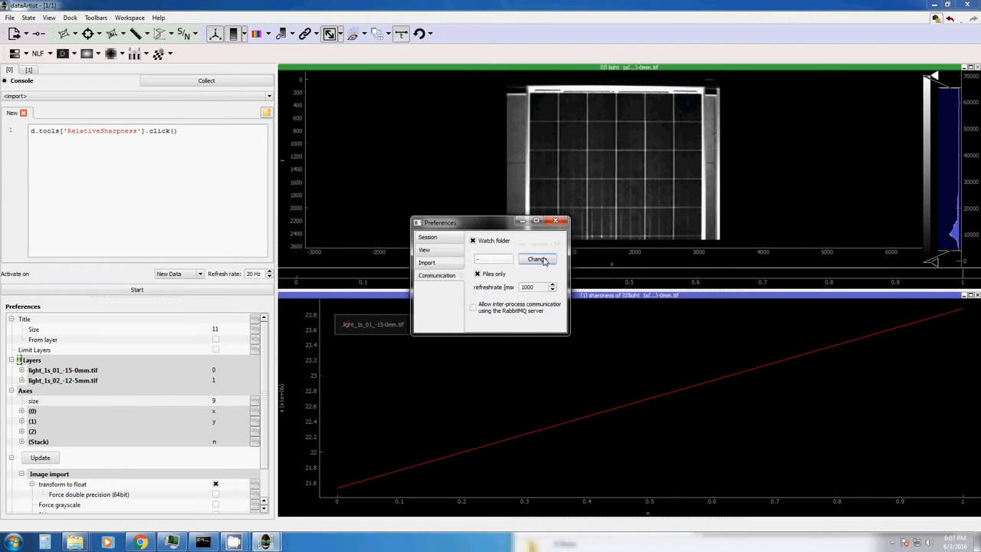
pyautogui.click(537, 260)
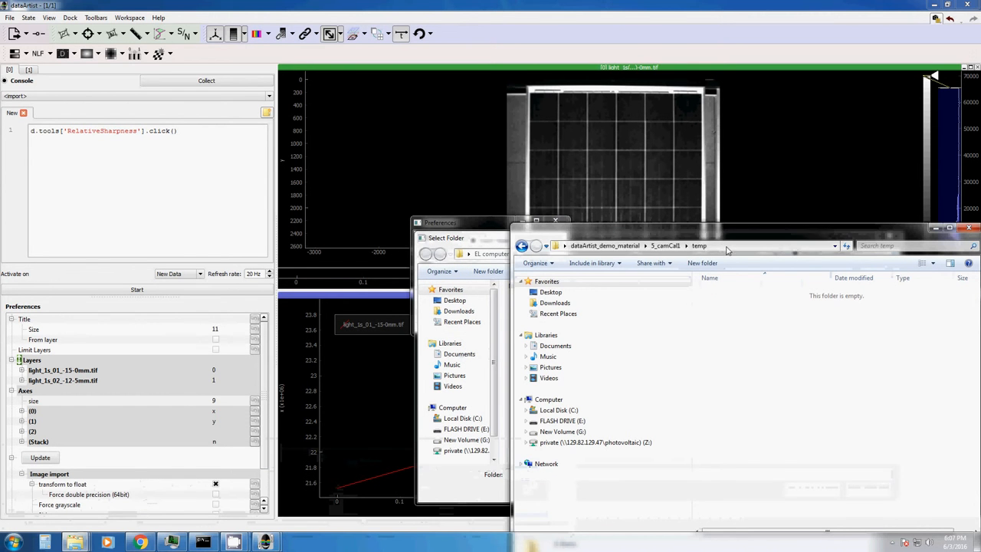
pyautogui.click(690, 245)
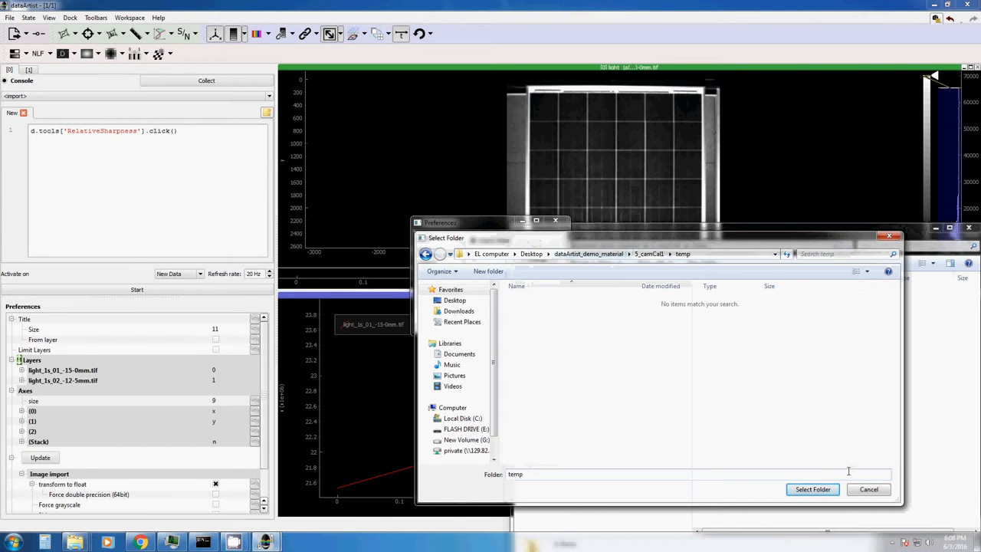
pyautogui.click(812, 489)
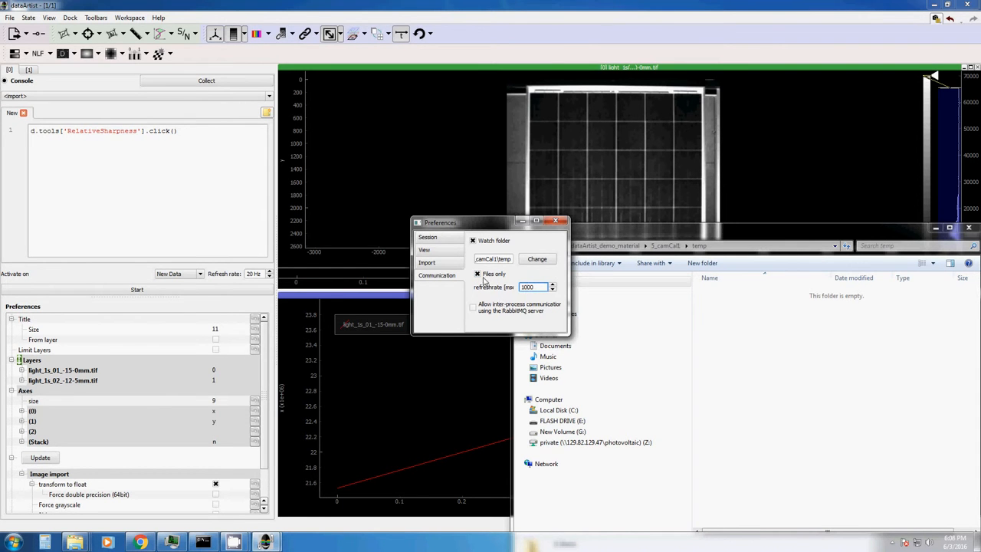
pyautogui.click(558, 222)
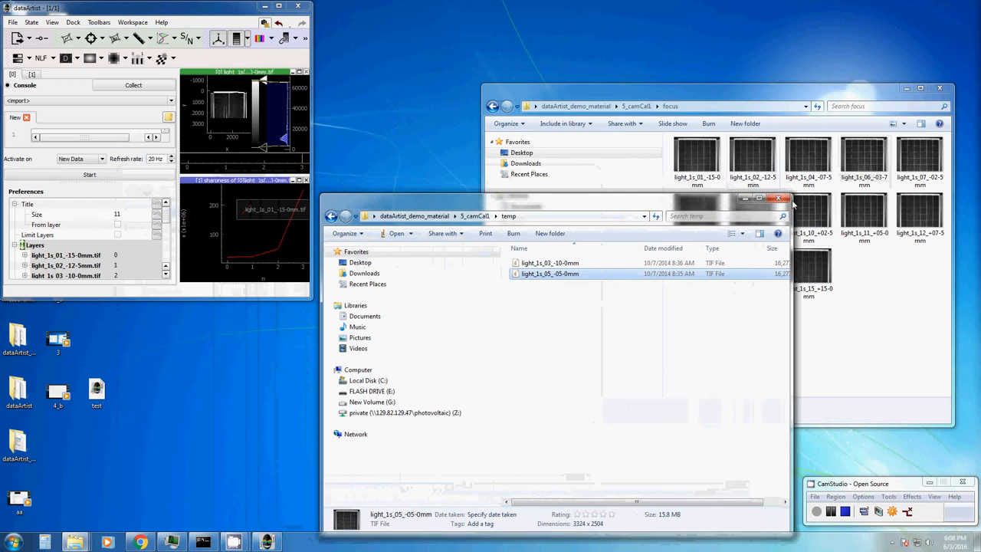
# - Close the temp folder's Explorer window after the focus images are copied in
pyautogui.click(550, 284)
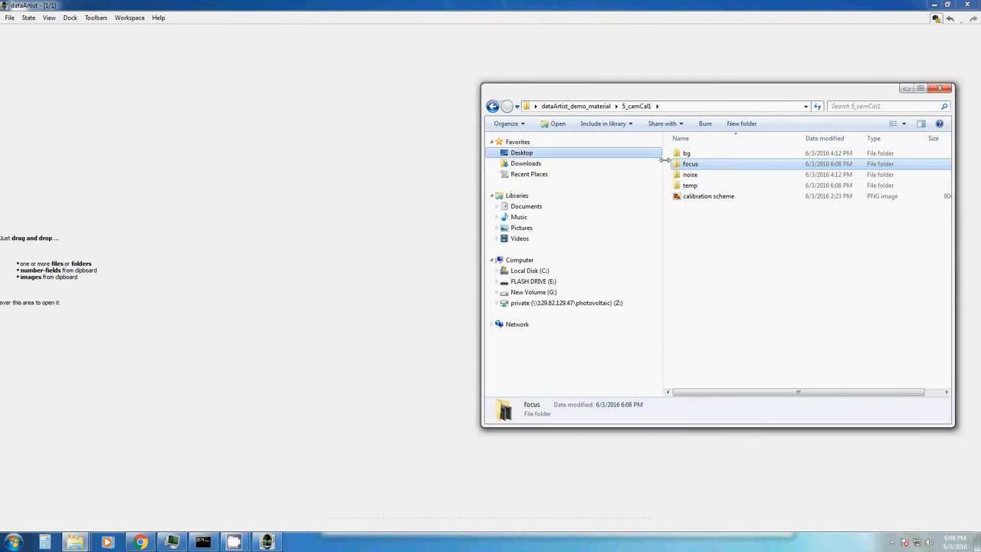
# - Open the noise folder in 5_camCal1 and select all six images
pyautogui.doubleClick(690, 174)
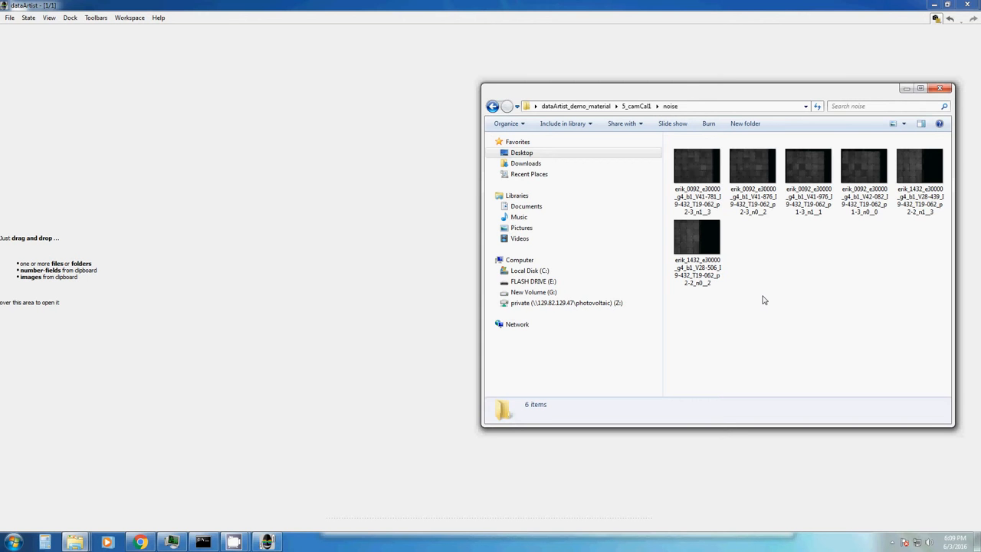
pyautogui.moveTo(916, 337)
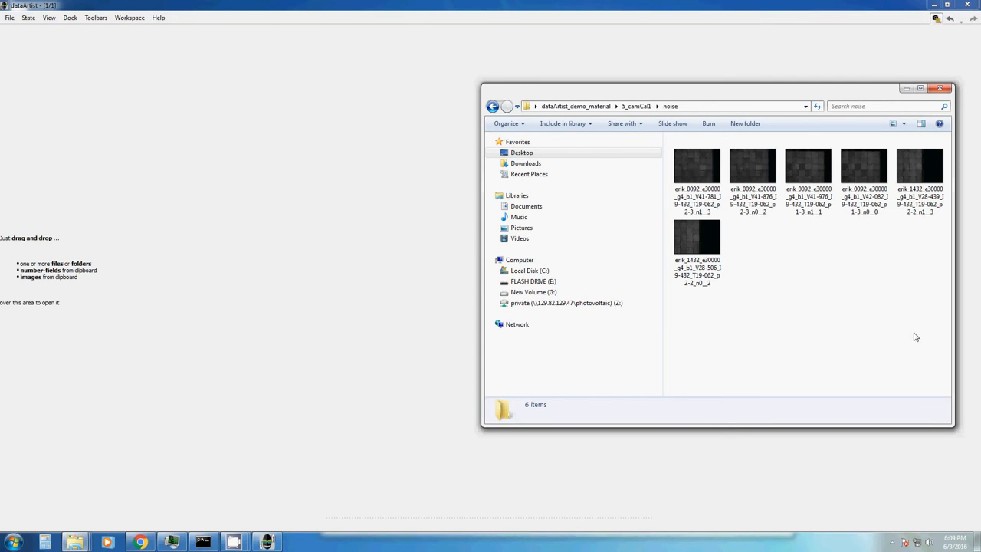
pyautogui.press('ctrl+a')
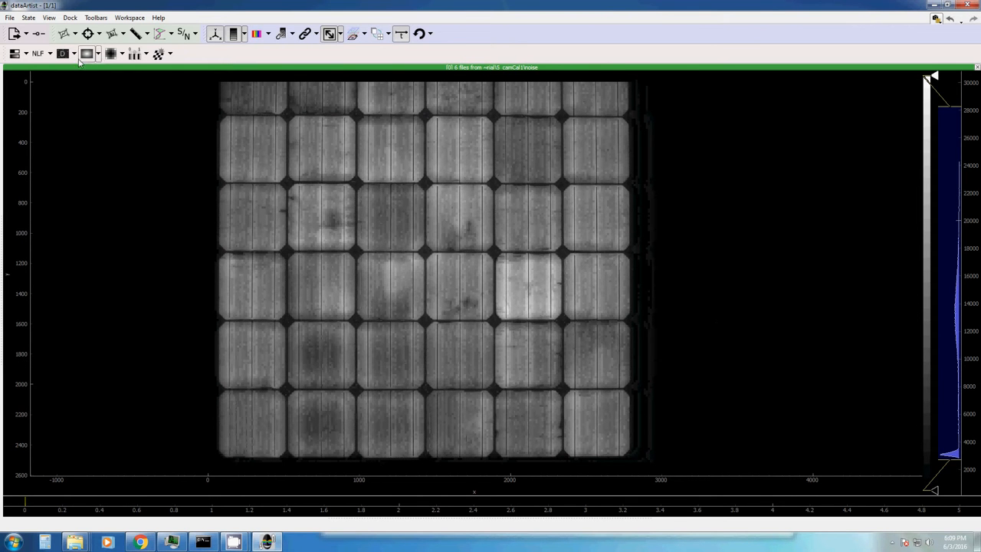
pyautogui.moveTo(49, 53)
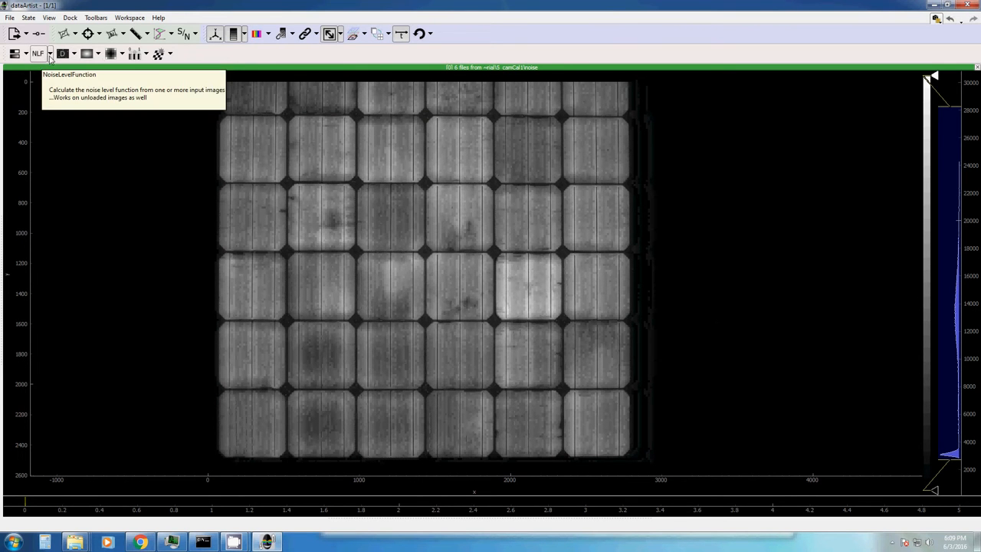
# - Set the noise level function to use every 2nd image as reference
pyautogui.click(38, 53)
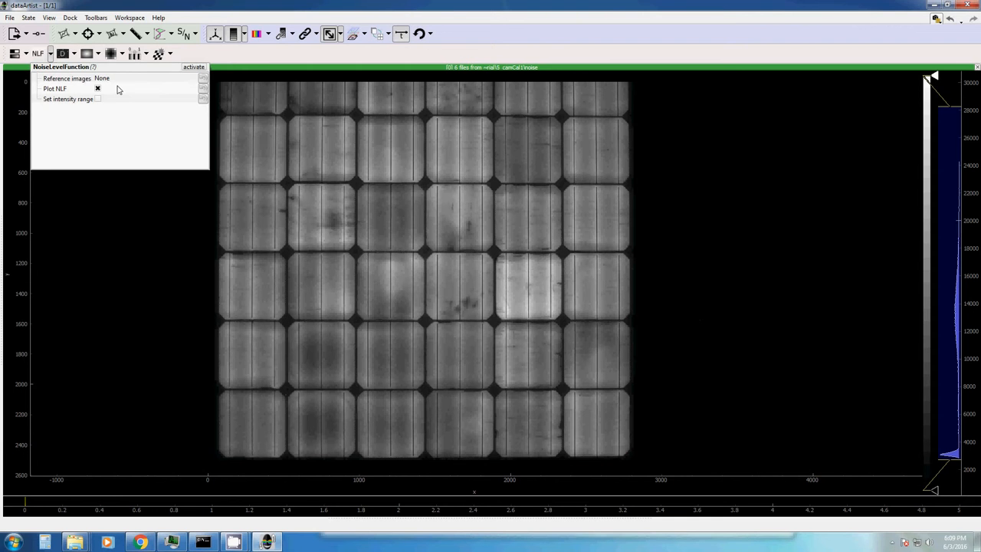
pyautogui.click(192, 78)
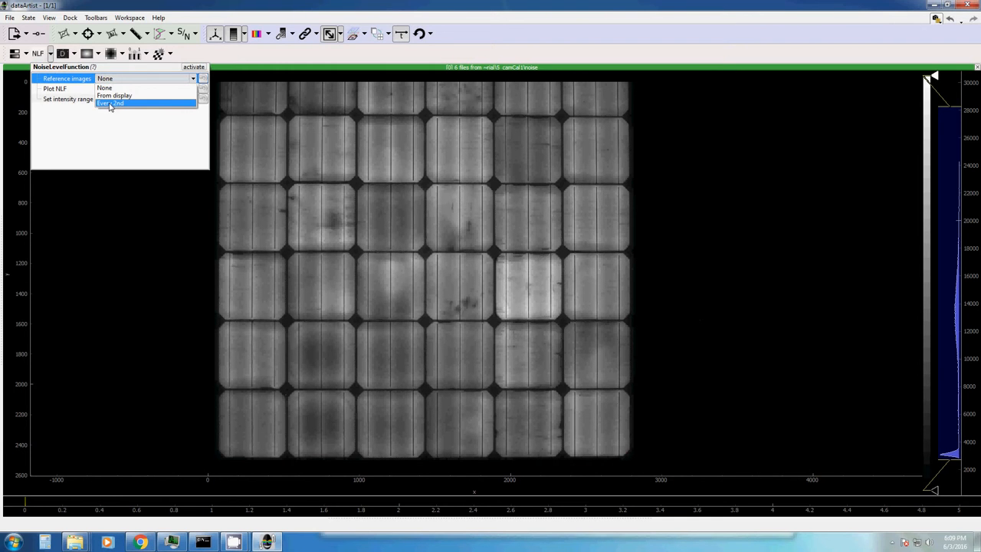
pyautogui.click(109, 103)
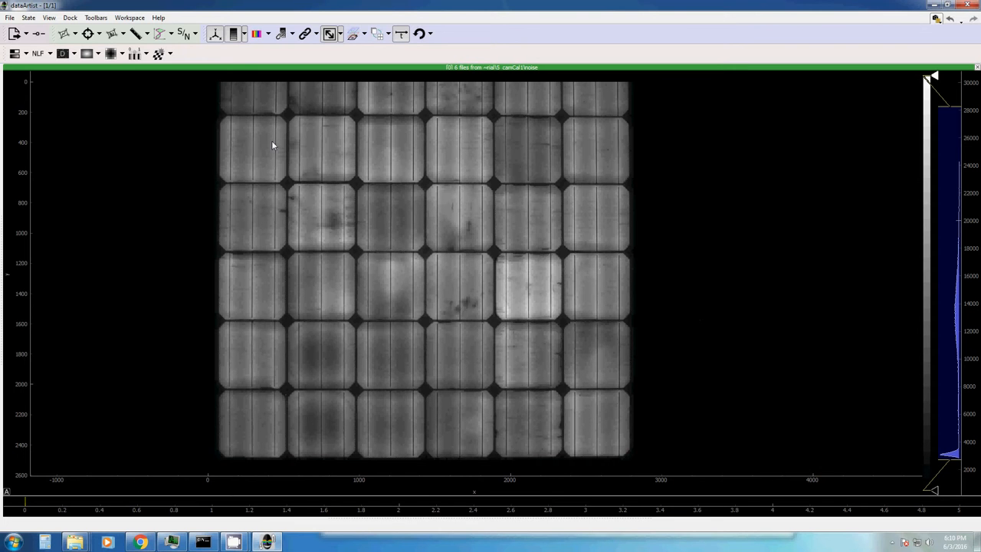
pyautogui.moveTo(299, 293)
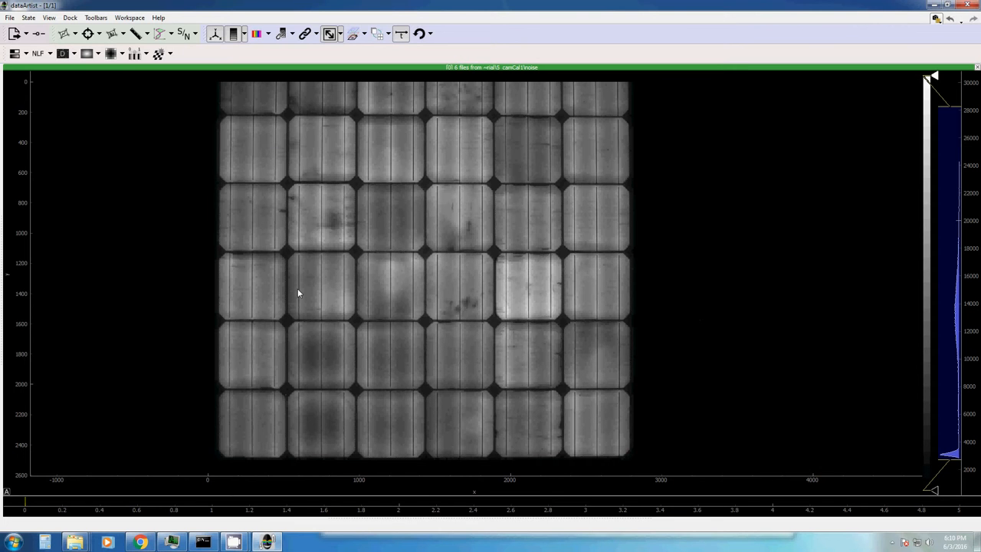
# - Limit the intensity range to 6000–25000 and run the noise level function
pyautogui.click(50, 53)
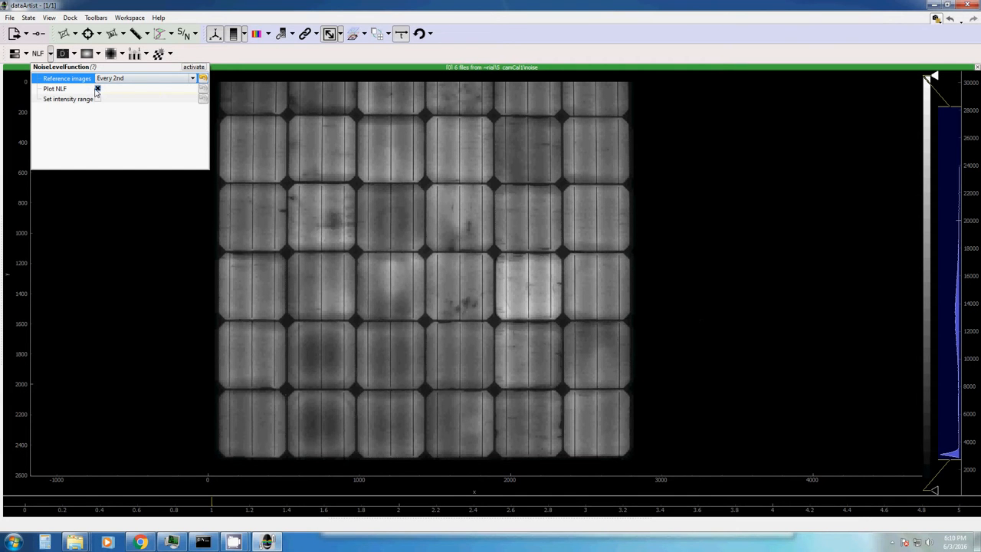
pyautogui.click(204, 77)
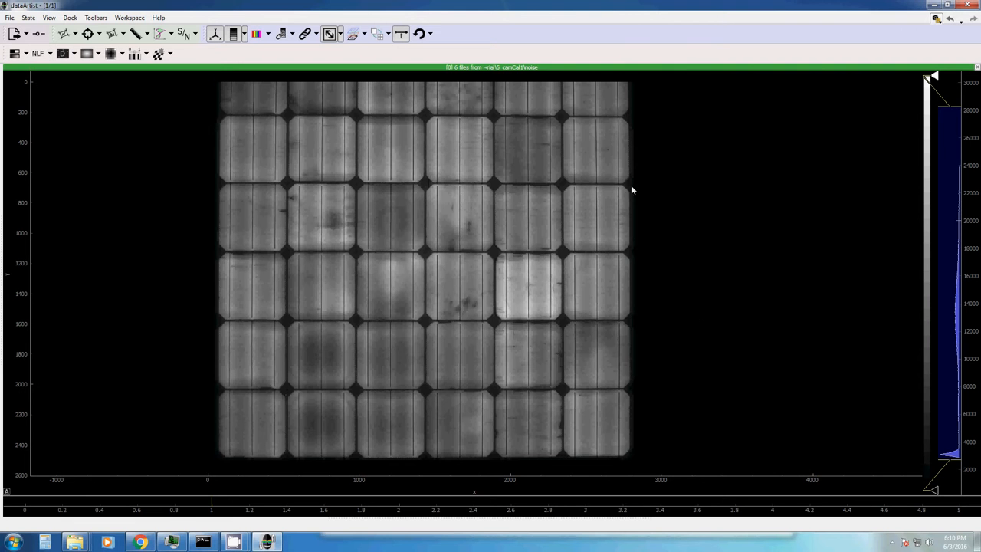
pyautogui.moveTo(935, 84); pyautogui.dragTo(951, 171)
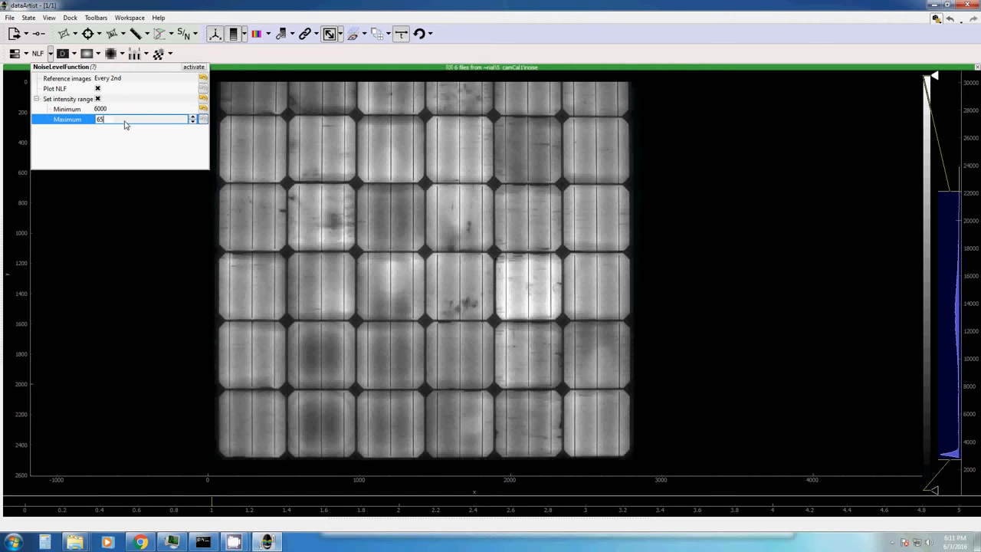
pyautogui.write('25000')
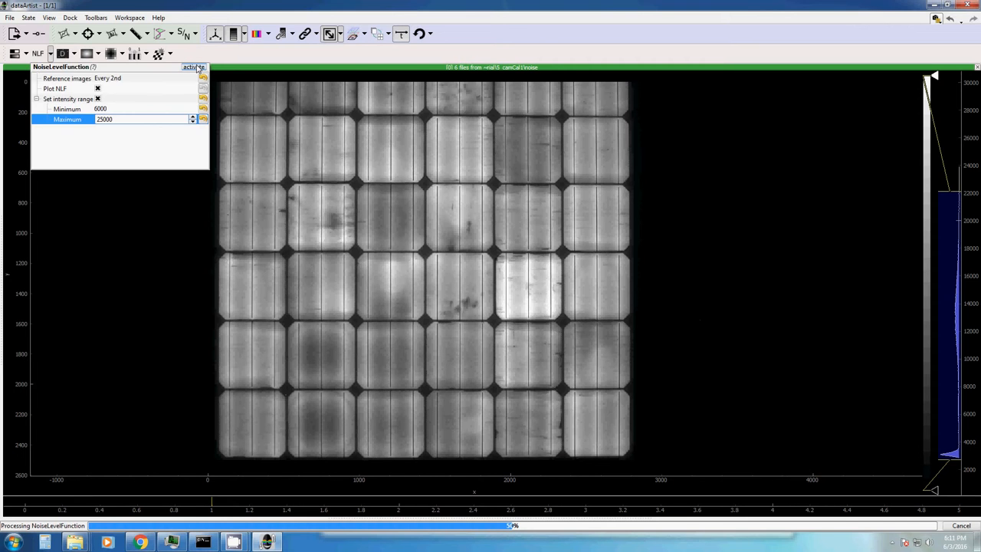
pyautogui.click(201, 67)
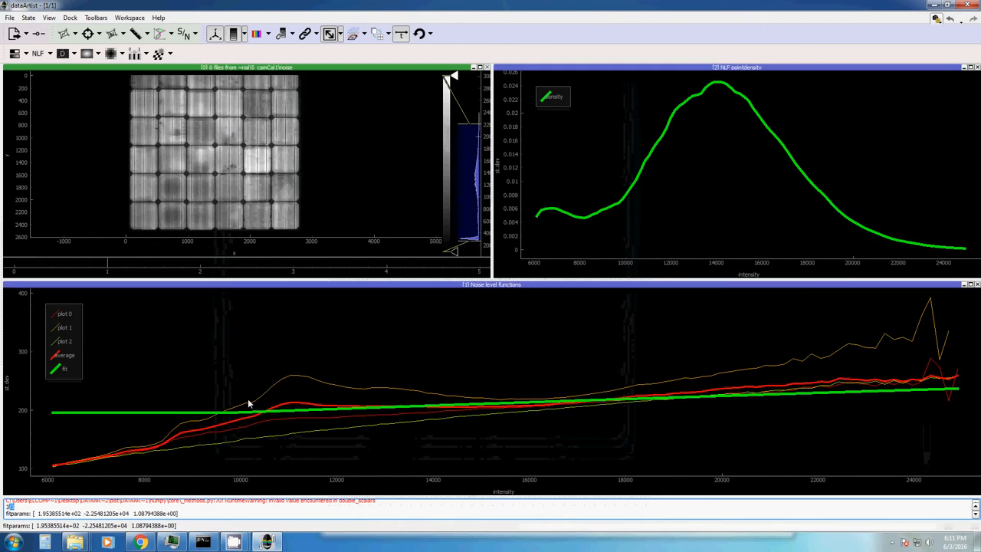
pyautogui.moveTo(346, 432)
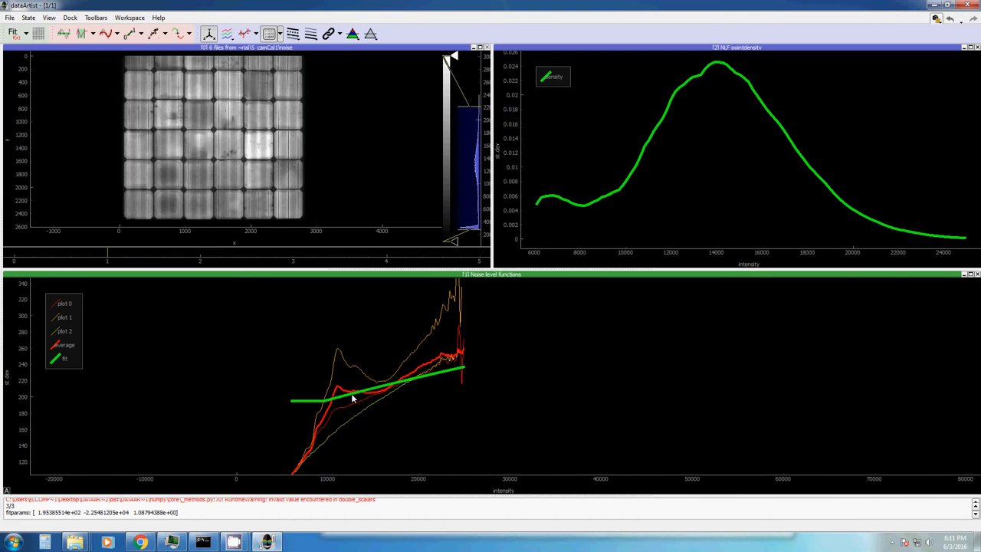
pyautogui.moveTo(404, 374)
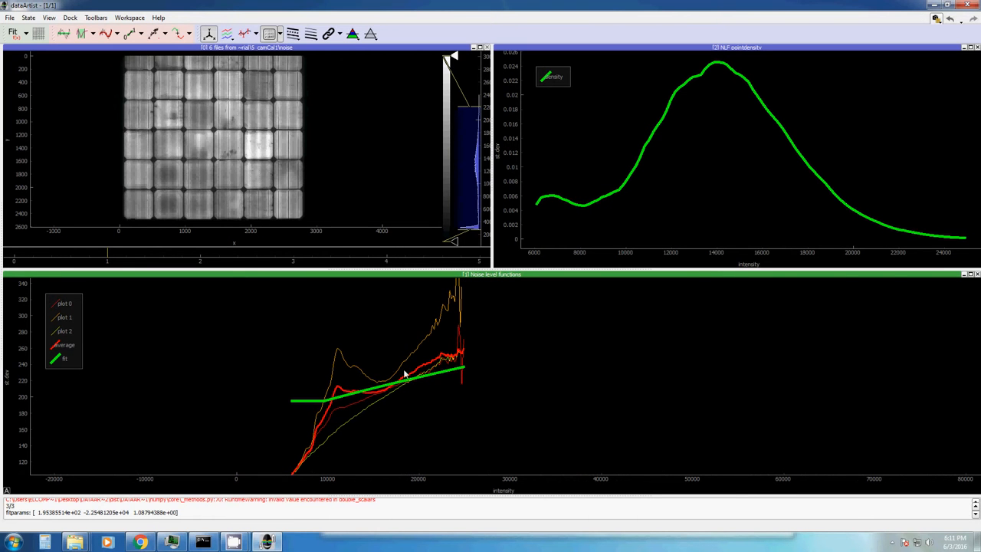
pyautogui.moveTo(367, 402)
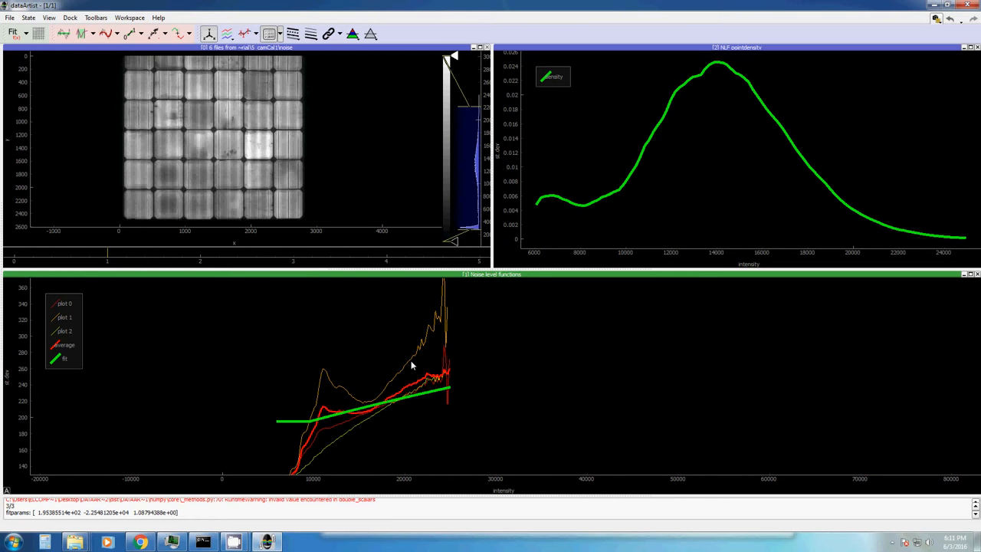
pyautogui.moveTo(327, 440)
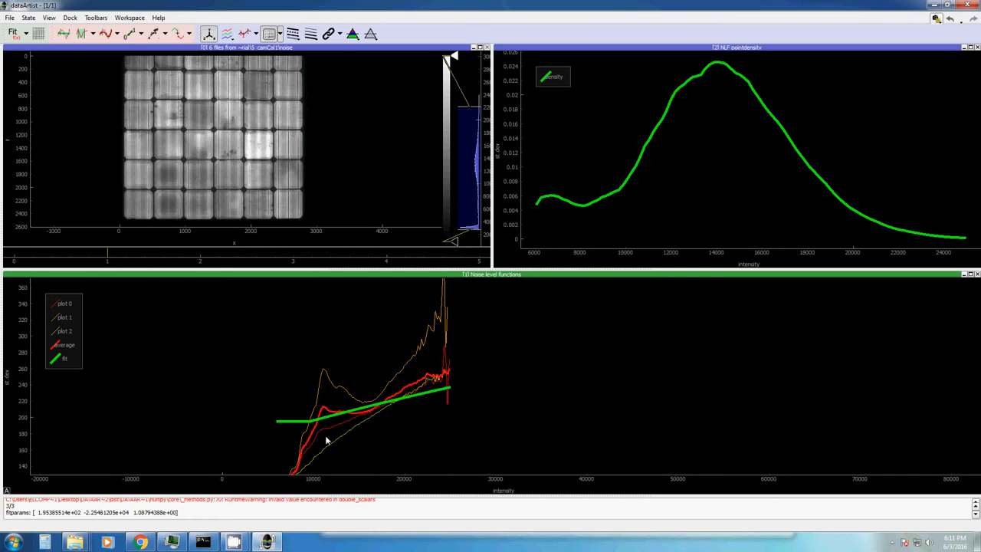
pyautogui.moveTo(424, 347)
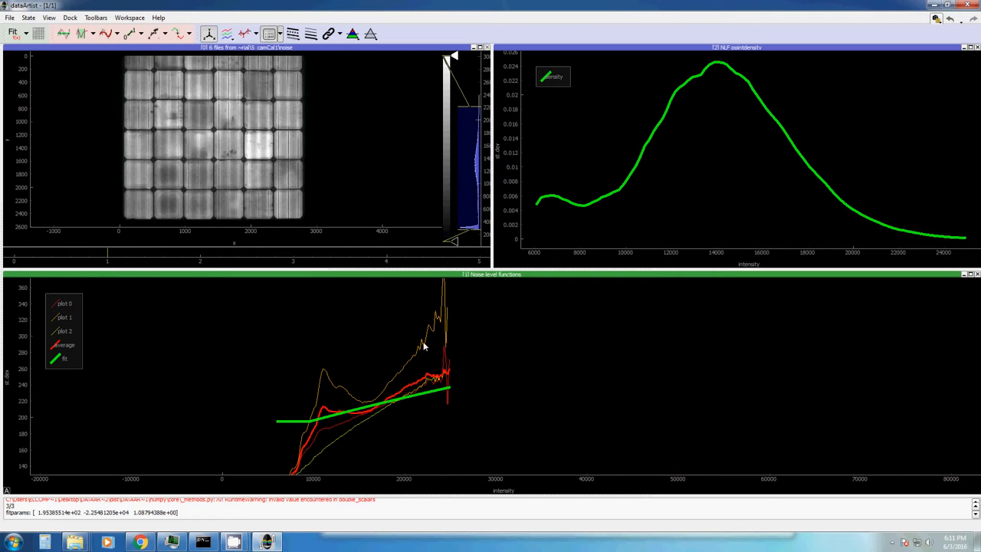
pyautogui.moveTo(67, 309)
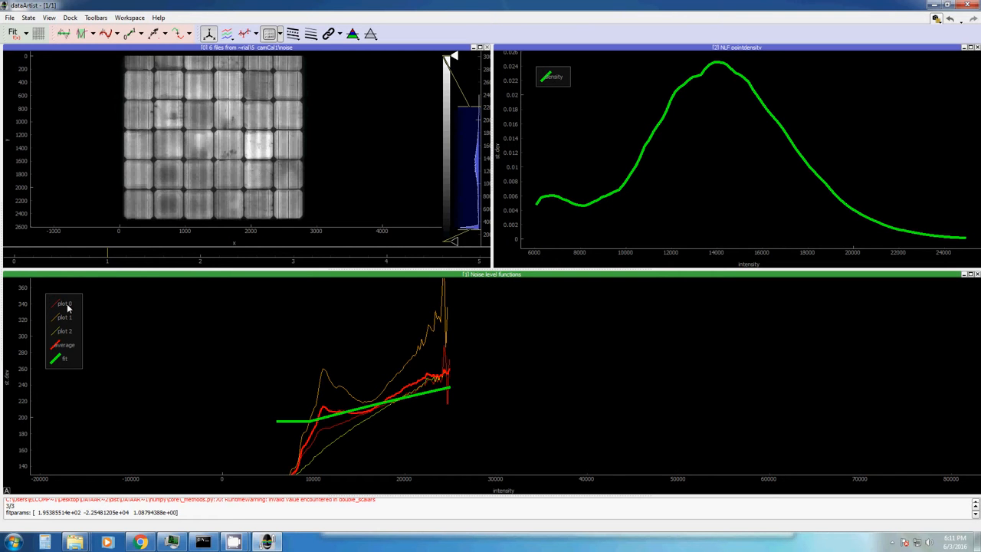
pyautogui.moveTo(342, 258)
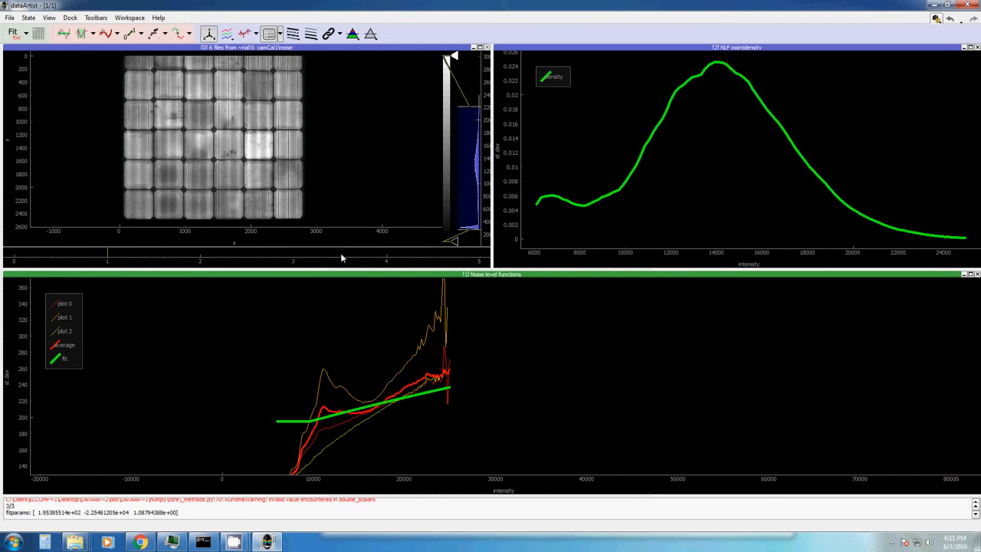
pyautogui.moveTo(451, 261)
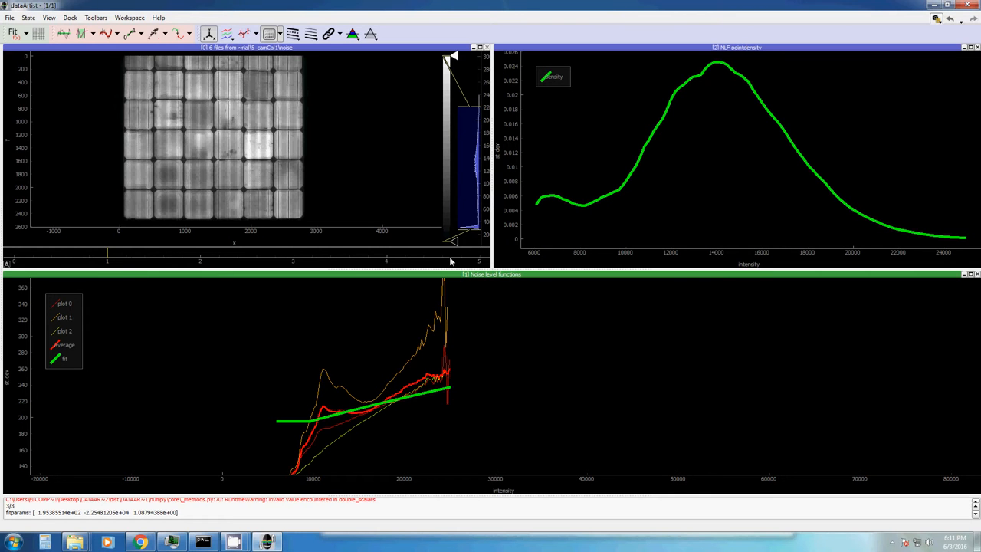
pyautogui.moveTo(333, 417)
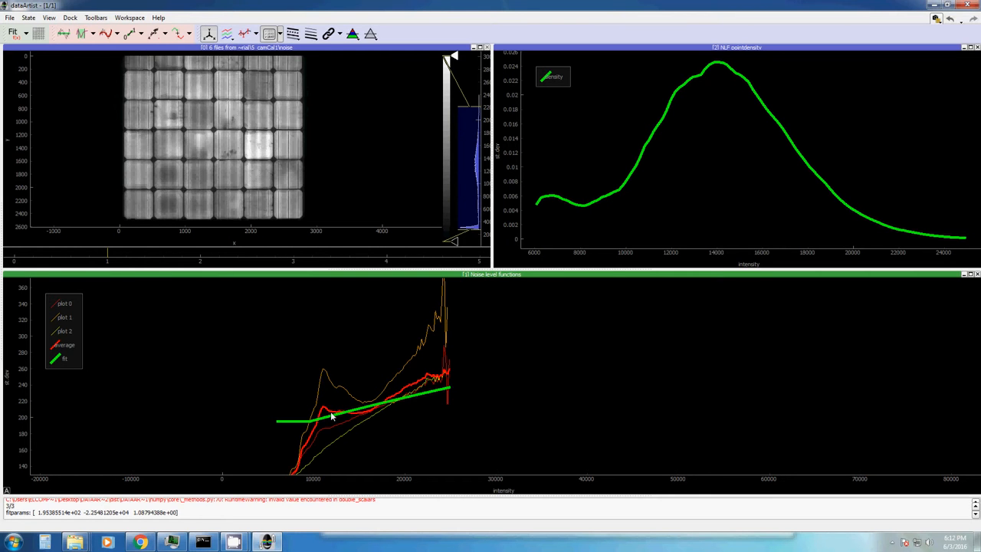
pyautogui.moveTo(440, 408)
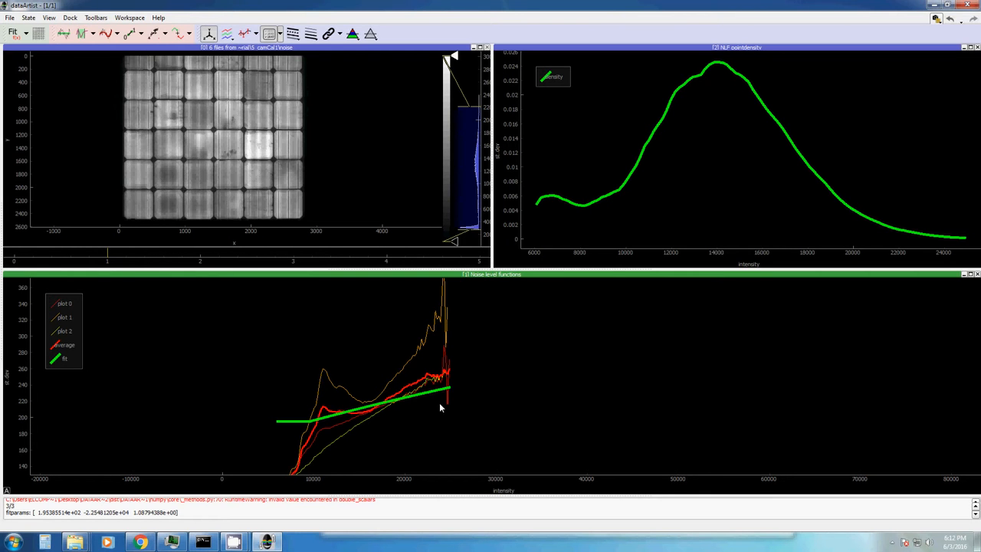
pyautogui.moveTo(752, 111)
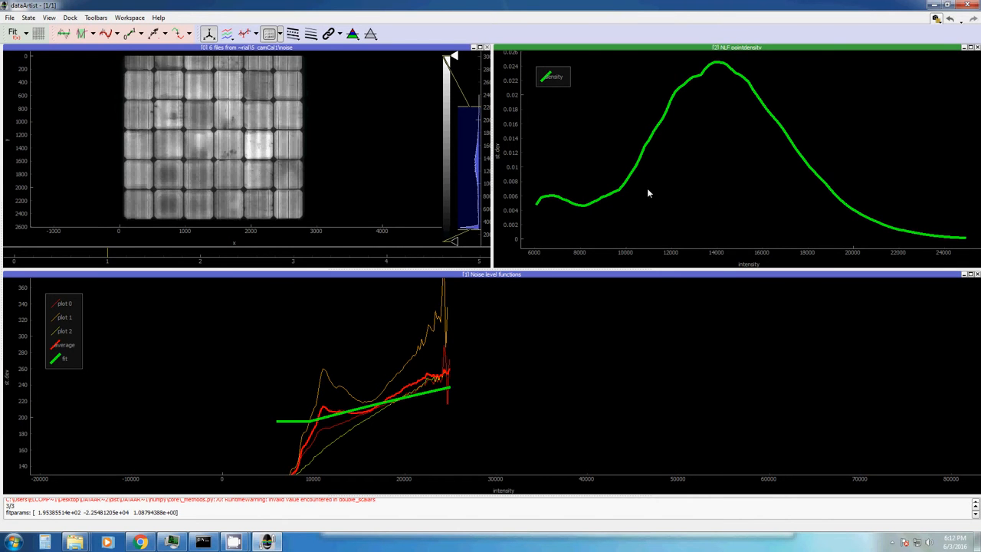
pyautogui.moveTo(601, 219)
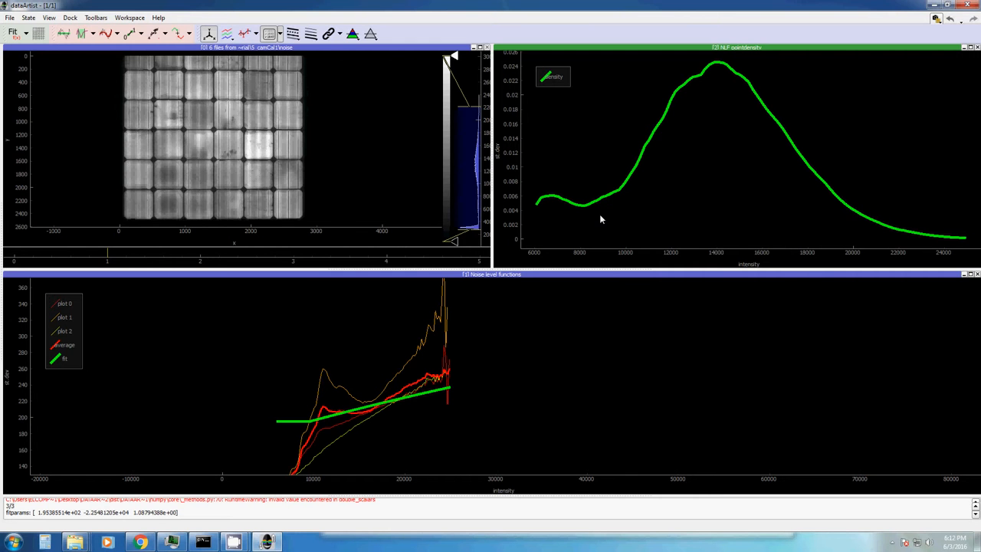
pyautogui.moveTo(713, 252)
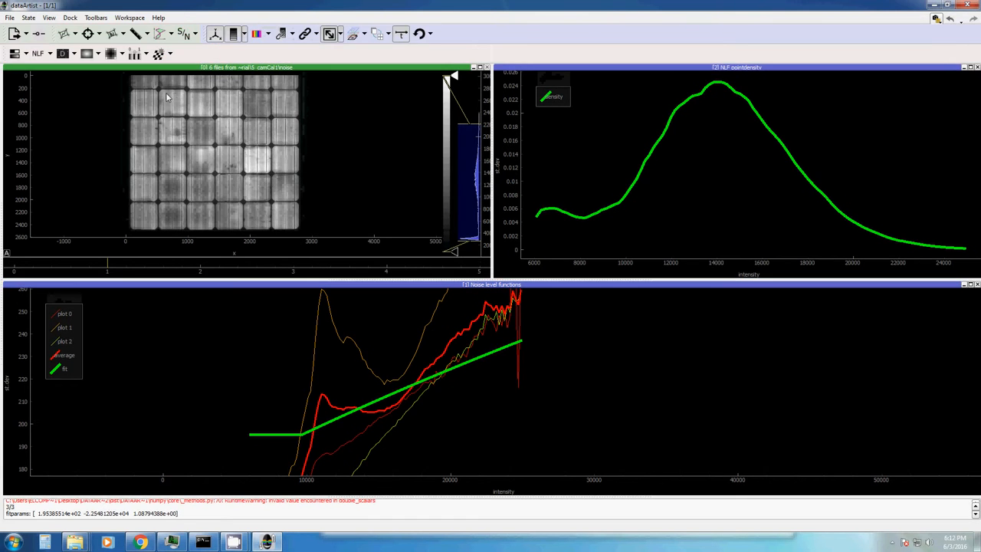
pyautogui.moveTo(172, 158)
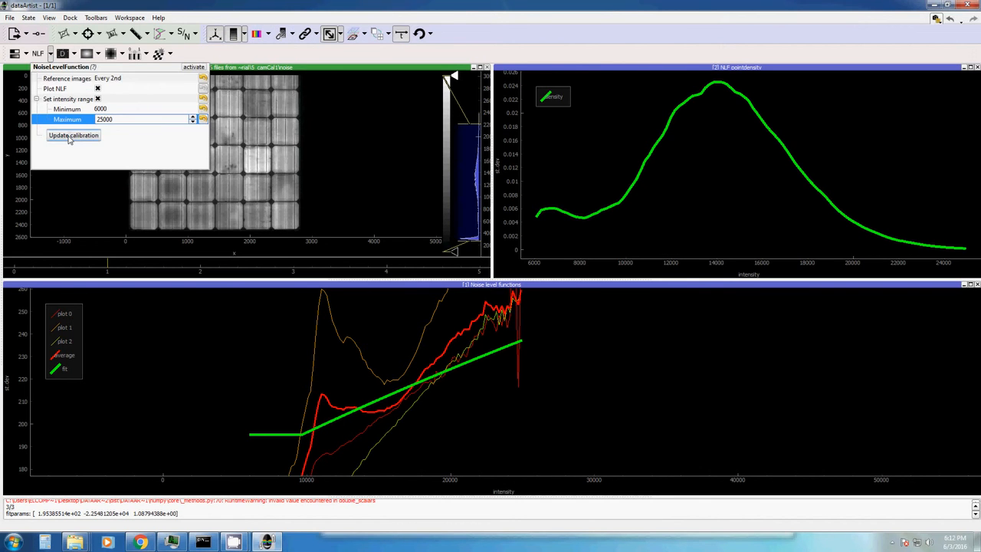
# - Send the 6000–25000 noise level fit to calibration with Update calibration
pyautogui.click(74, 135)
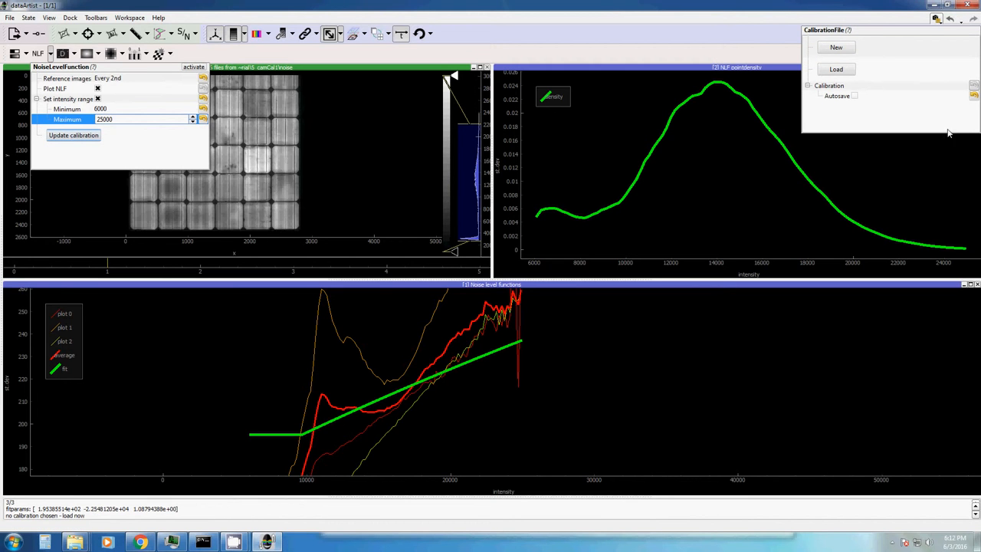
pyautogui.moveTo(940, 40)
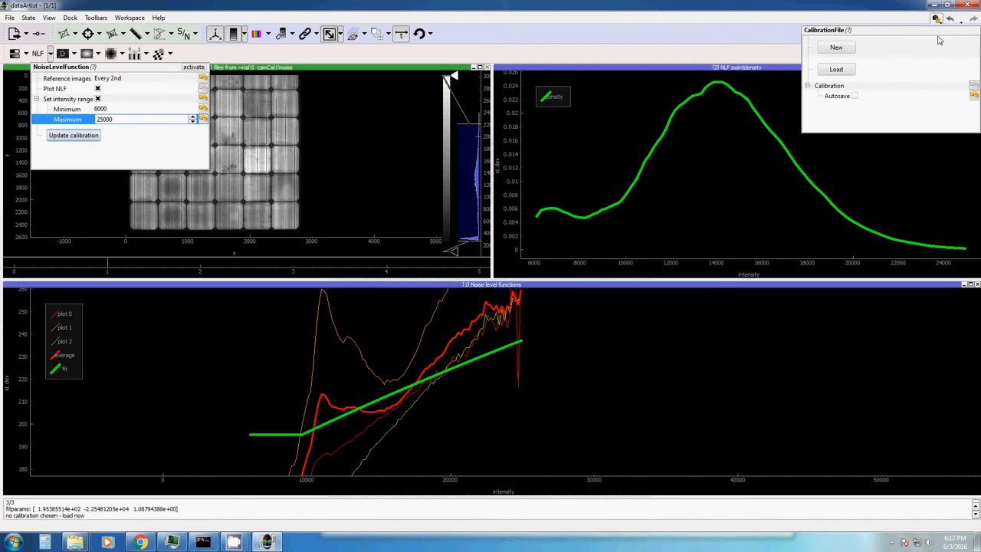
pyautogui.moveTo(806, 38)
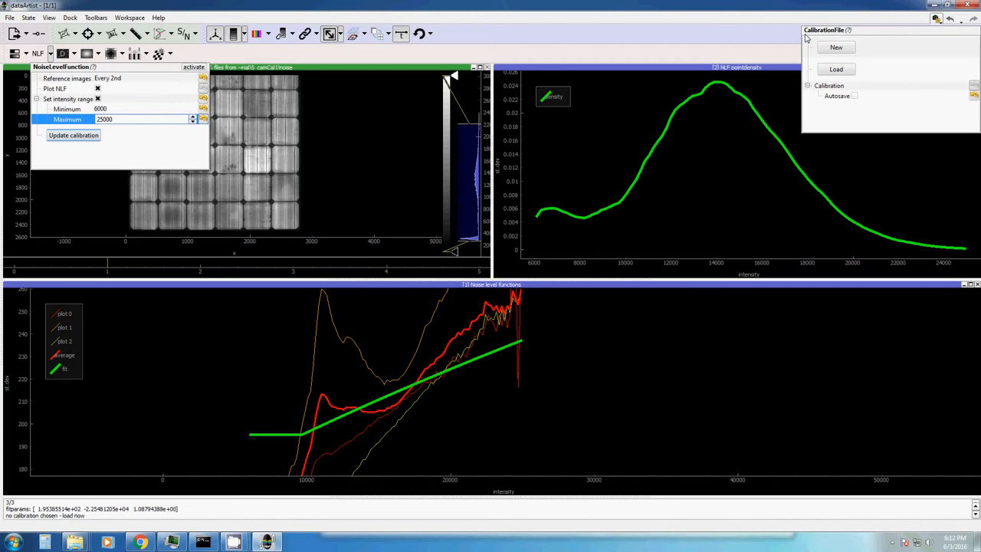
pyautogui.moveTo(892, 38)
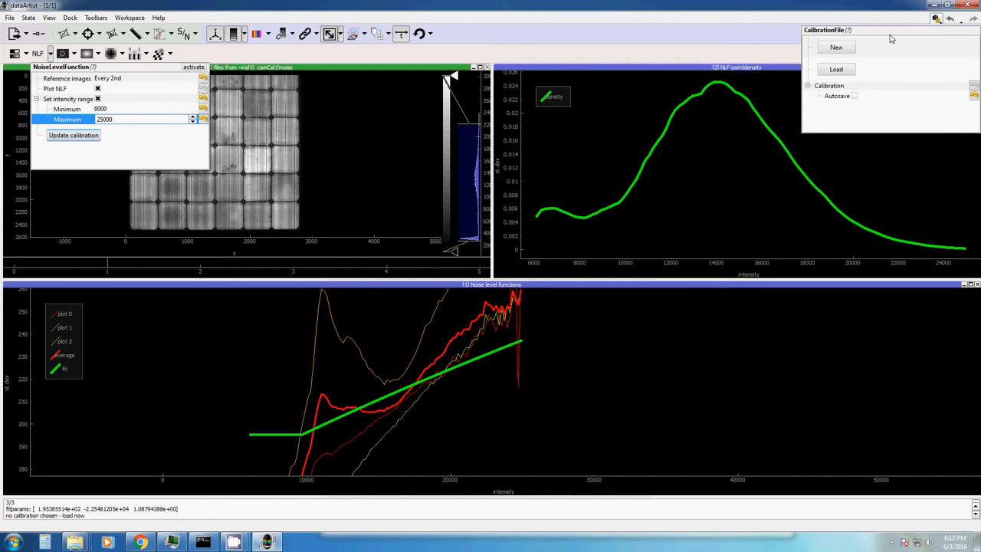
pyautogui.moveTo(870, 46)
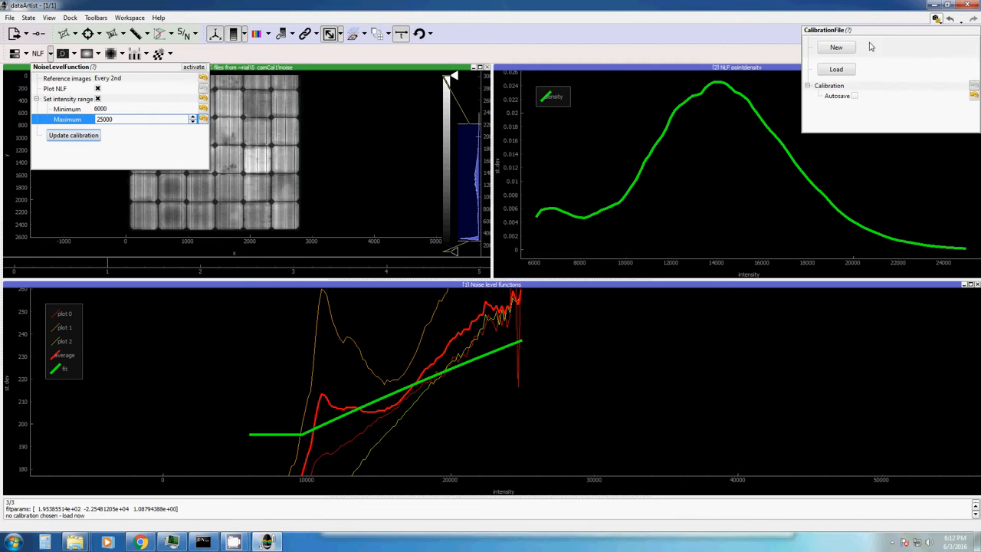
# - Create a new 16-bit camera calibration named myCamera
pyautogui.click(836, 47)
pyautogui.write('m')
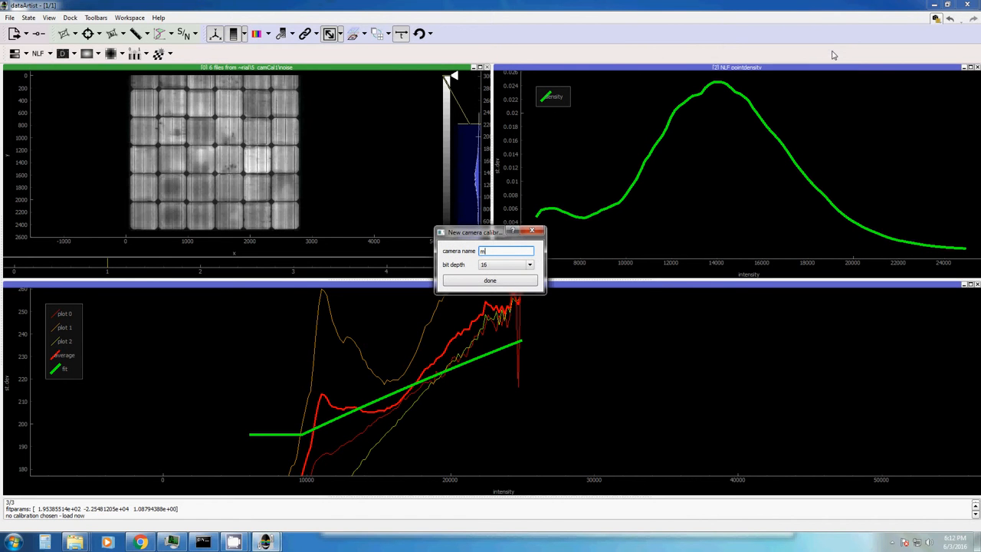
pyautogui.write('yC')
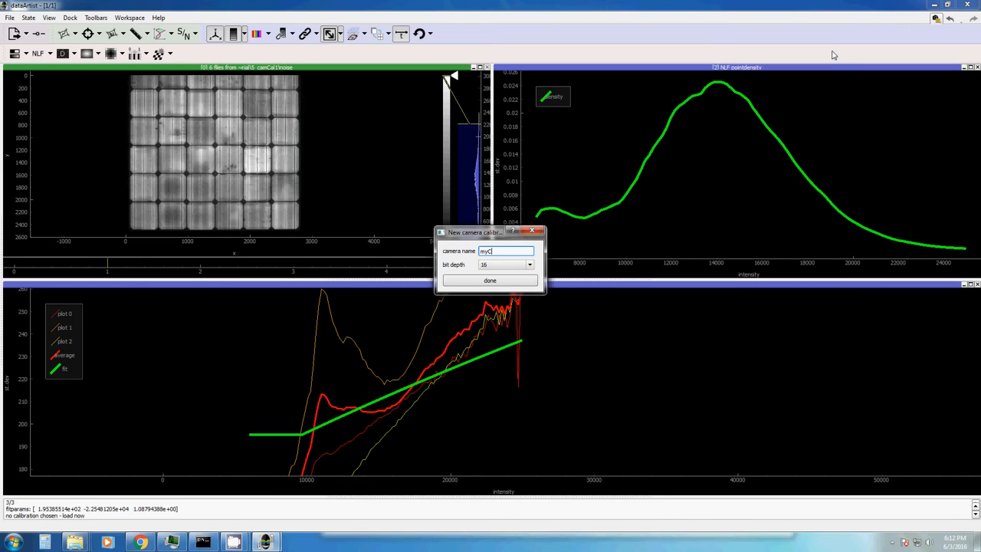
pyautogui.write('amera')
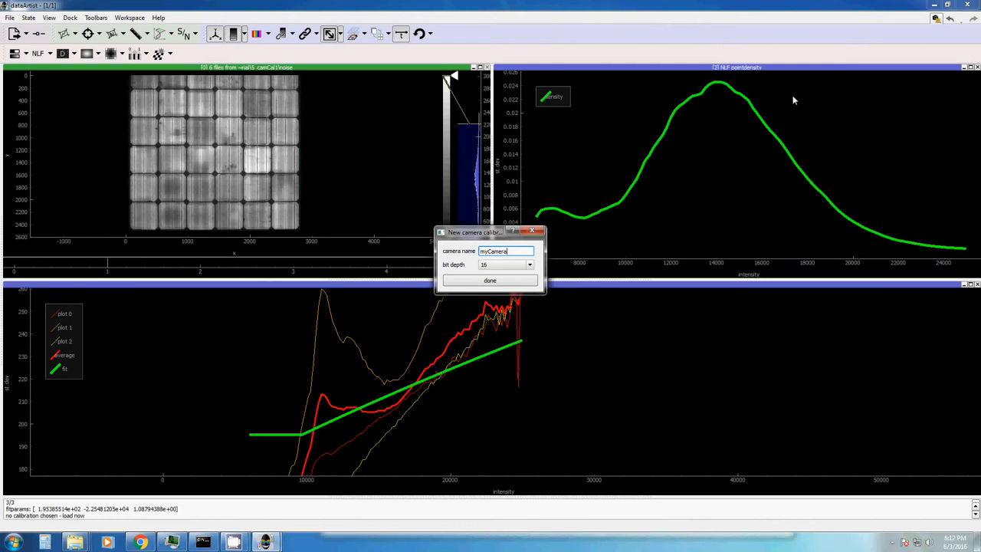
pyautogui.click(490, 280)
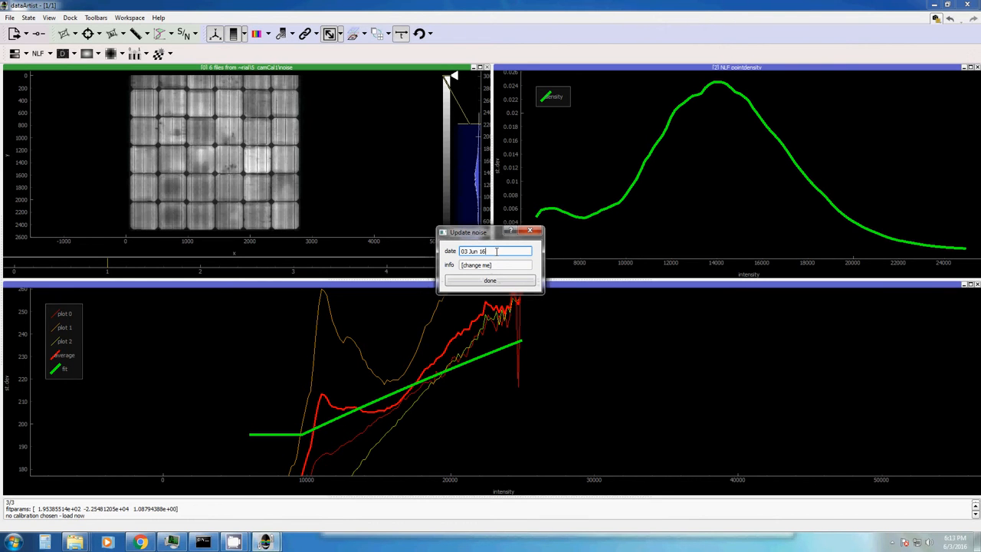
# - Submit the 03 Jun 16 noise result with the note 'for fun'
pyautogui.click(494, 265)
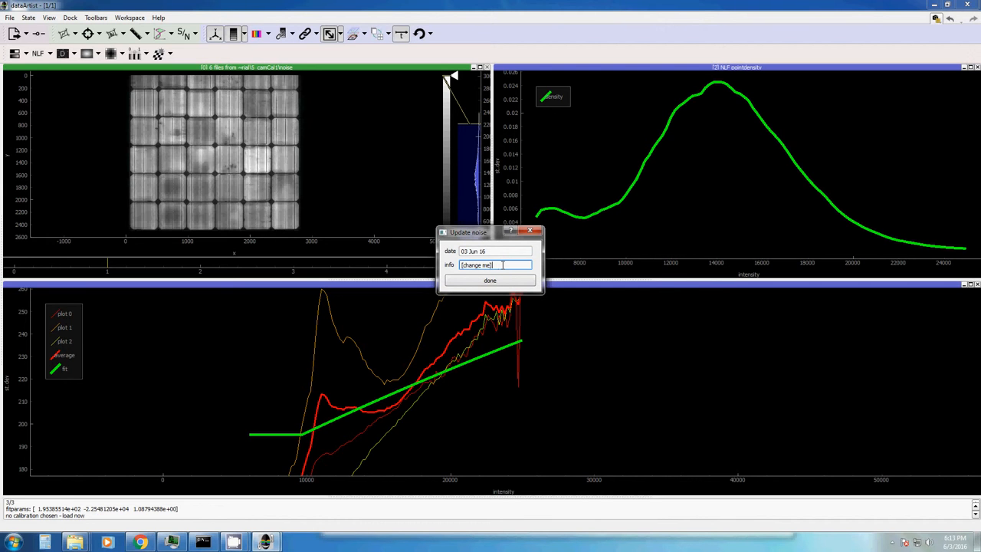
pyautogui.write('for f')
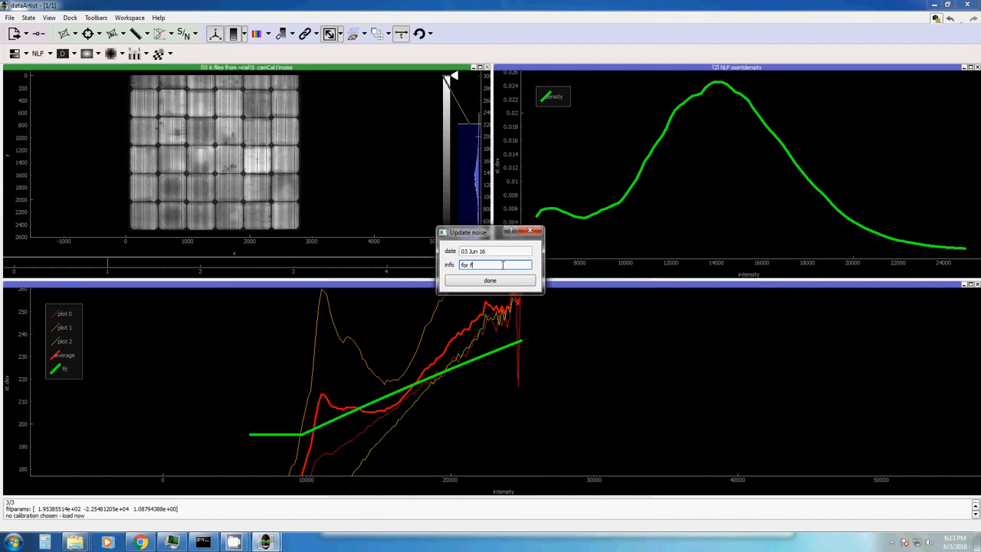
pyautogui.click(490, 279)
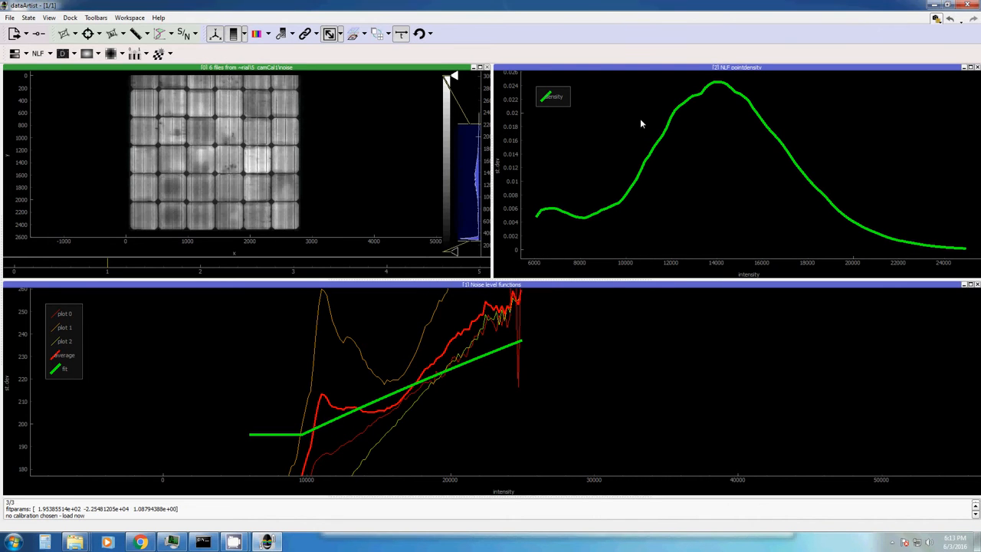
# - Show the myCamera calibration file overview and toggle Autosave
pyautogui.click(936, 18)
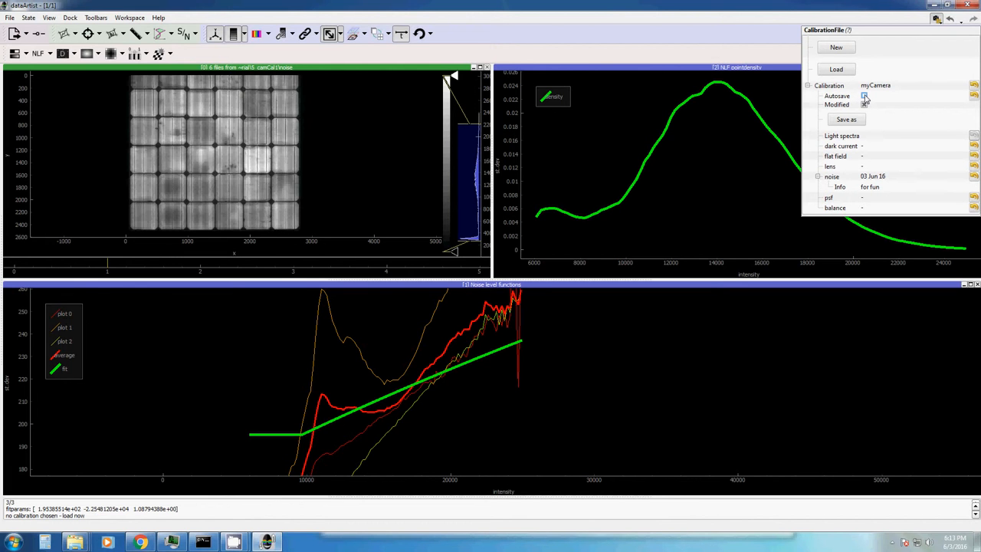
pyautogui.click(864, 95)
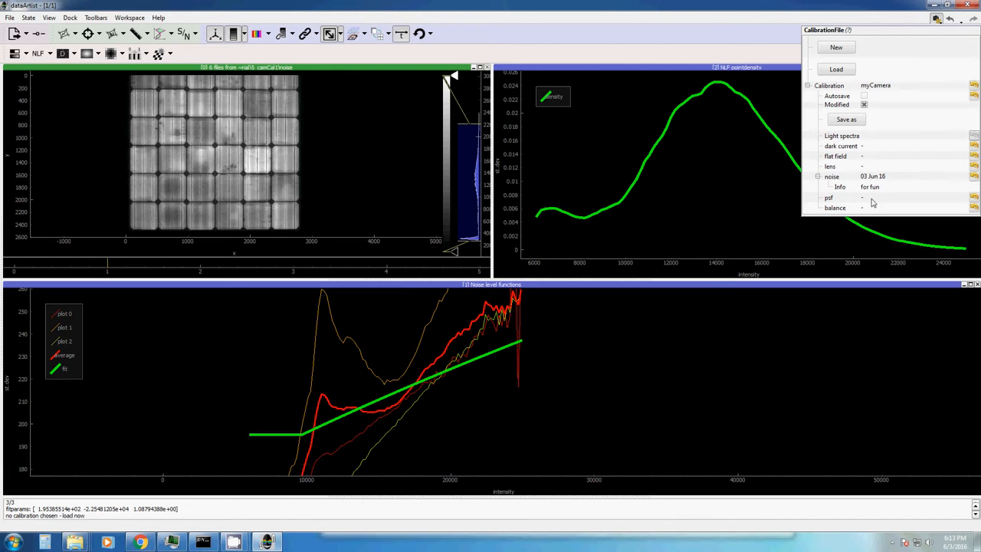
pyautogui.moveTo(828, 153)
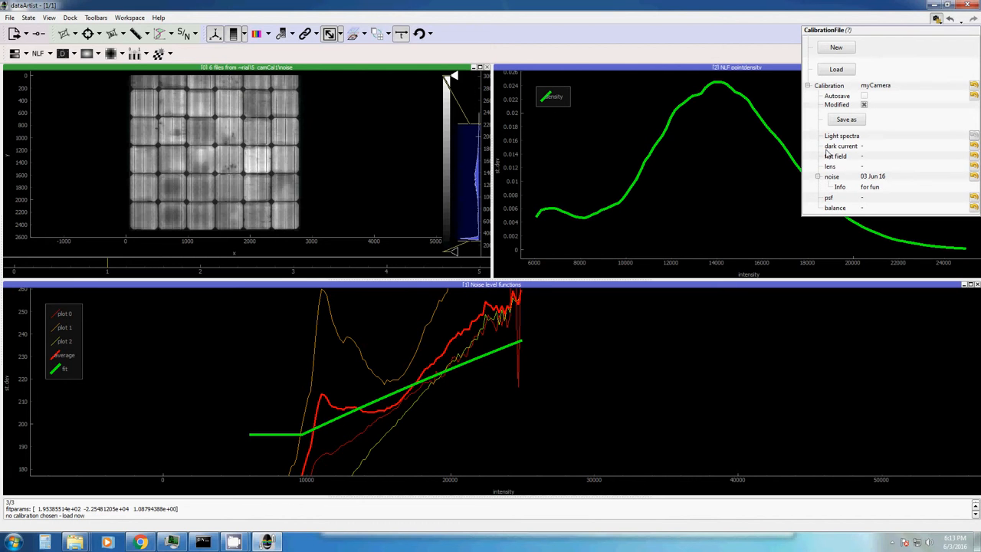
pyautogui.moveTo(871, 184)
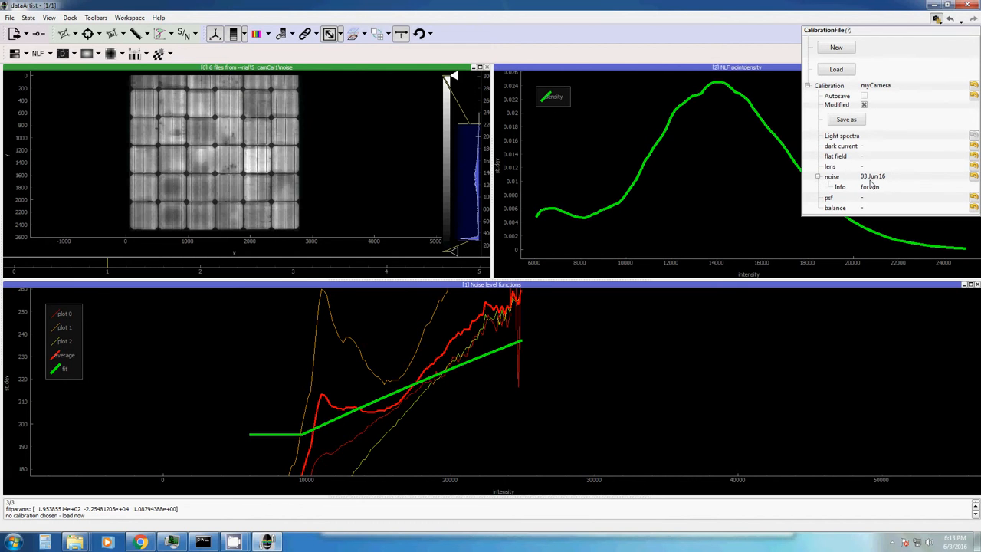
pyautogui.moveTo(923, 180)
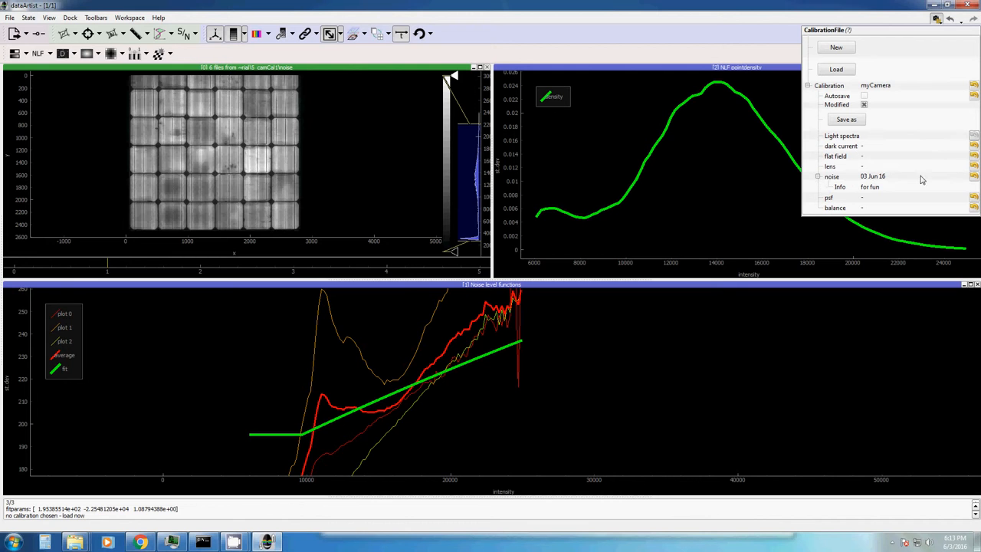
pyautogui.moveTo(859, 183)
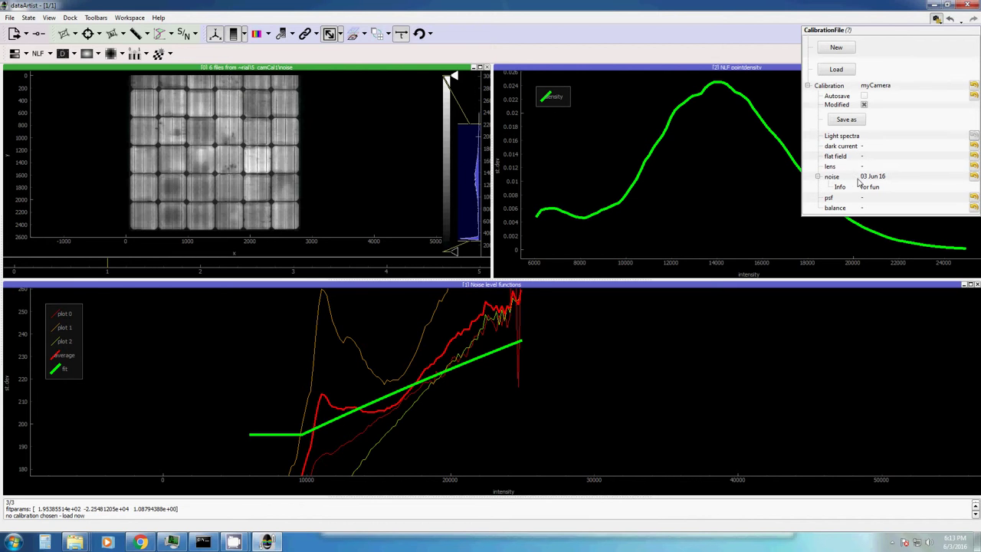
pyautogui.moveTo(874, 190)
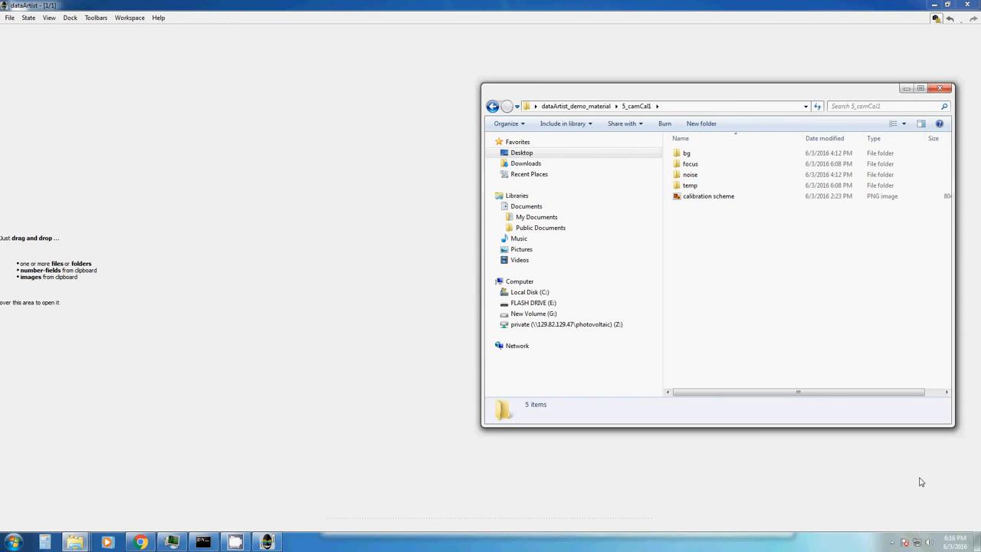
pyautogui.moveTo(882, 447)
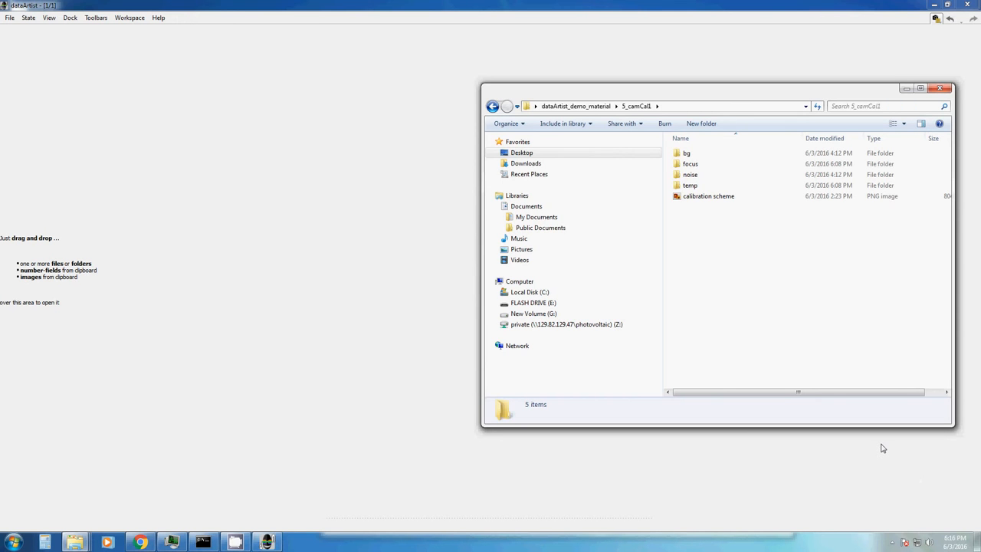
pyautogui.moveTo(751, 263)
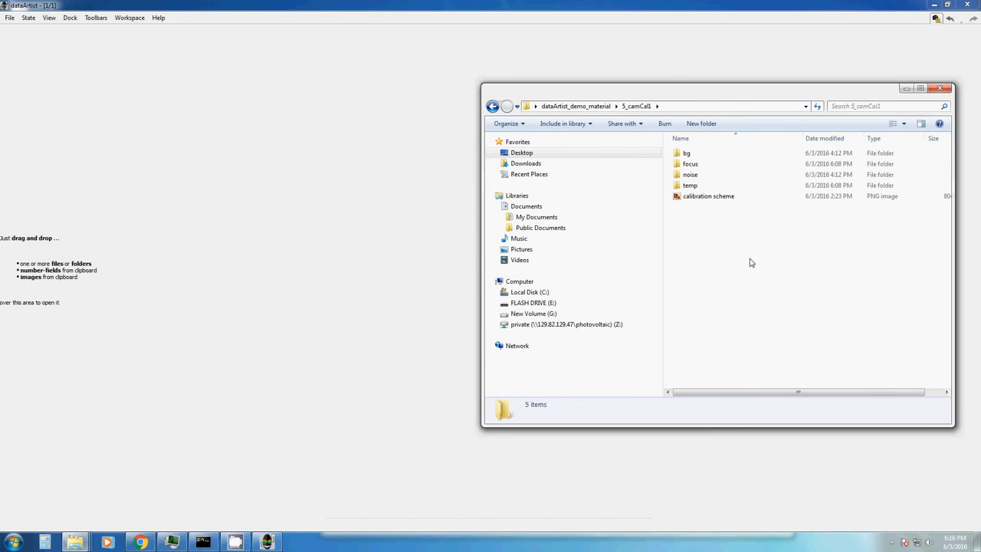
# - Open background image mod2_e1200 from the bg folder and zoom into its hot pixels
pyautogui.doubleClick(690, 163)
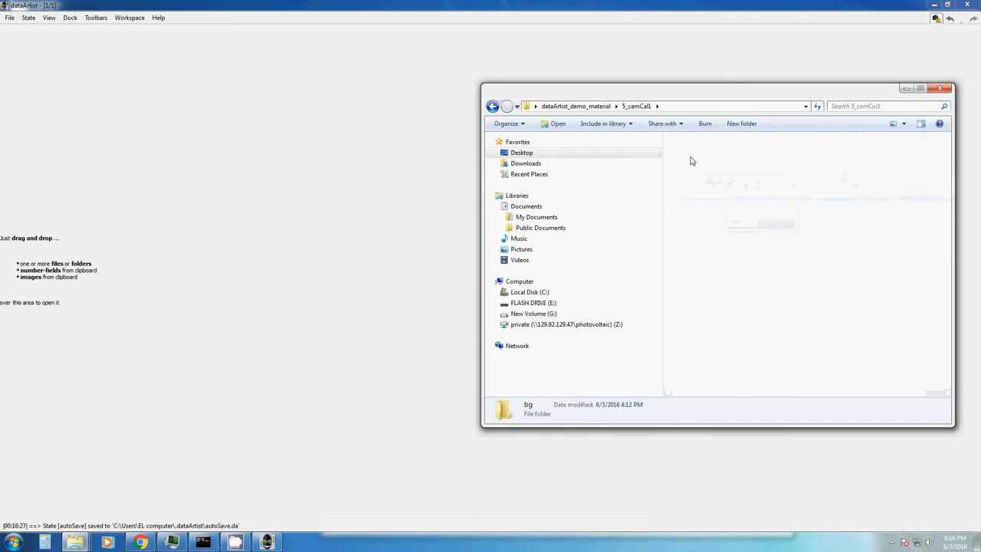
pyautogui.doubleClick(527, 408)
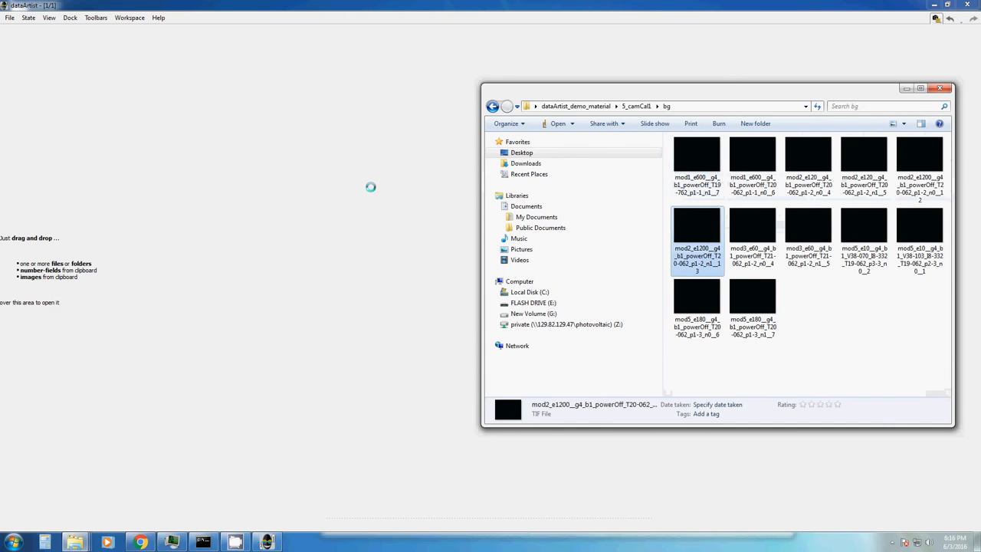
pyautogui.doubleClick(696, 230)
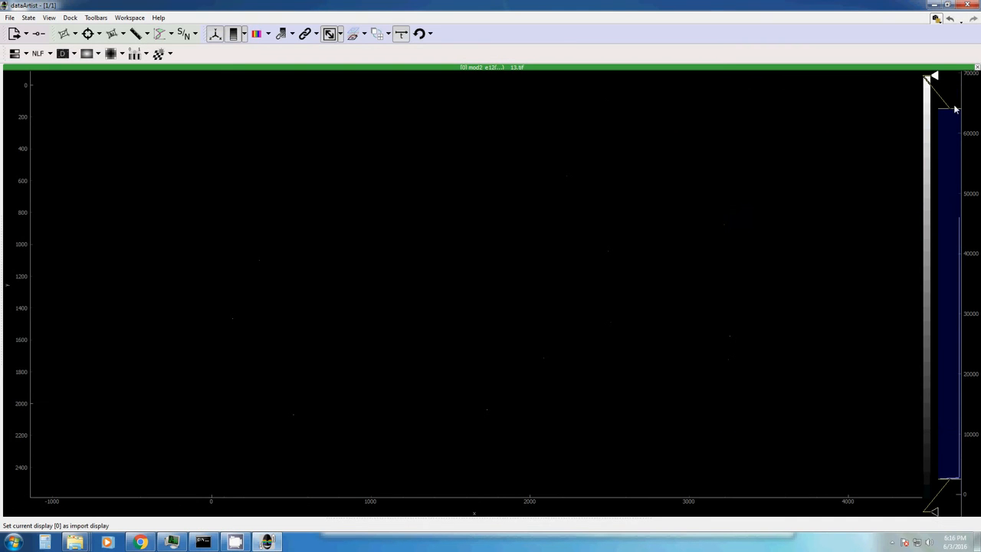
pyautogui.moveTo(954, 109); pyautogui.dragTo(949, 449)
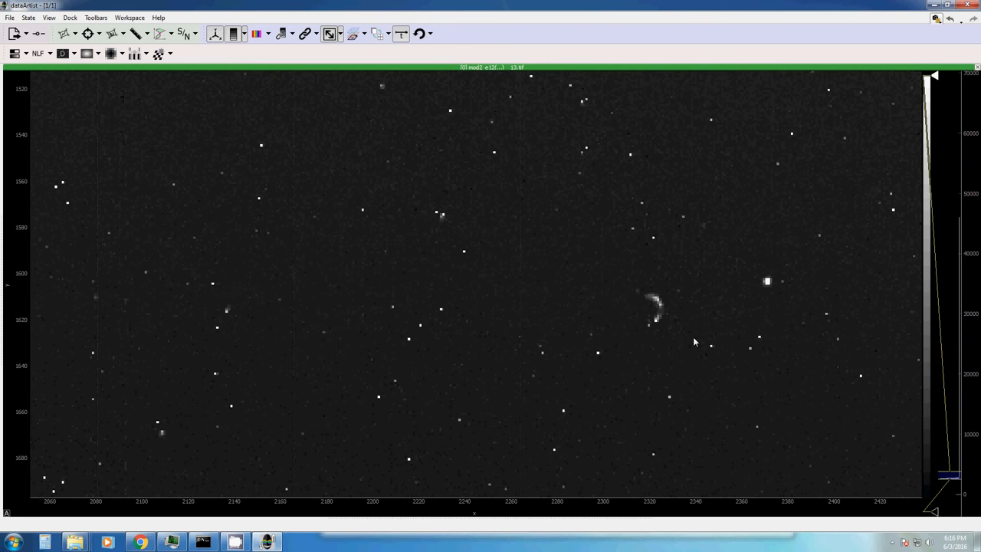
pyautogui.moveTo(451, 206)
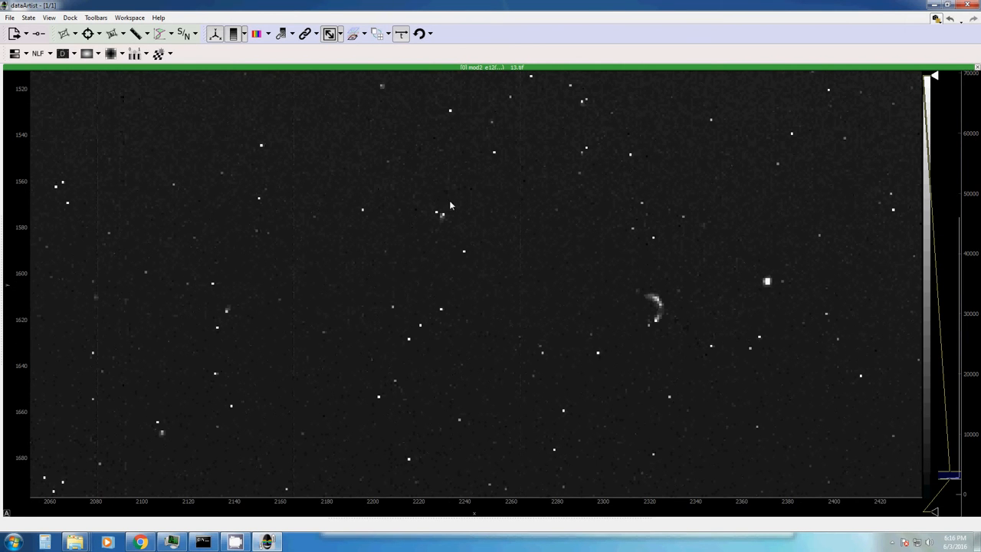
pyautogui.moveTo(534, 83)
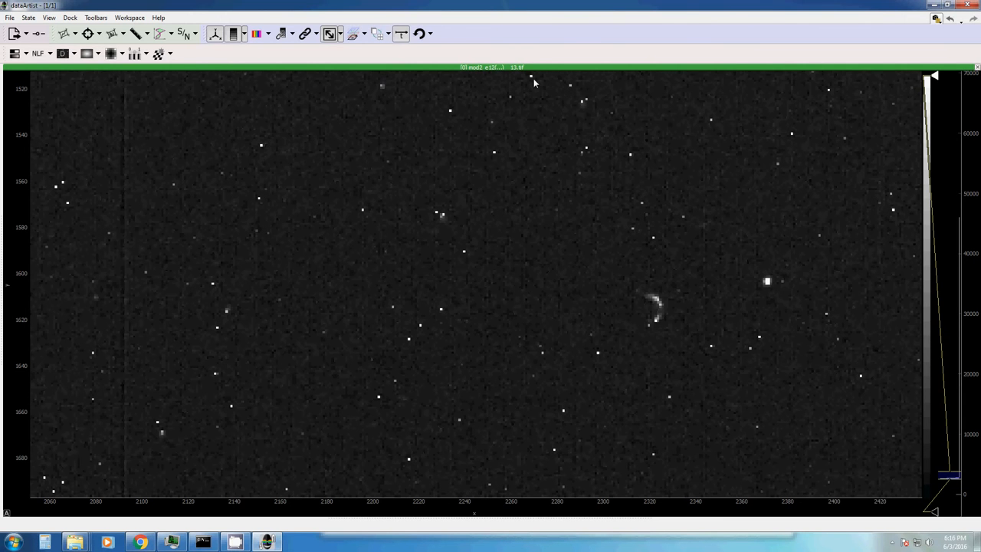
pyautogui.moveTo(578, 90)
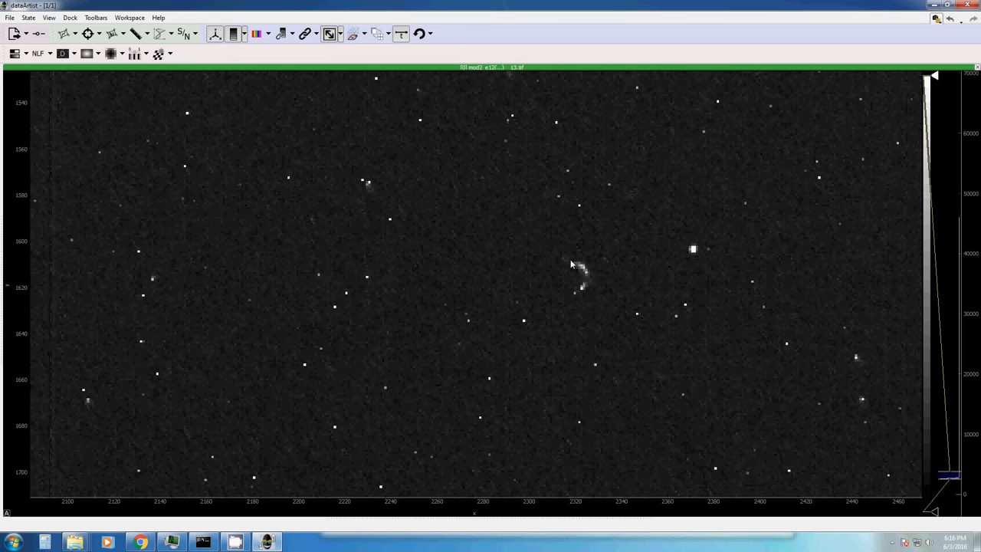
pyautogui.moveTo(587, 268)
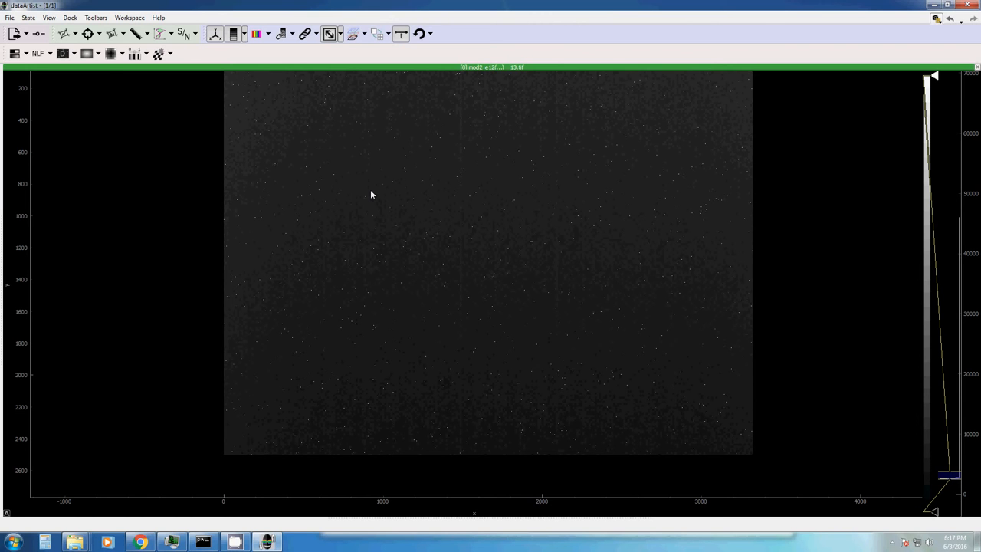
pyautogui.moveTo(382, 249)
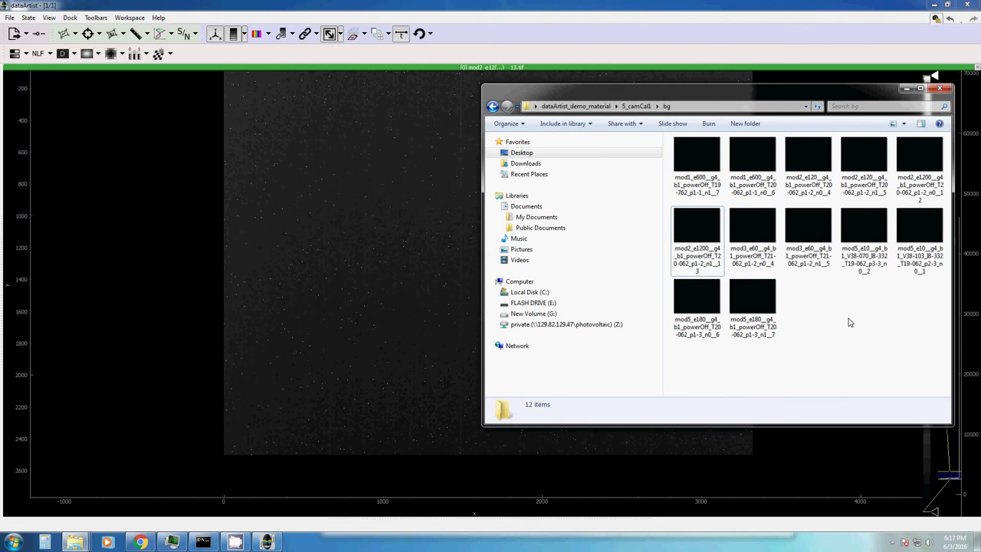
pyautogui.moveTo(865, 245)
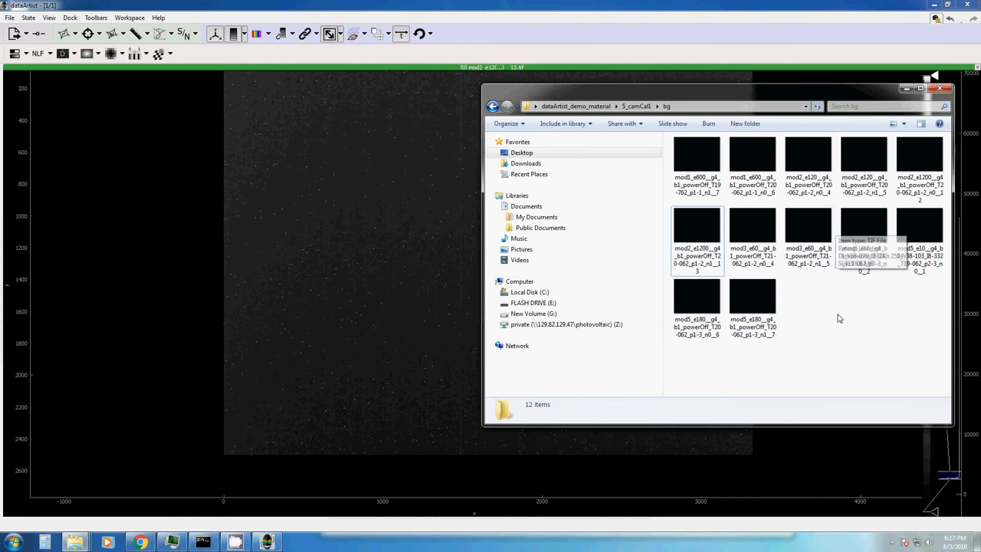
# - Add the 10-second exposure image mod5_e10 as a second layer beside mod2_e1200
pyautogui.click(864, 241)
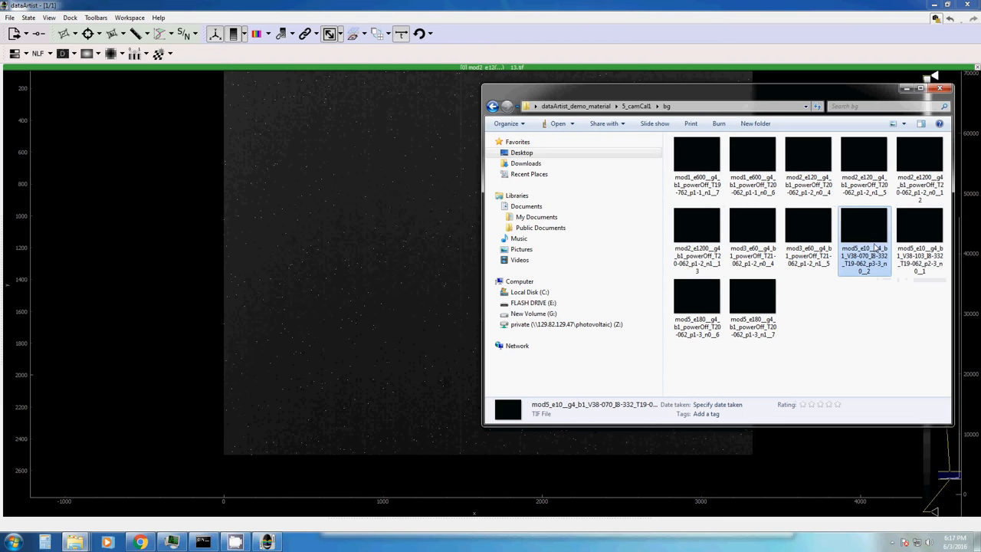
pyautogui.click(537, 217)
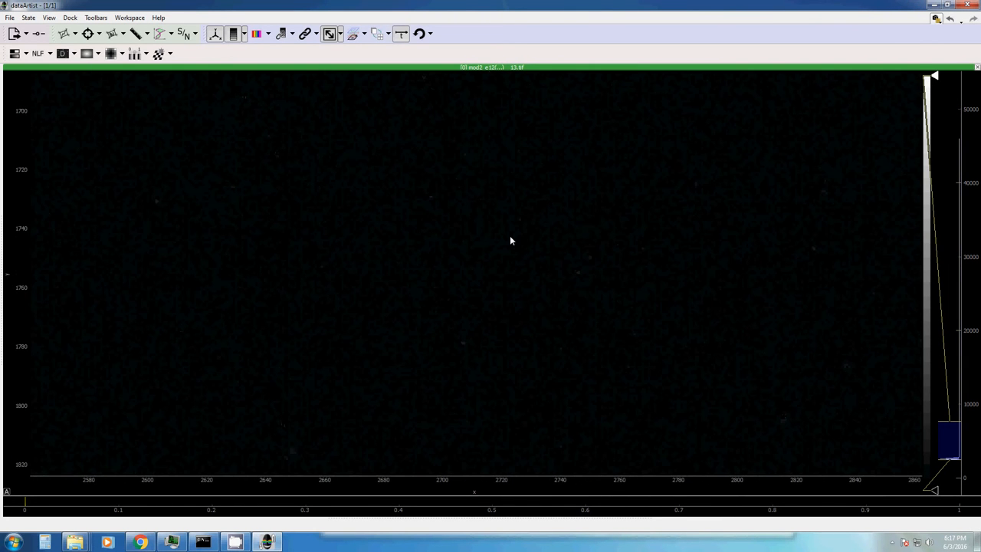
pyautogui.moveTo(503, 329)
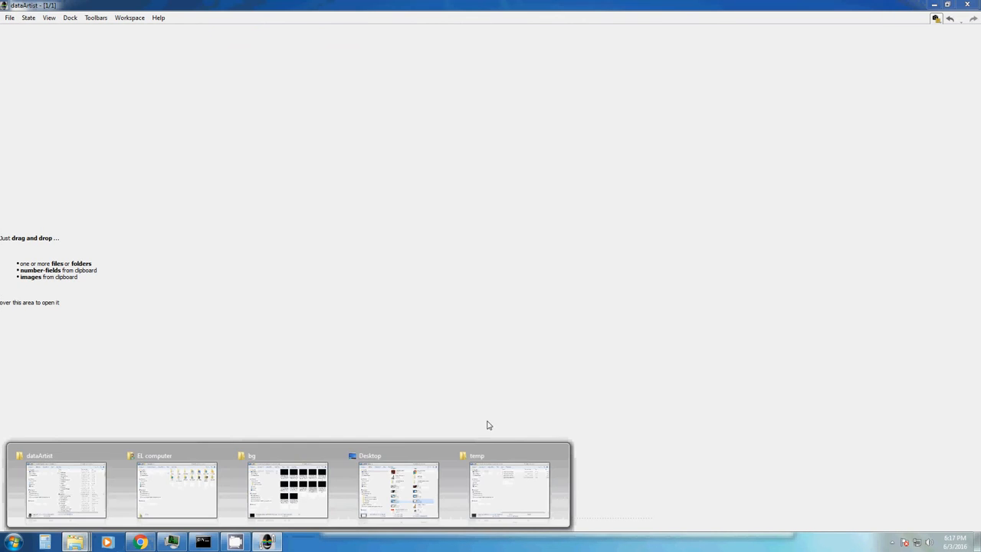
# - Return to the bg folder window holding all 12 background images
pyautogui.click(287, 491)
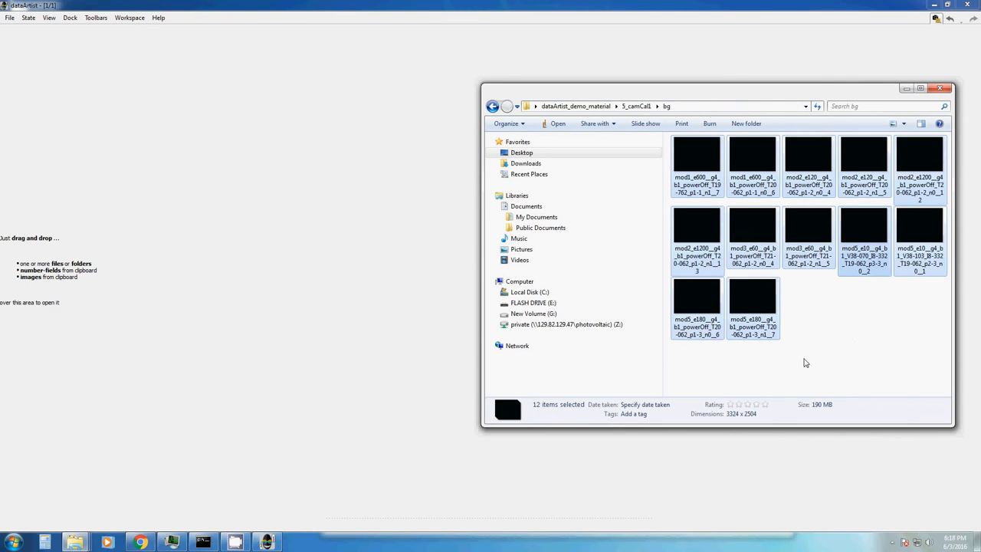
pyautogui.moveTo(751, 238)
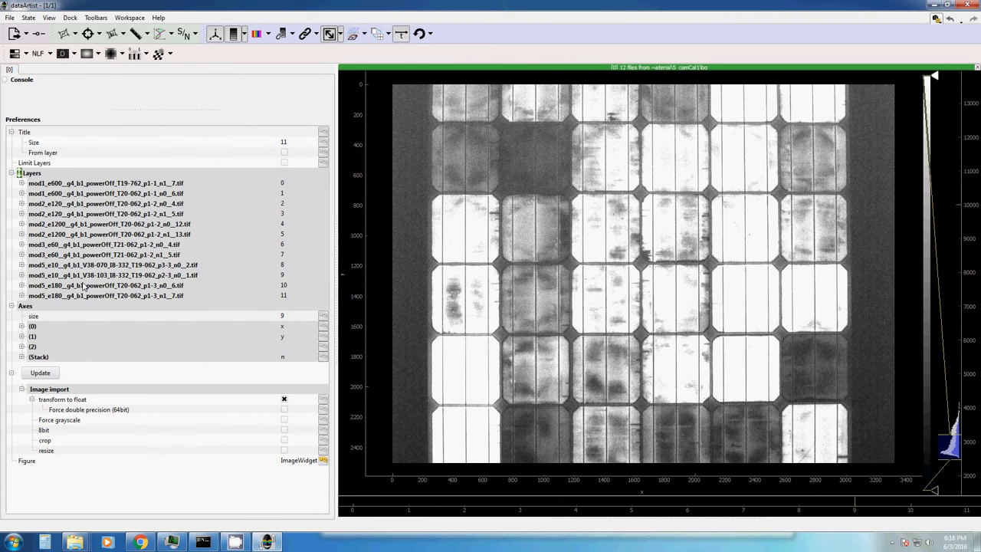
# - Remove both mod5_e10 short-exposure layers, leaving ten background layers
pyautogui.rightClick(104, 274)
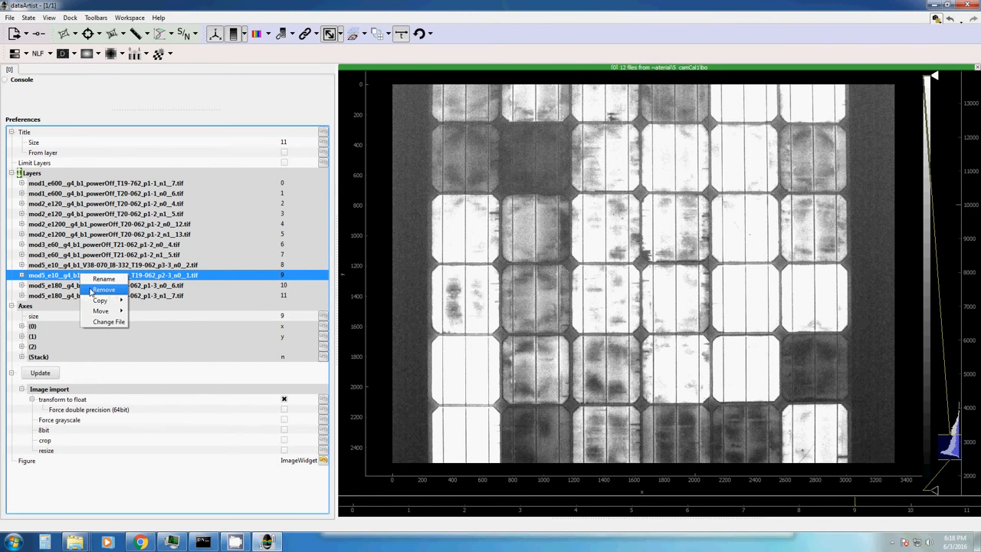
pyautogui.click(104, 289)
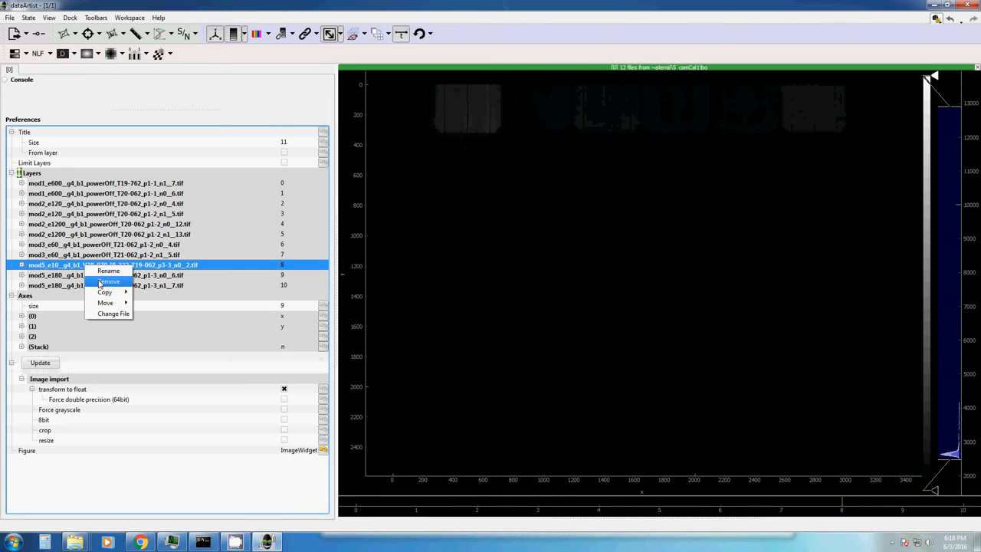
pyautogui.click(110, 281)
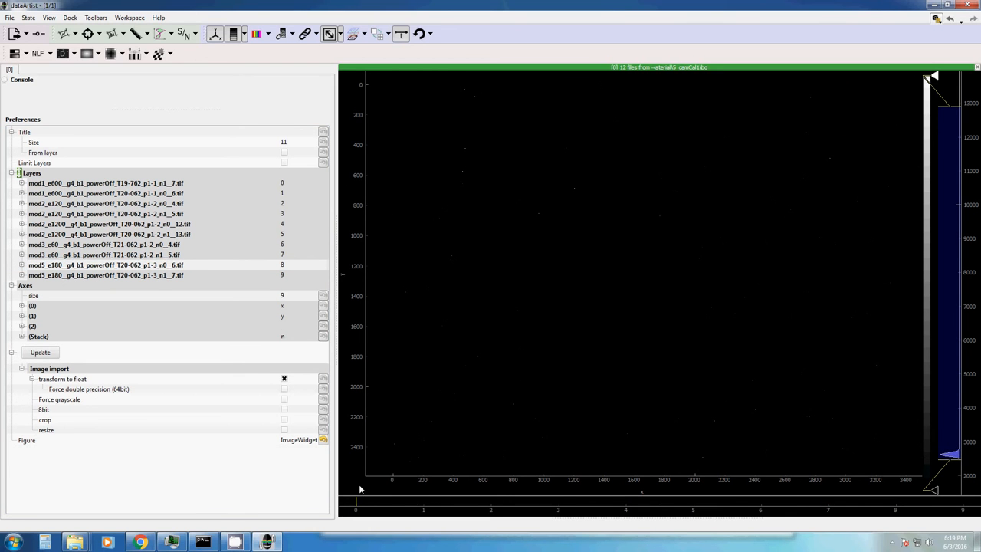
pyautogui.moveTo(62, 196)
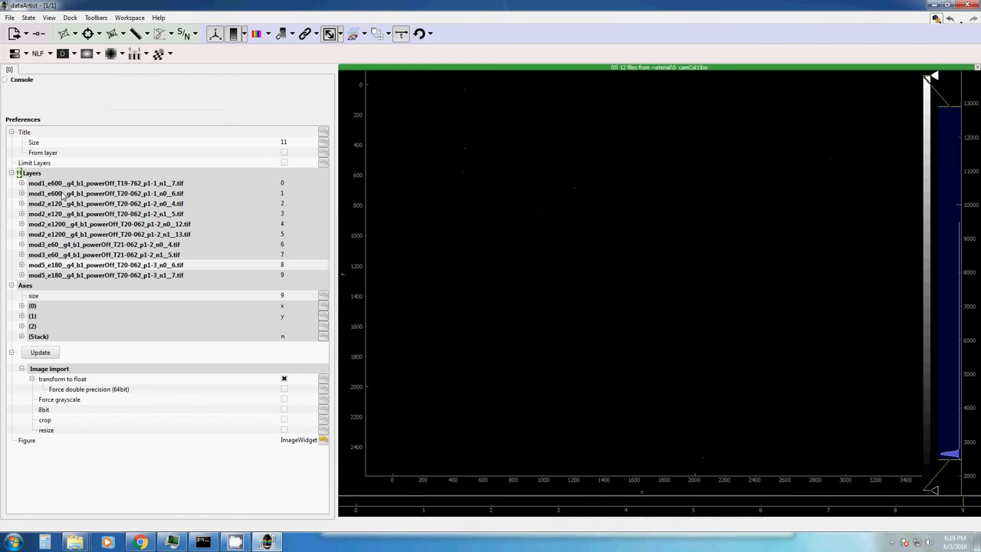
pyautogui.moveTo(148, 98)
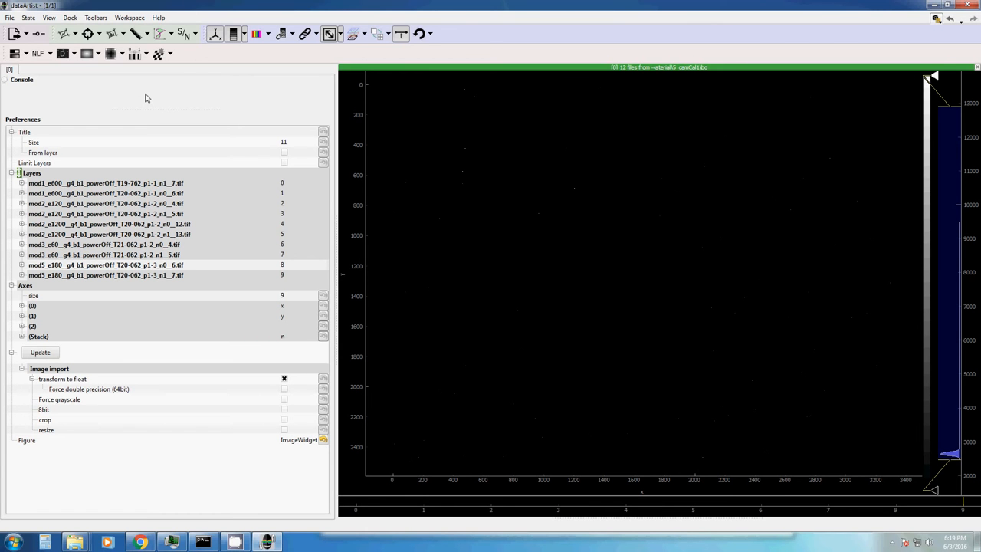
pyautogui.moveTo(107, 92)
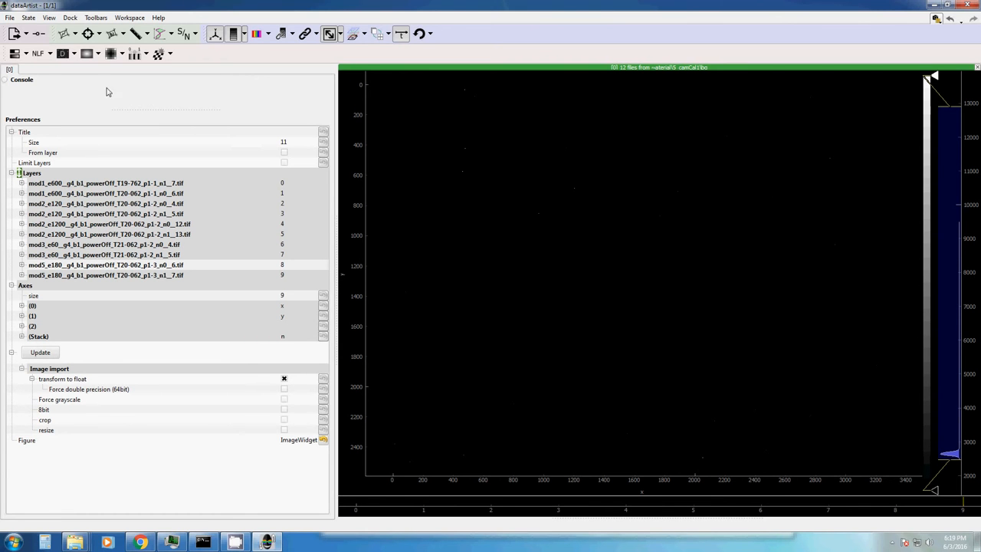
pyautogui.moveTo(62, 53)
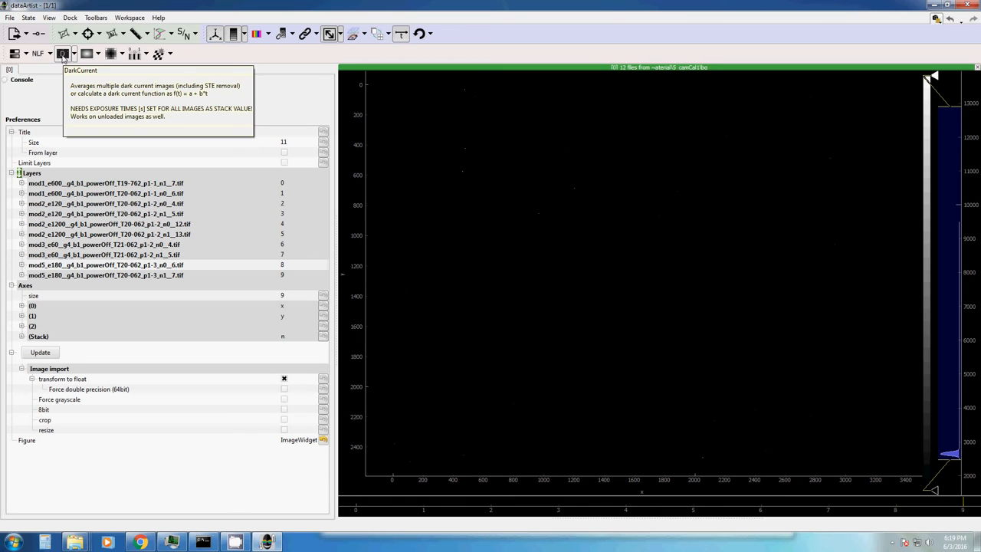
pyautogui.click(63, 53)
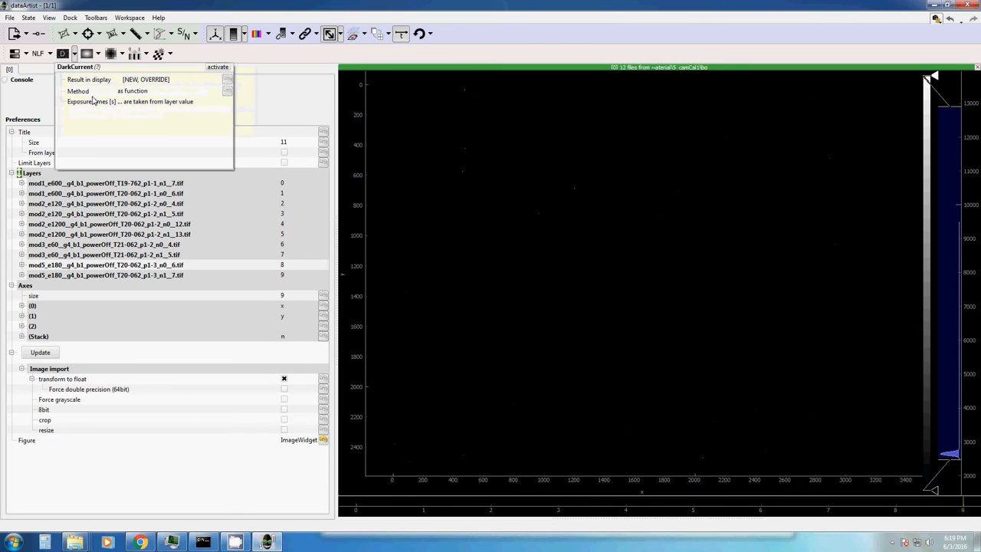
pyautogui.click(217, 91)
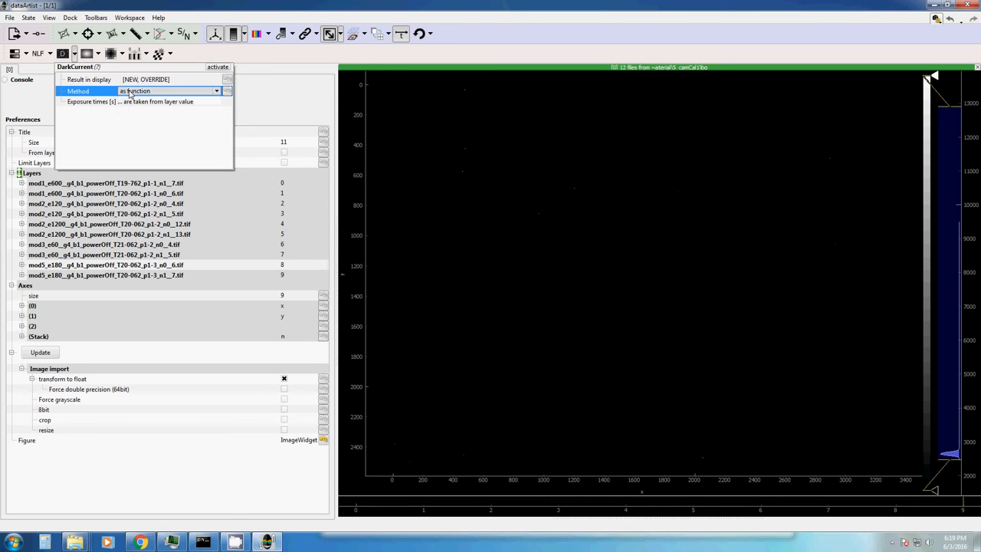
pyautogui.moveTo(539, 118)
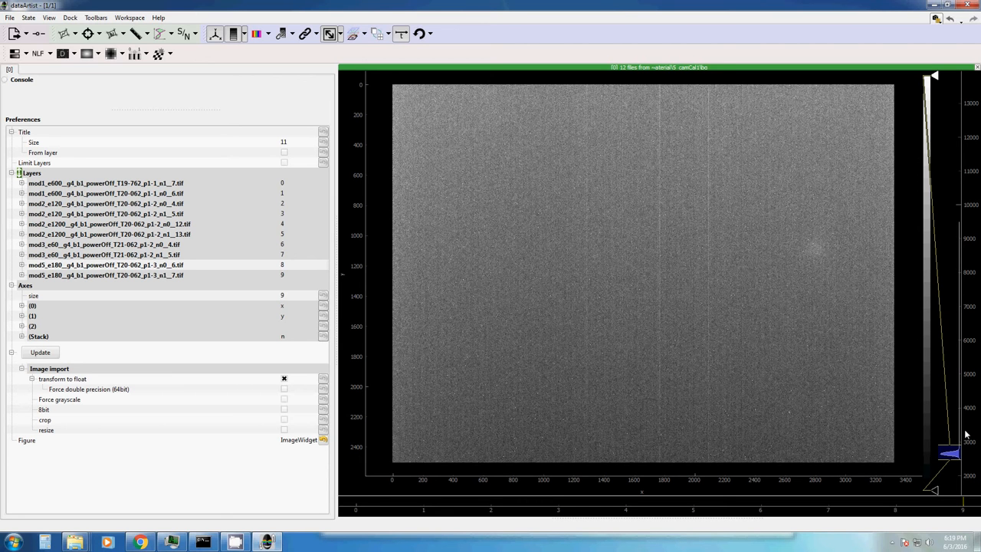
pyautogui.moveTo(87, 54)
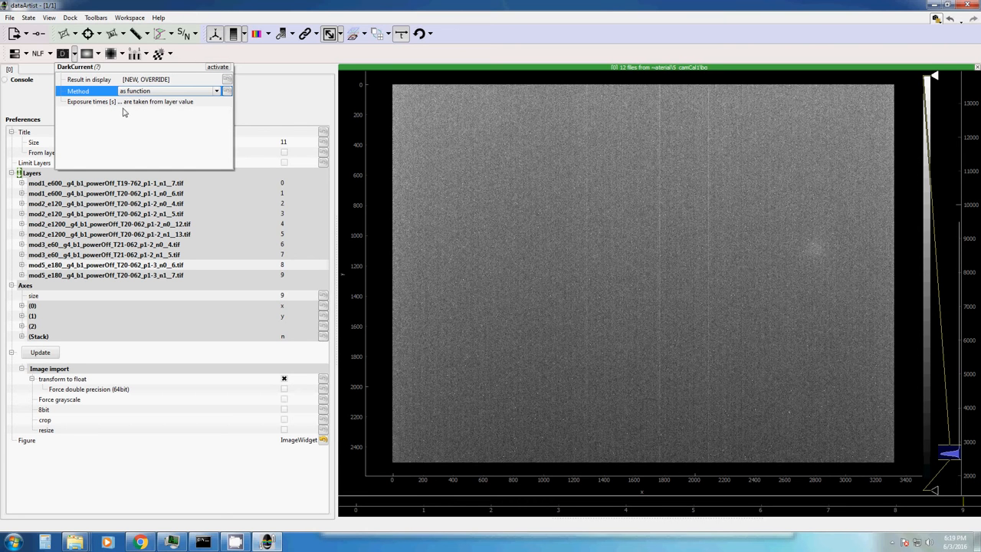
pyautogui.moveTo(192, 106)
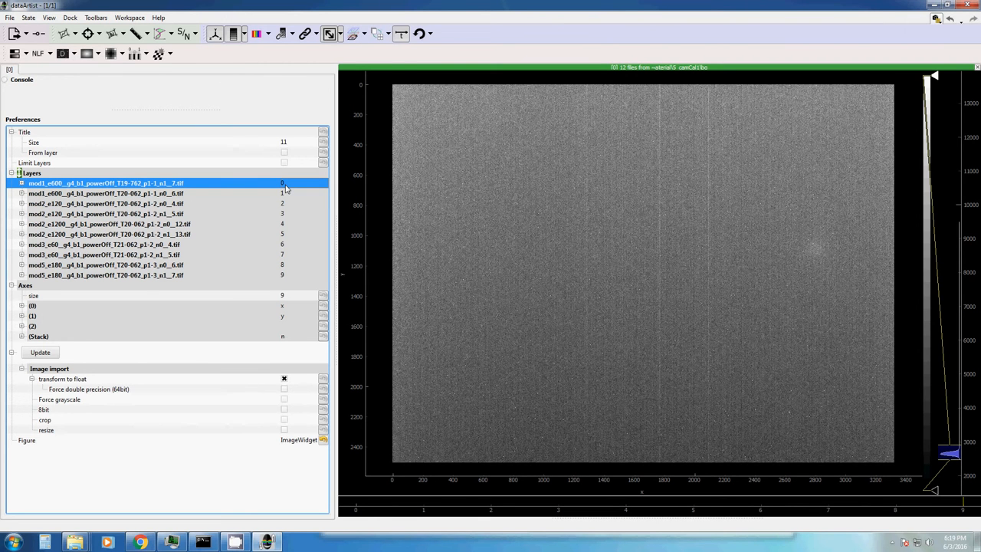
pyautogui.moveTo(287, 274)
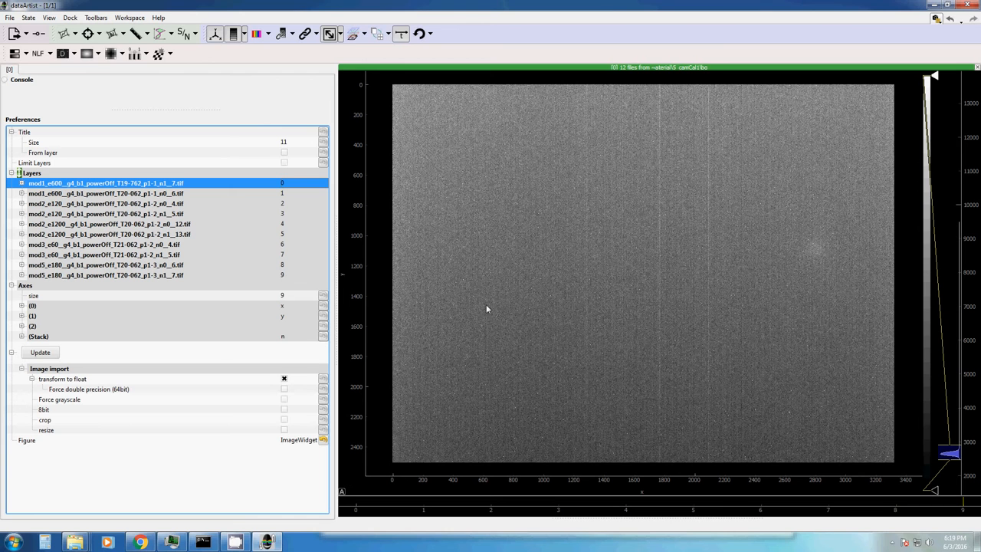
pyautogui.moveTo(244, 168)
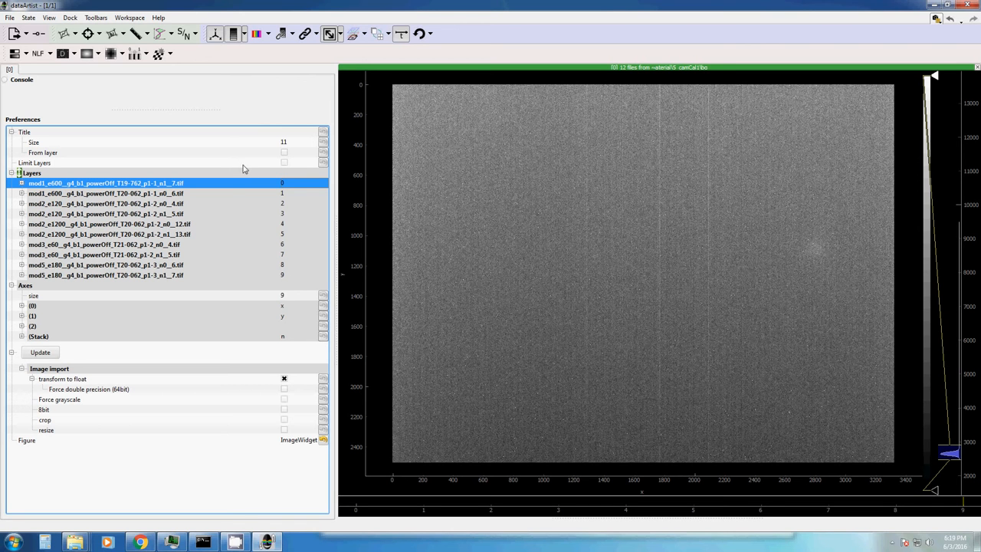
pyautogui.moveTo(176, 219)
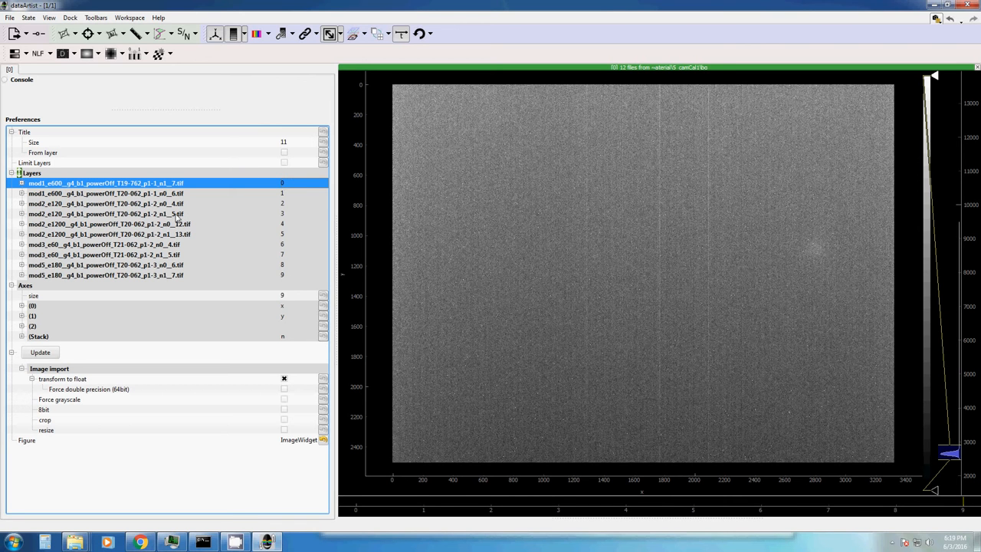
pyautogui.moveTo(56, 336)
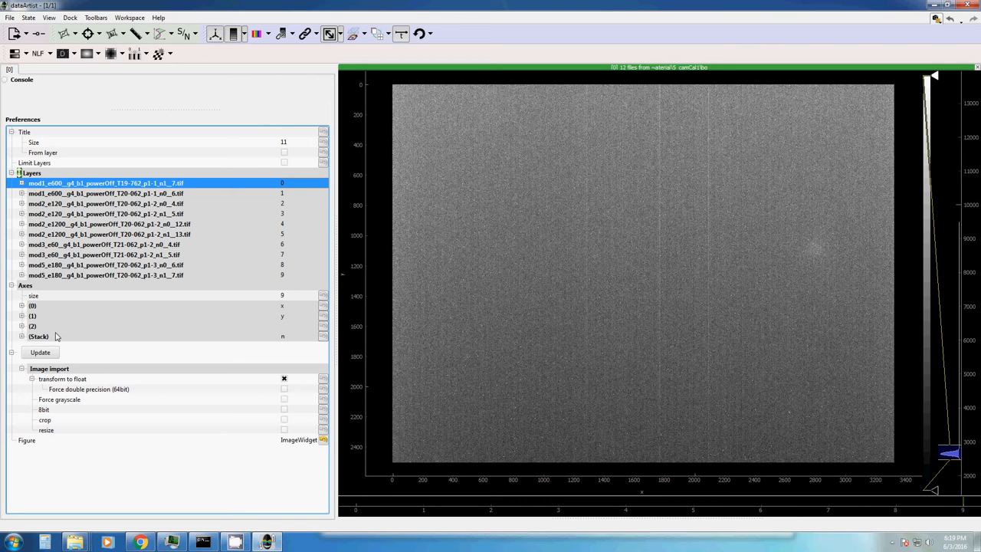
pyautogui.moveTo(40, 343)
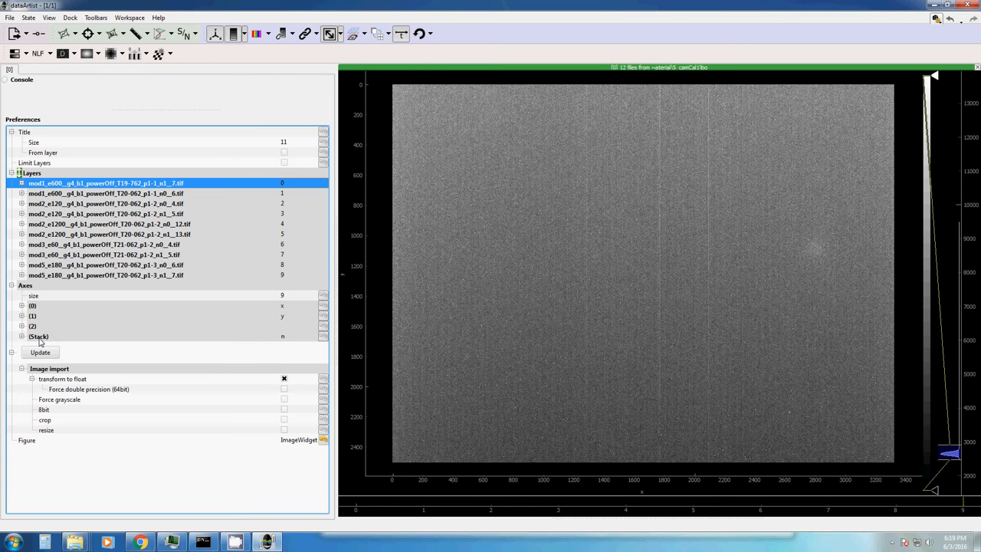
pyautogui.moveTo(50, 339)
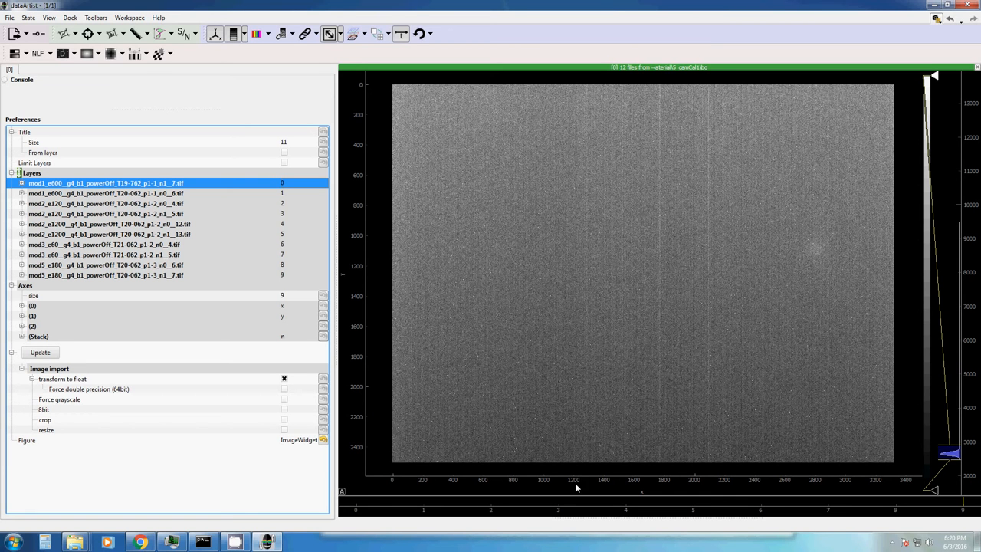
pyautogui.moveTo(969, 152)
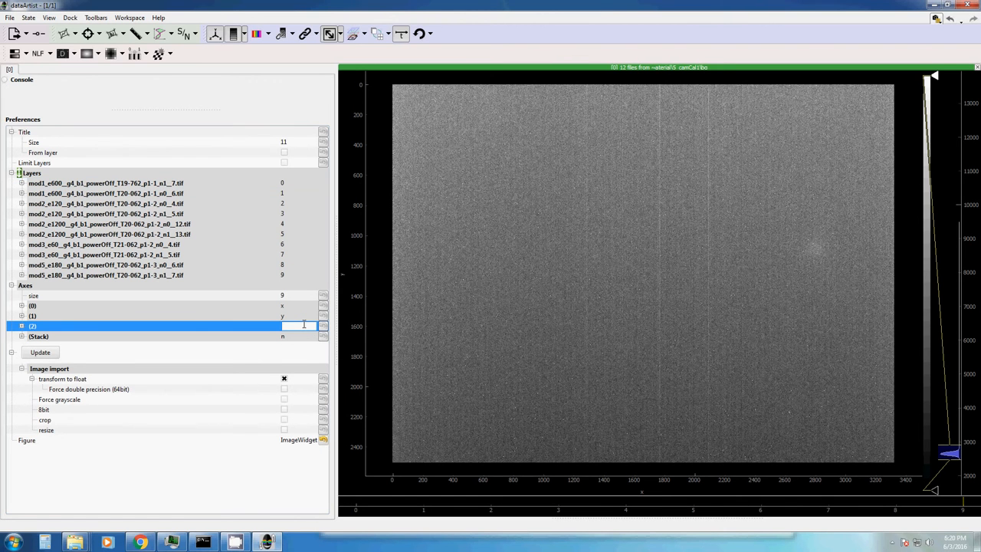
# - Name the image value axis and call the stack axis 'exposure time'
pyautogui.write('ntnsity')
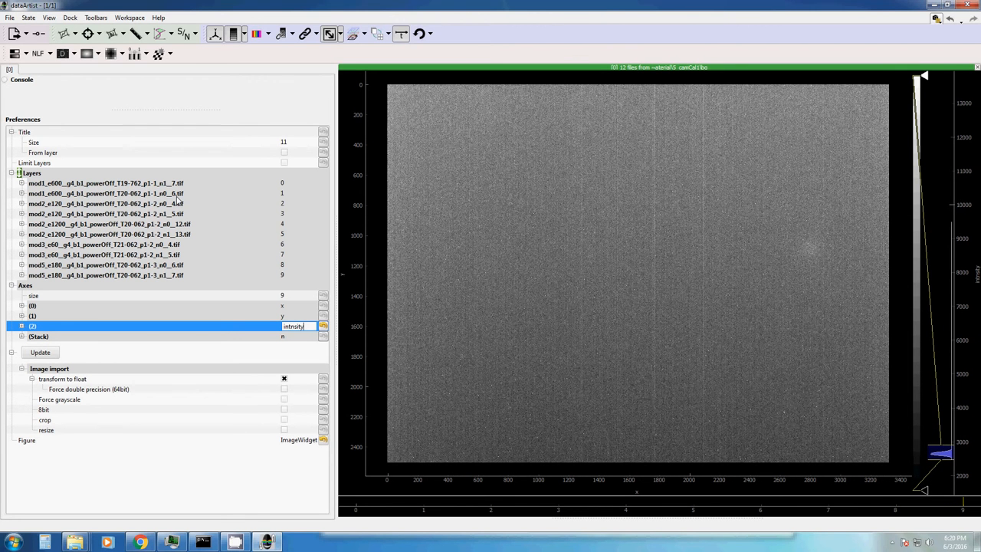
pyautogui.click(38, 336)
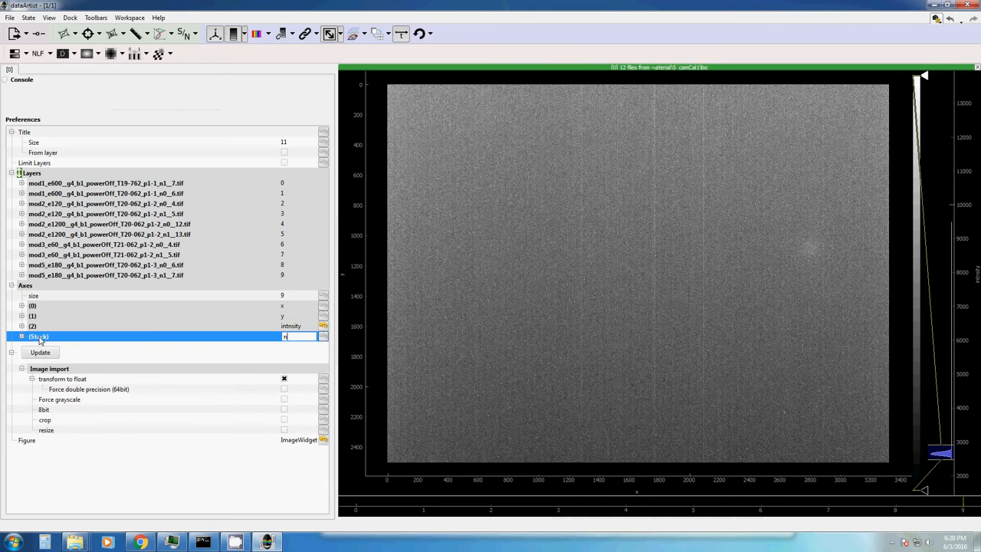
pyautogui.click(21, 336)
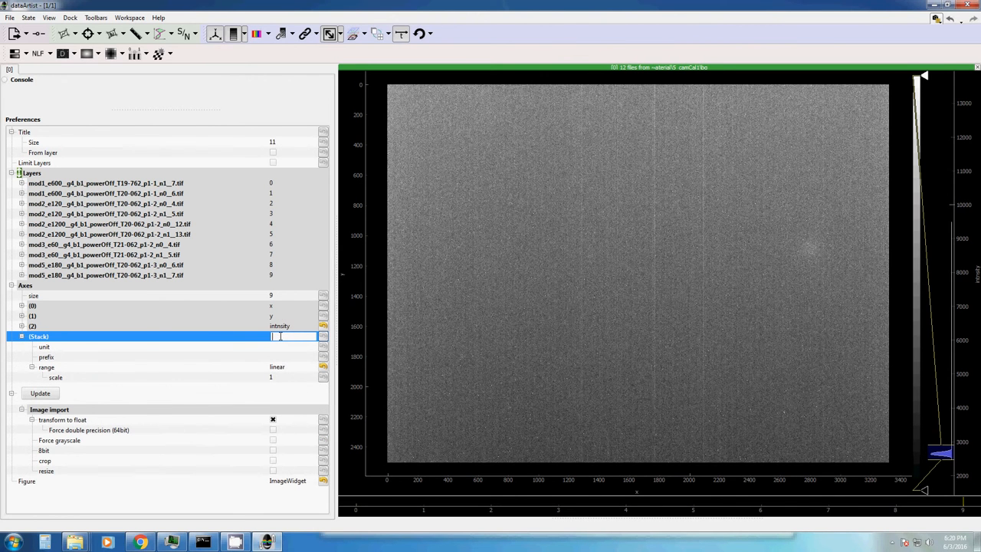
pyautogui.write('exposure time')
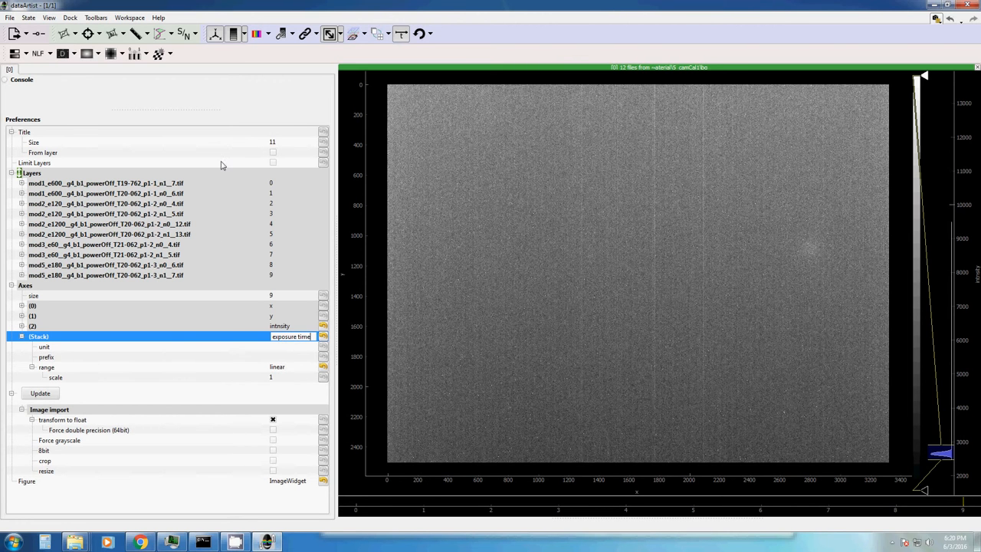
pyautogui.moveTo(274, 187)
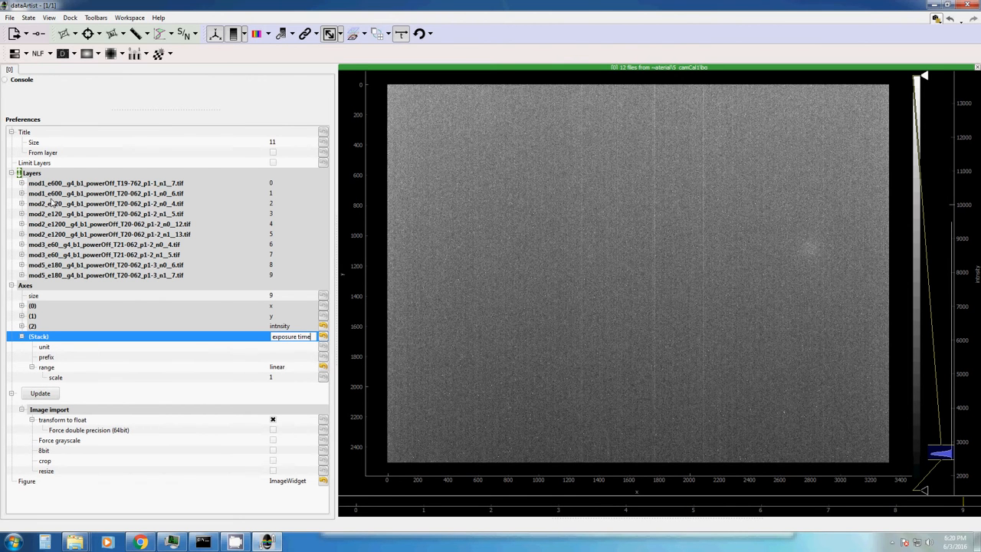
pyautogui.moveTo(63, 231)
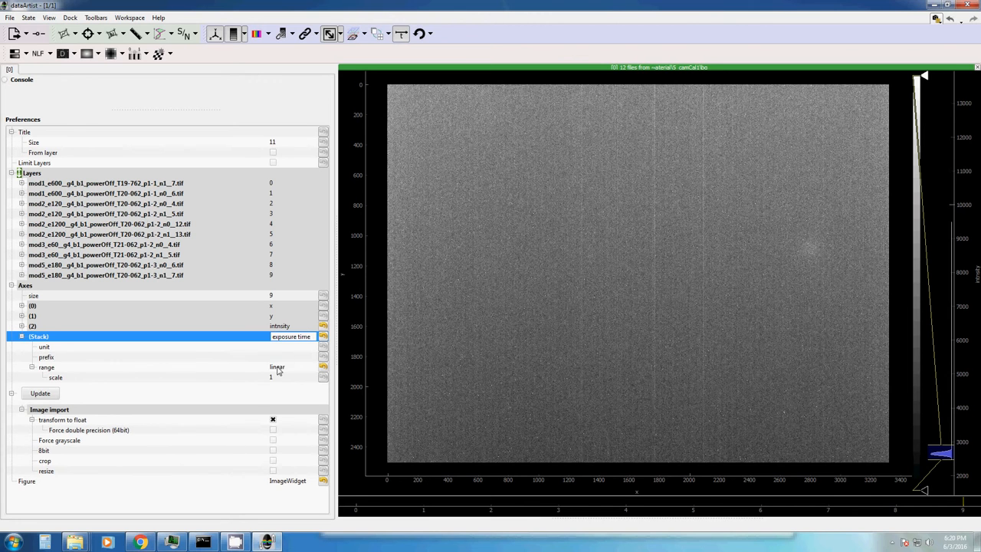
# - Switch the stack range to individual and give layers 0 and 1 exposure 600
pyautogui.click(312, 367)
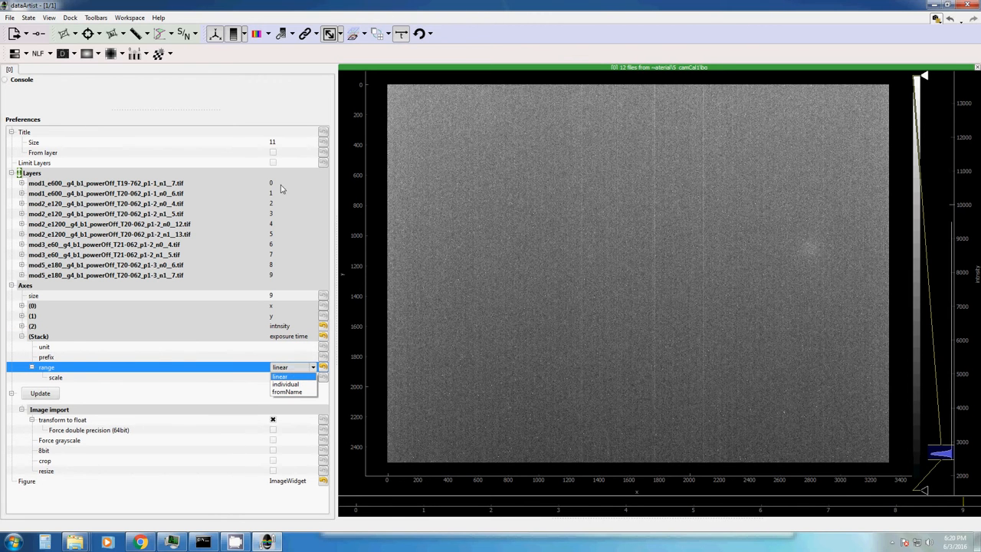
pyautogui.click(285, 383)
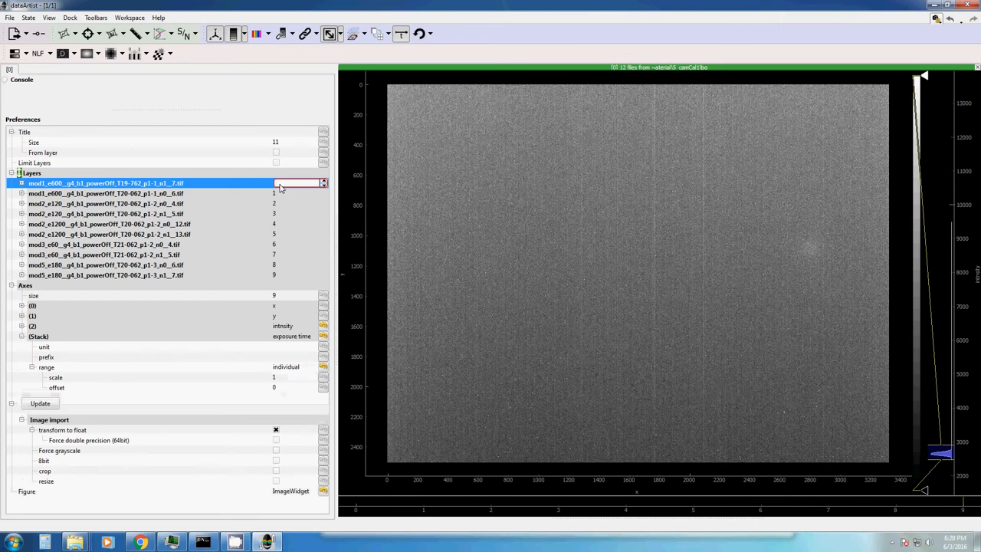
pyautogui.click(106, 193)
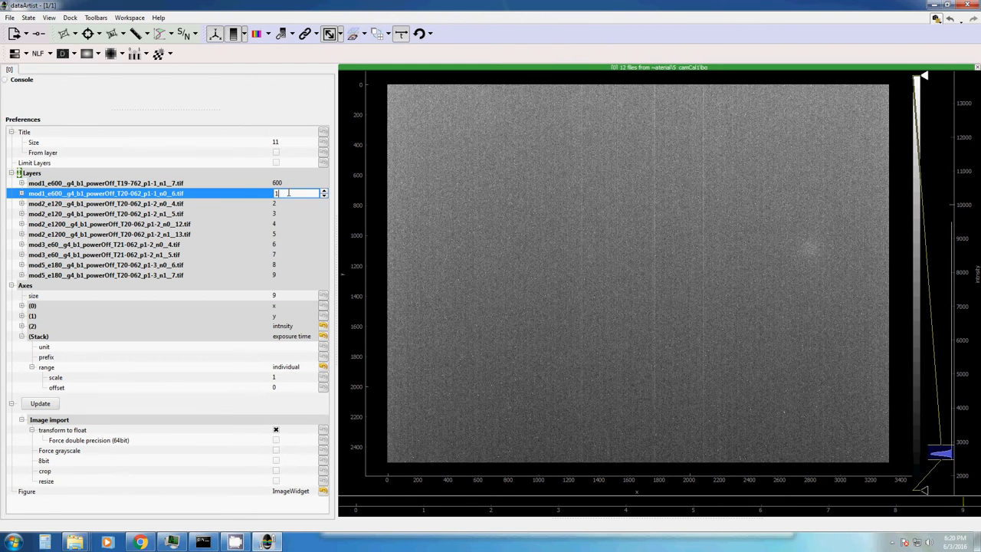
pyautogui.write('600')
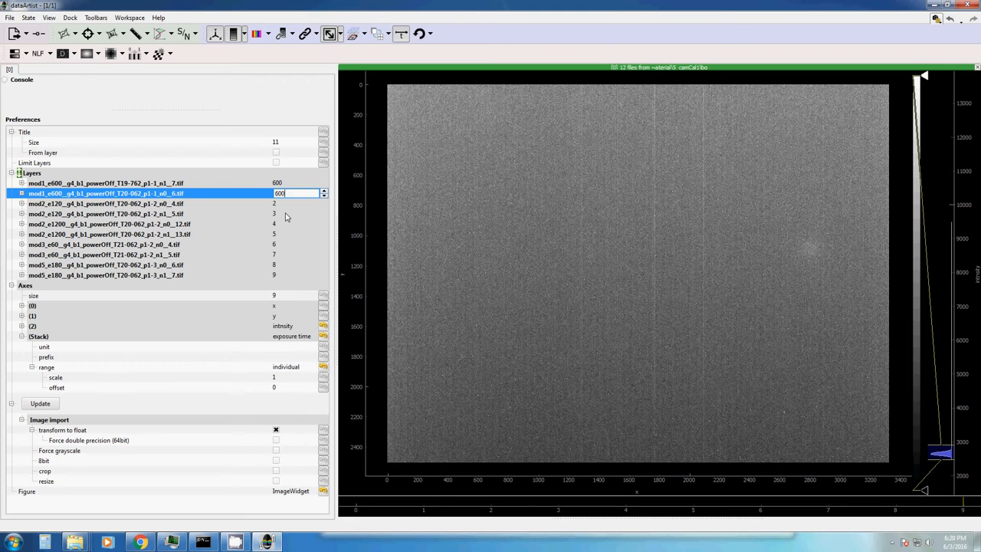
pyautogui.moveTo(267, 275)
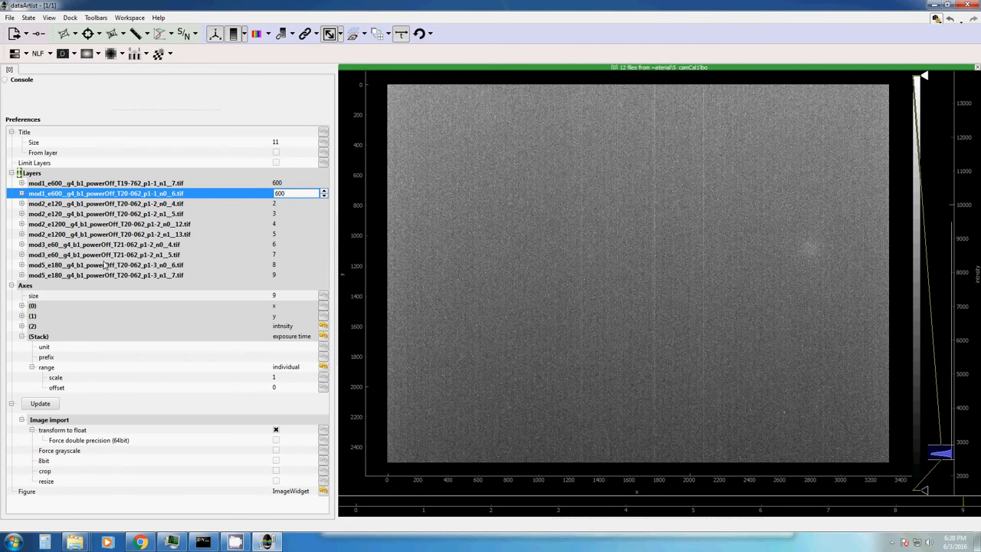
pyautogui.click(38, 337)
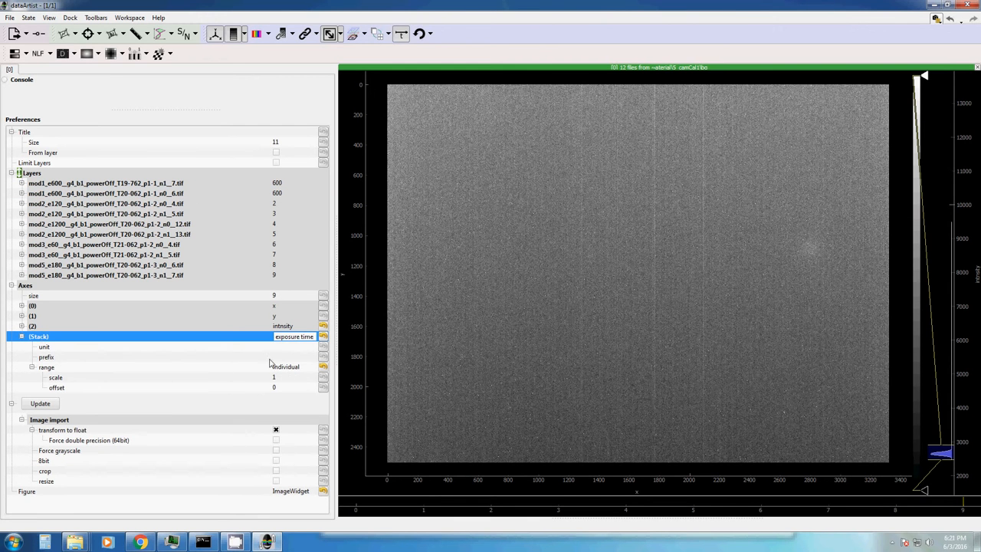
# - Derive each layer's exposure time from its file name (600, 120, 1200, 60, 180)
pyautogui.click(295, 367)
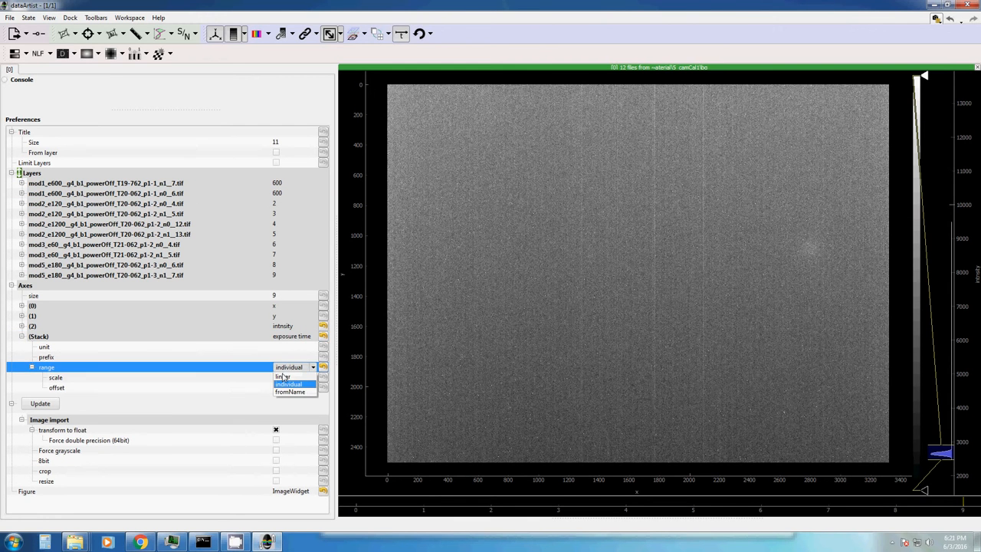
pyautogui.click(289, 391)
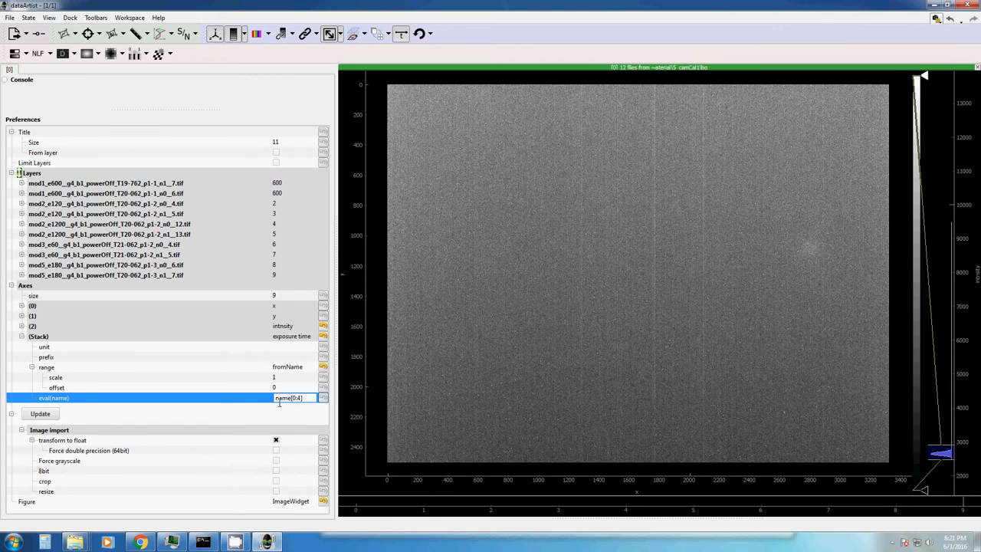
pyautogui.moveTo(115, 245)
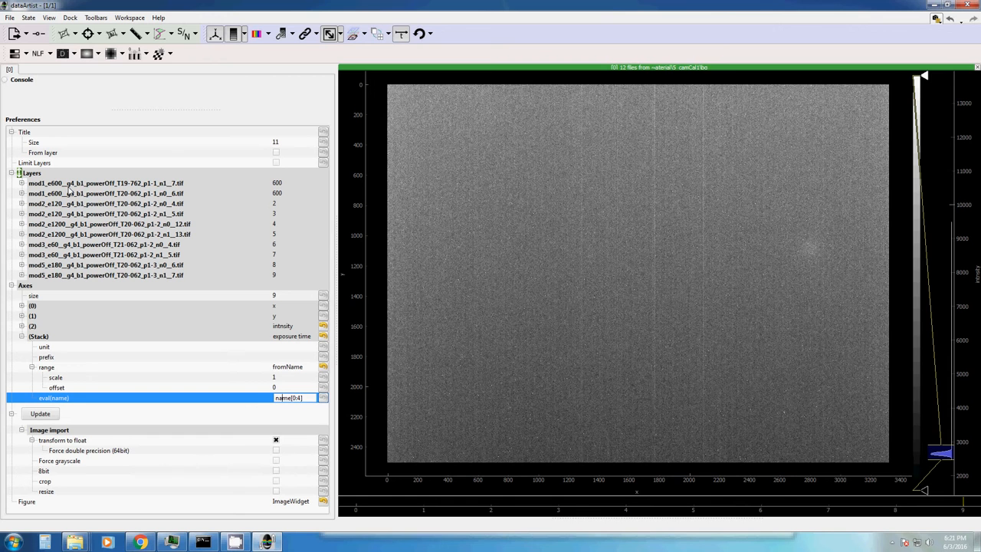
pyautogui.moveTo(294, 417)
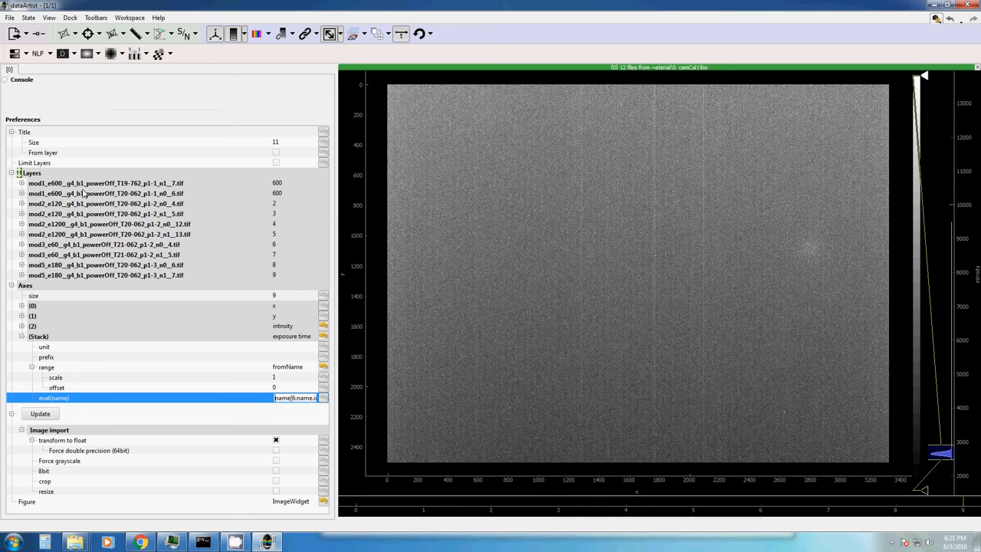
pyautogui.click(40, 413)
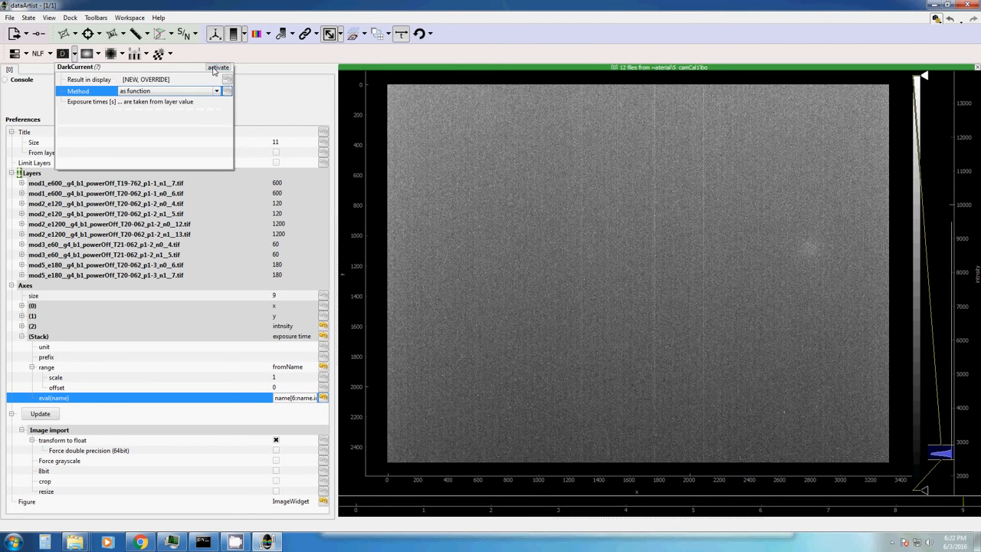
# - Run the dark current calculation to get Intercept and Slope layers over exposure time
pyautogui.click(219, 67)
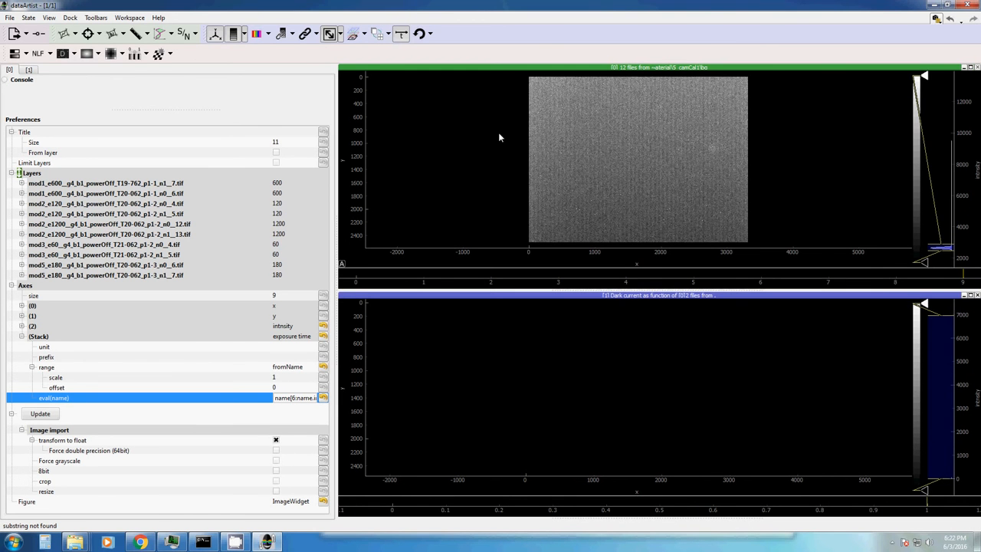
pyautogui.moveTo(800, 390)
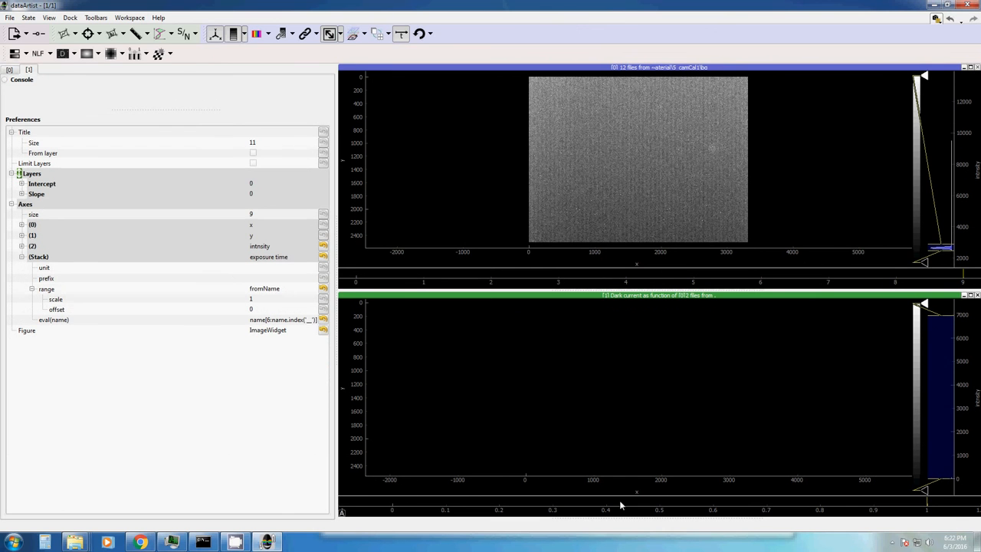
pyautogui.moveTo(277, 257)
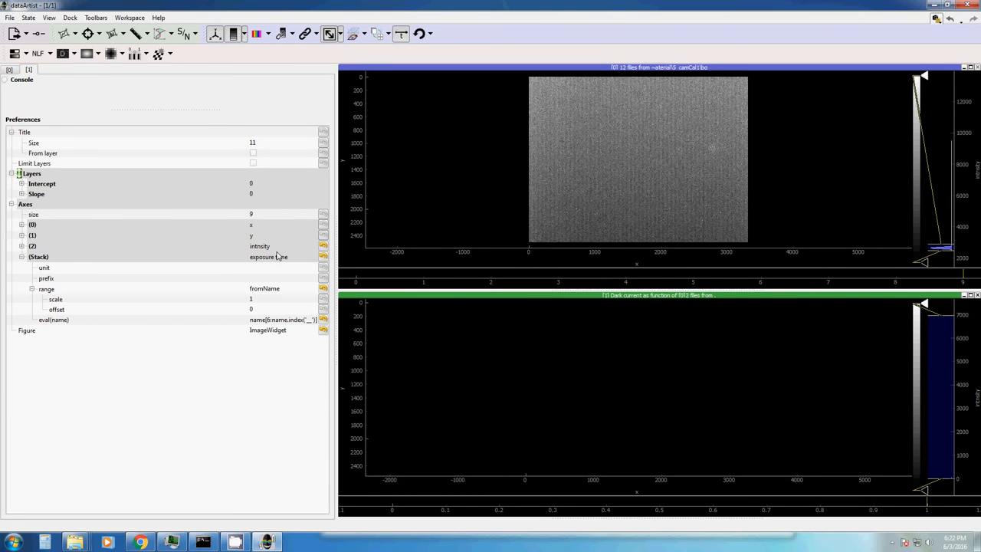
# - Select the Intercept layer of the dark current result
pyautogui.click(42, 183)
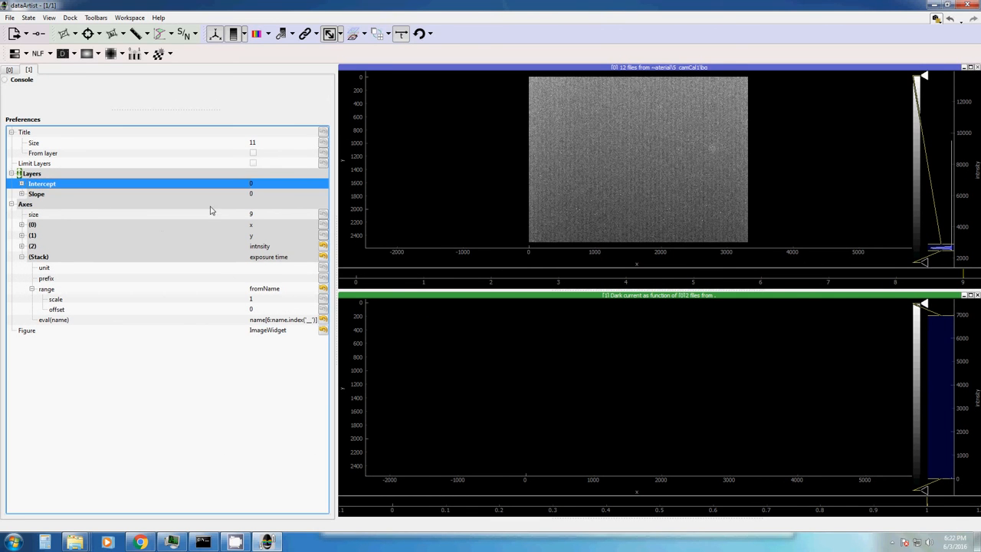
pyautogui.moveTo(481, 367)
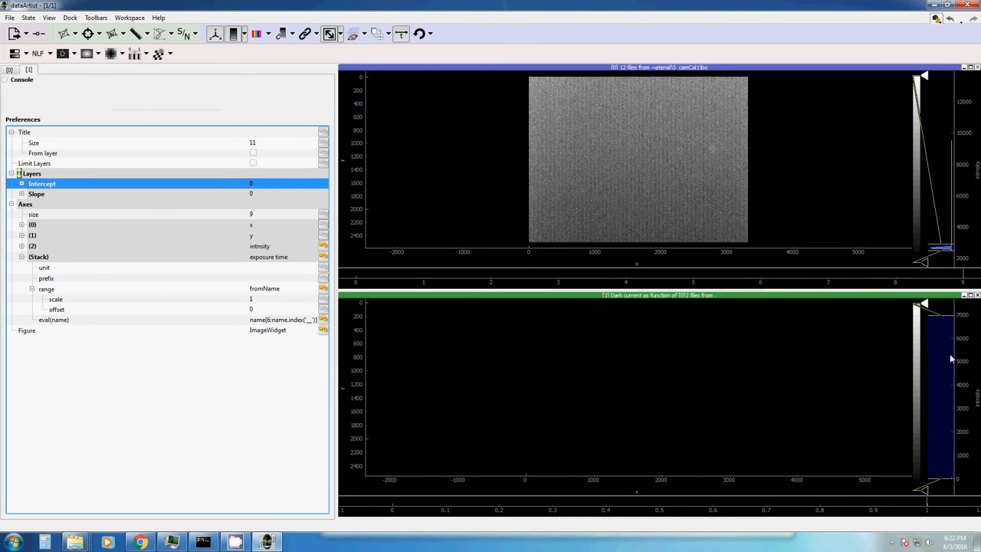
pyautogui.moveTo(822, 394)
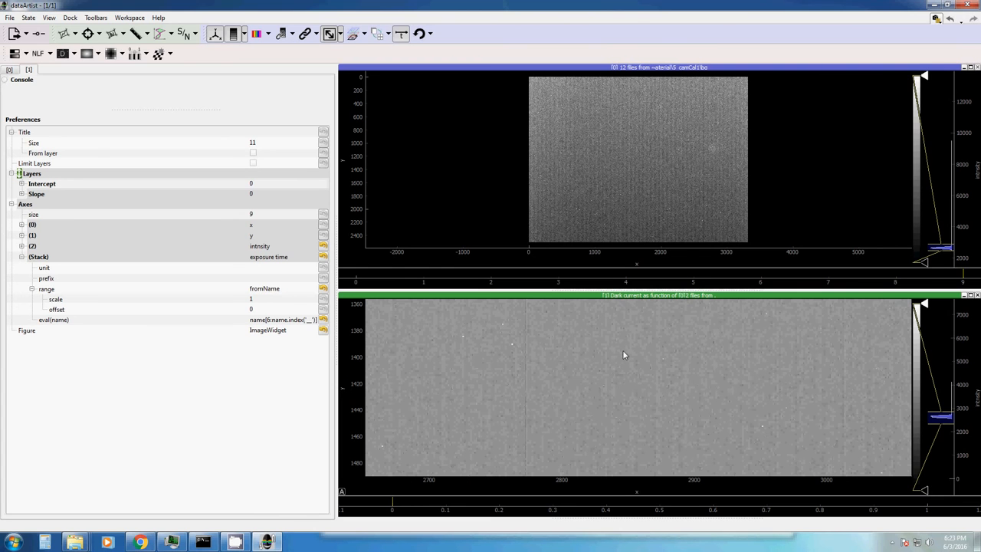
pyautogui.moveTo(748, 435)
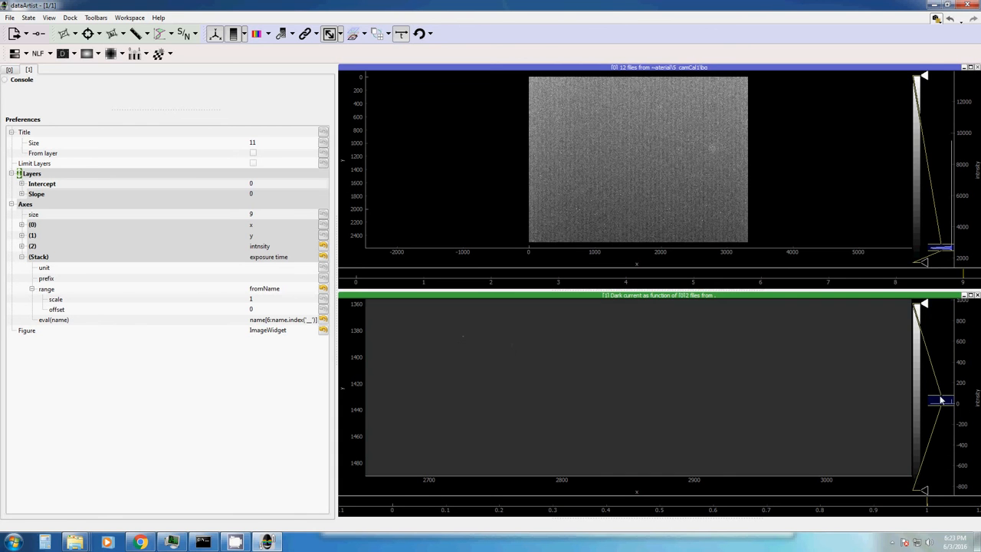
# - Narrow the histogram intensity range to boost the dark current map's contrast
pyautogui.moveTo(941, 400); pyautogui.dragTo(941, 365)
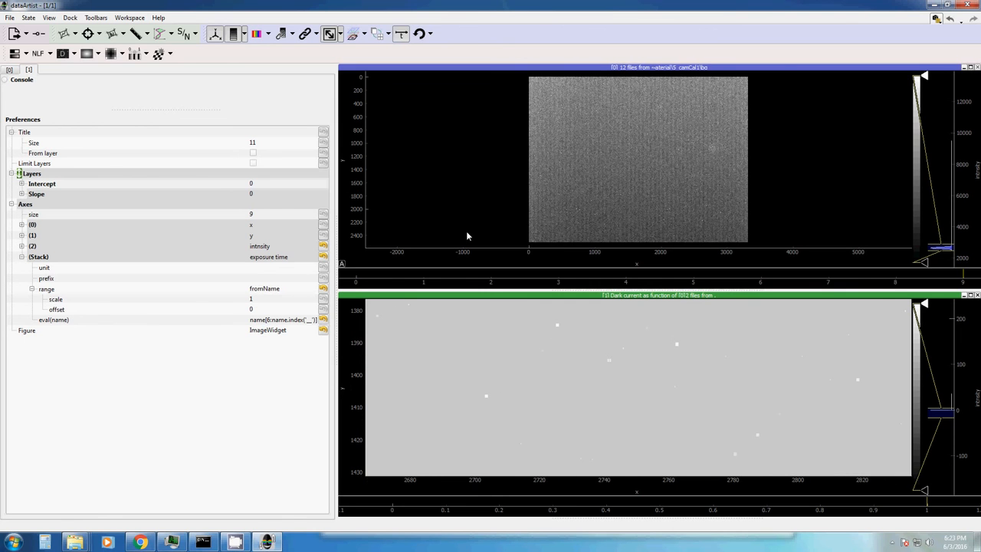
pyautogui.moveTo(324, 191)
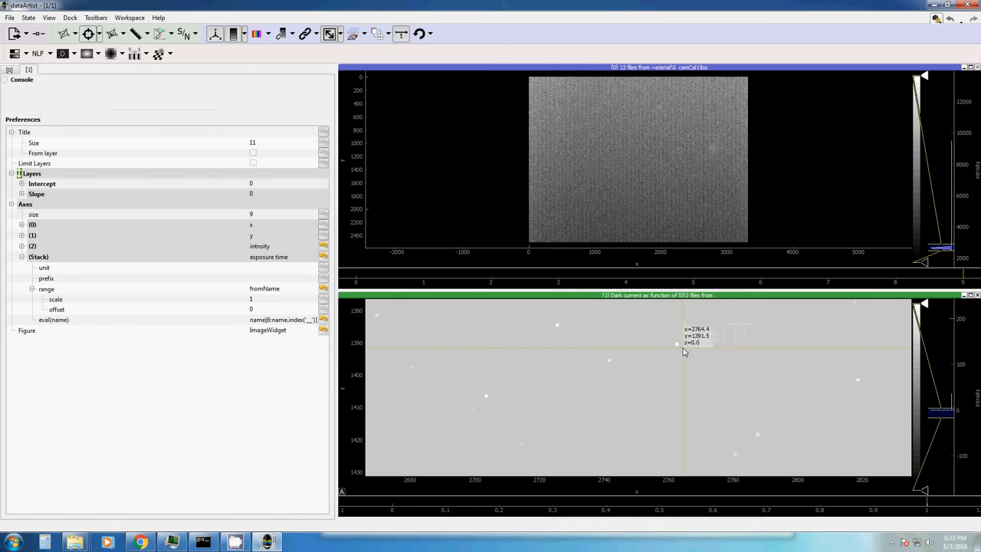
pyautogui.moveTo(678, 347)
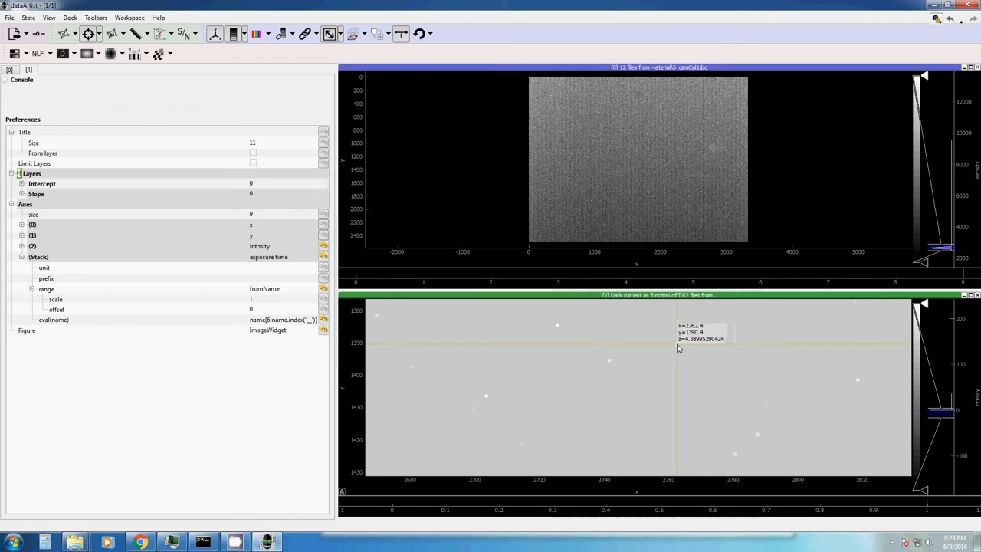
pyautogui.moveTo(613, 341)
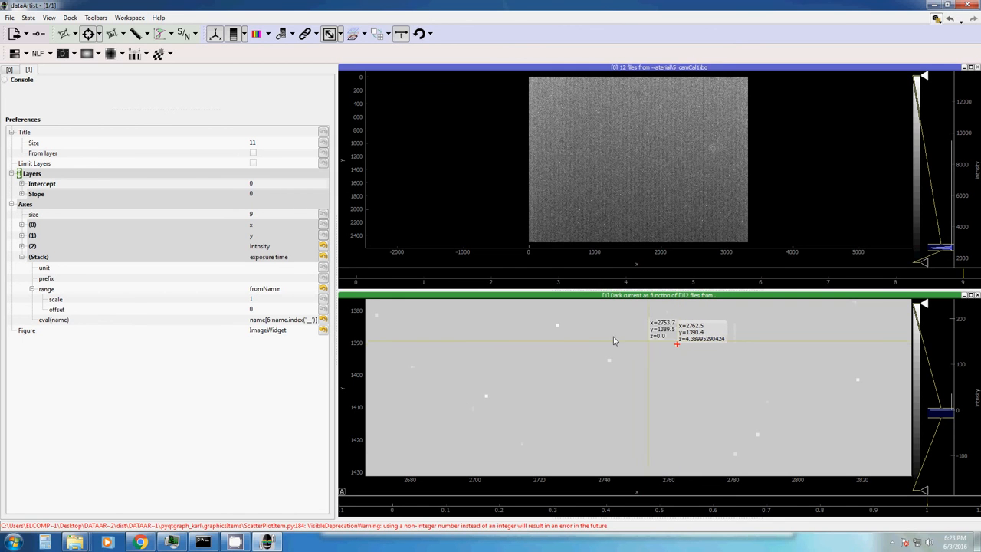
pyautogui.moveTo(557, 329)
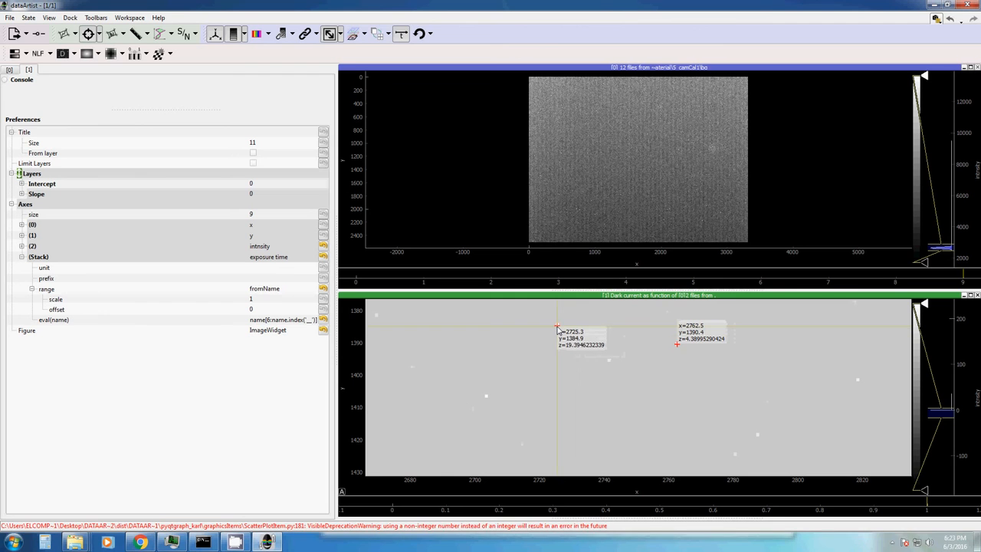
pyautogui.moveTo(856, 387)
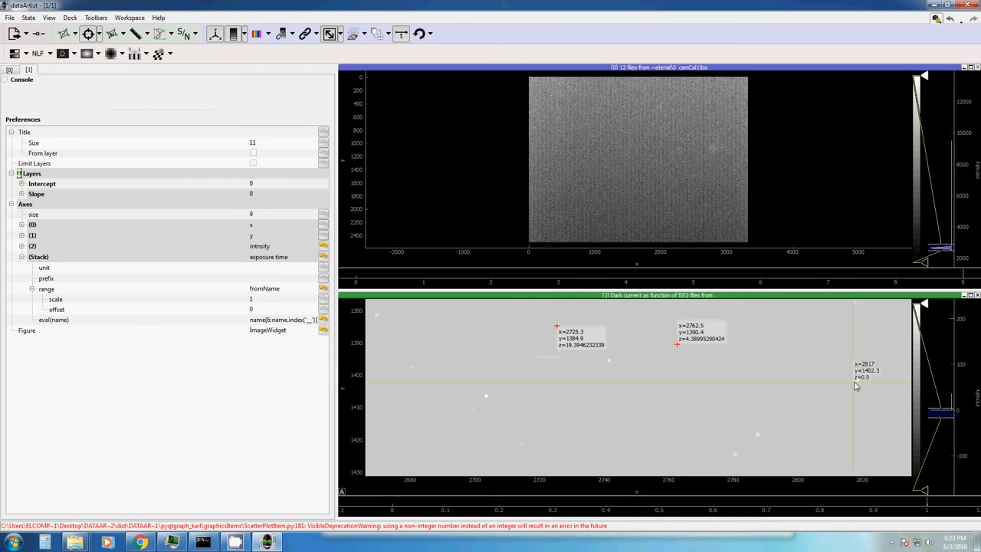
pyautogui.moveTo(861, 385)
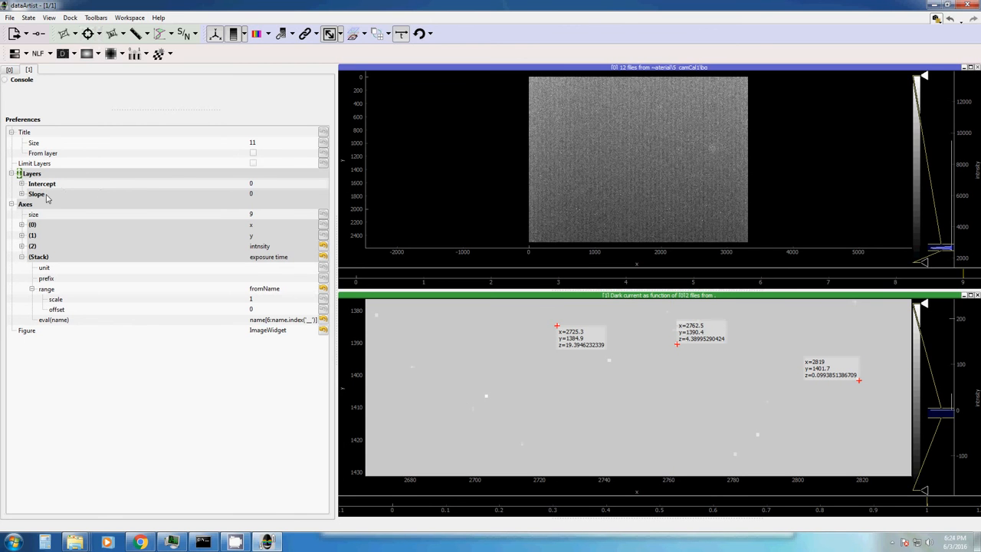
pyautogui.moveTo(155, 224)
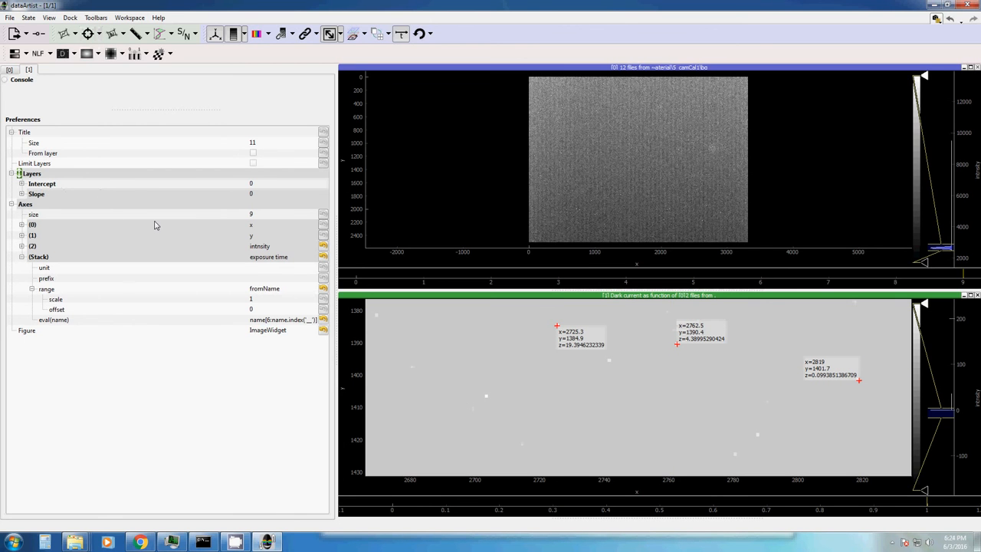
pyautogui.moveTo(68, 183)
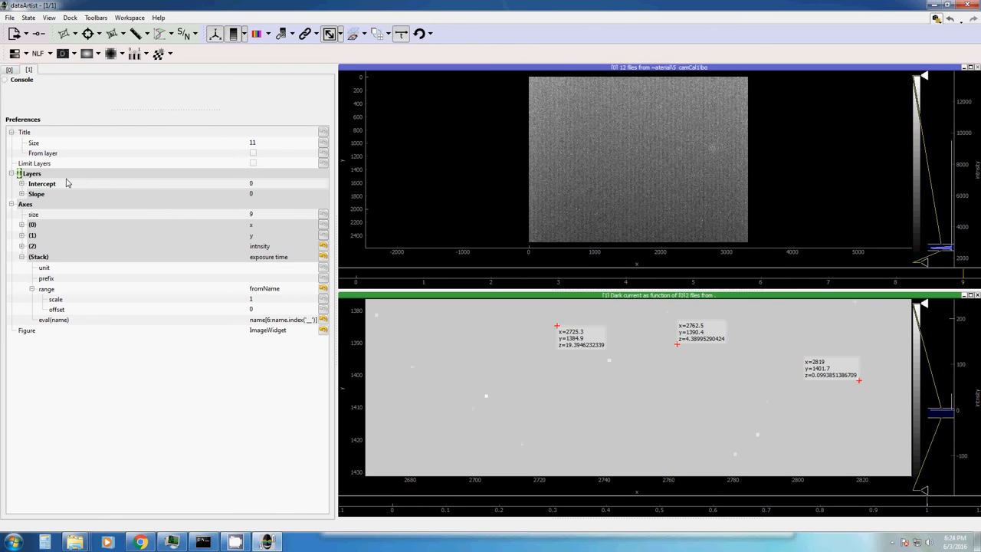
pyautogui.moveTo(96, 184)
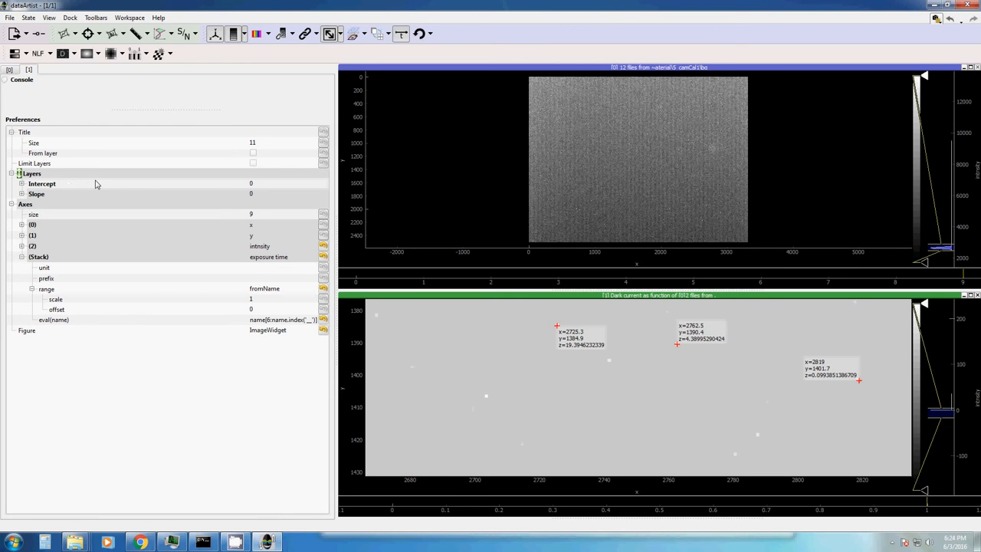
pyautogui.moveTo(65, 205)
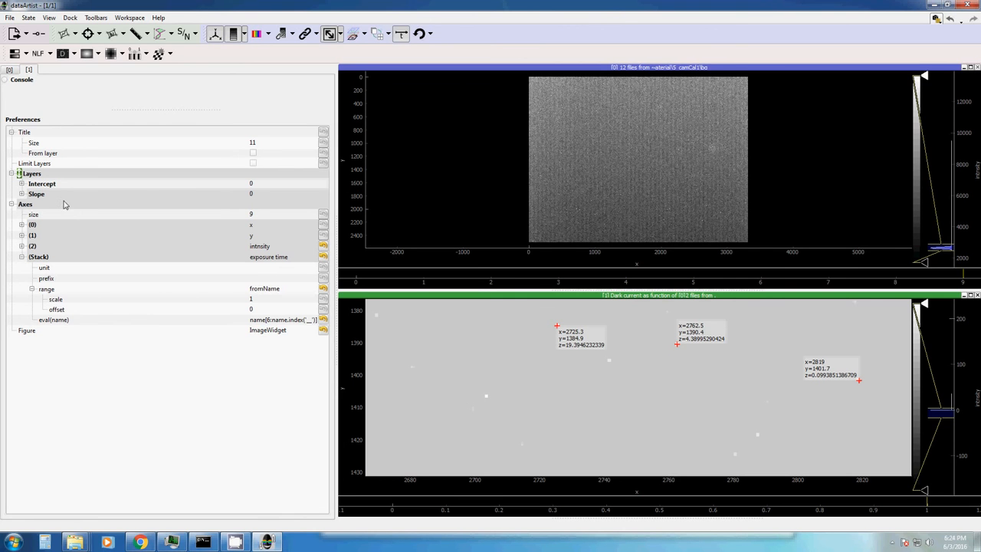
pyautogui.moveTo(49, 197)
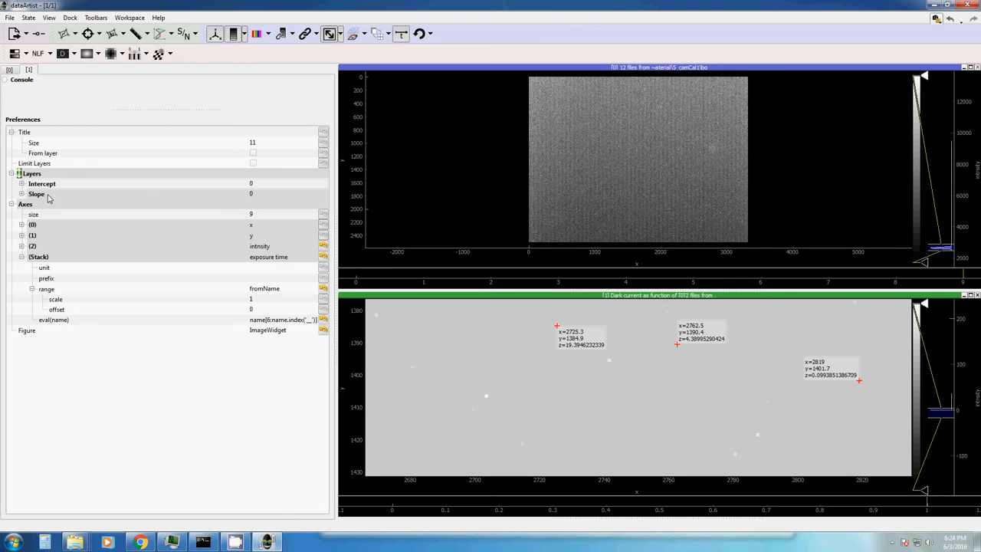
pyautogui.moveTo(95, 193)
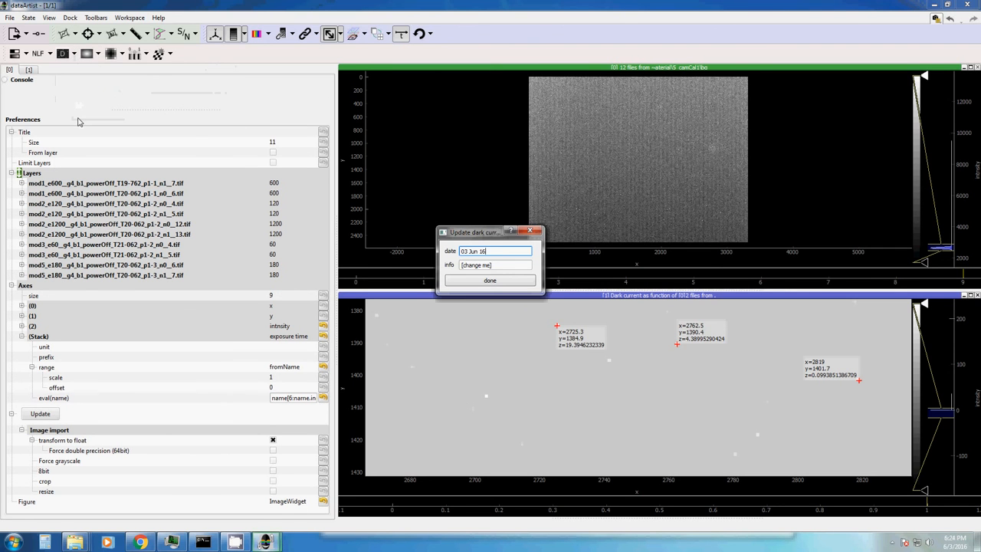
# - Enter info 'not many img / not good' and add the dark current to calibration
pyautogui.tripleClick(495, 251)
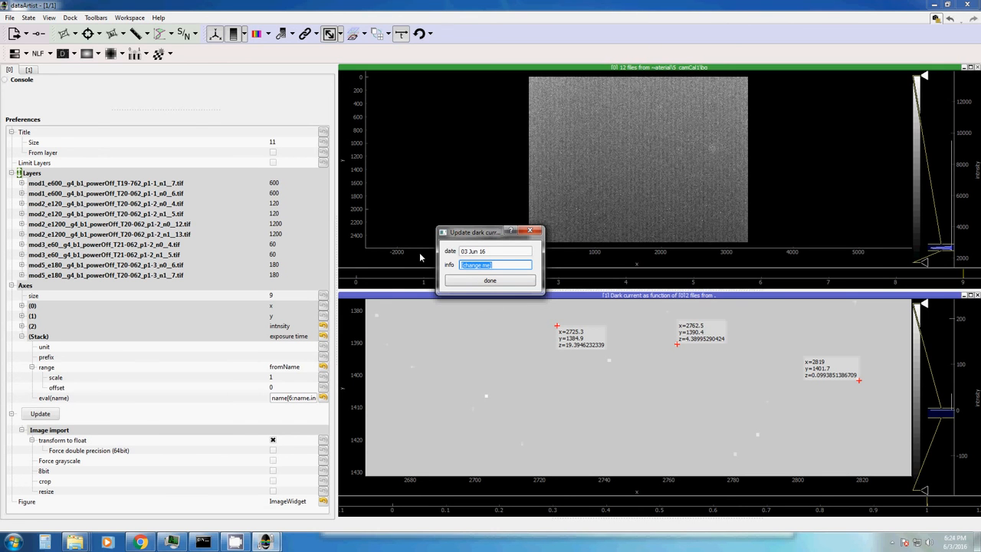
pyautogui.write('not many img')
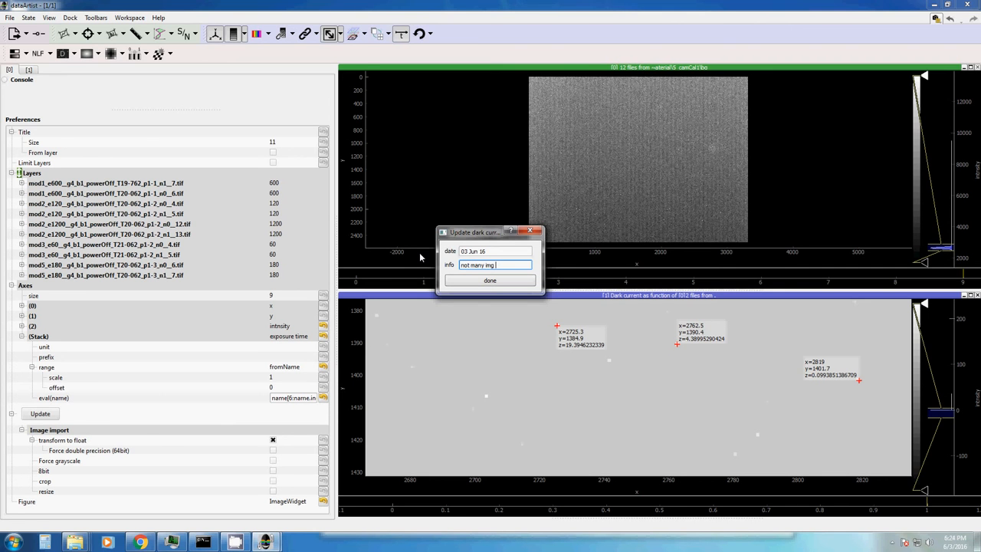
pyautogui.write('/ m')
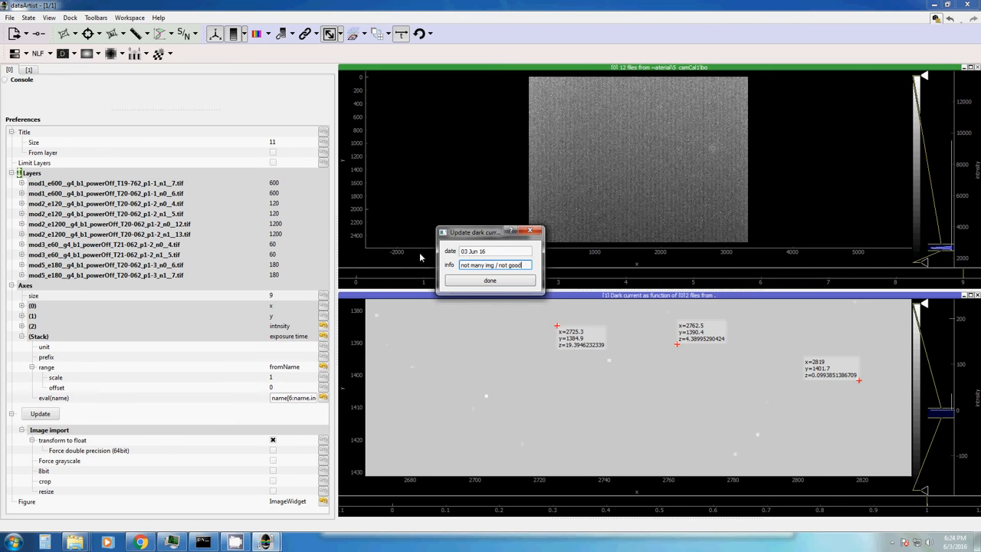
pyautogui.click(490, 280)
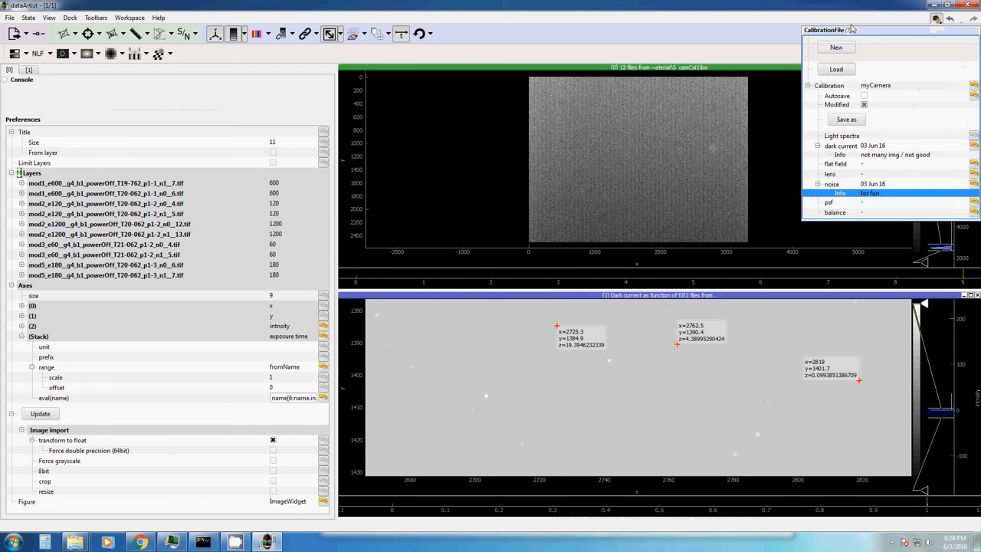
pyautogui.moveTo(880, 159)
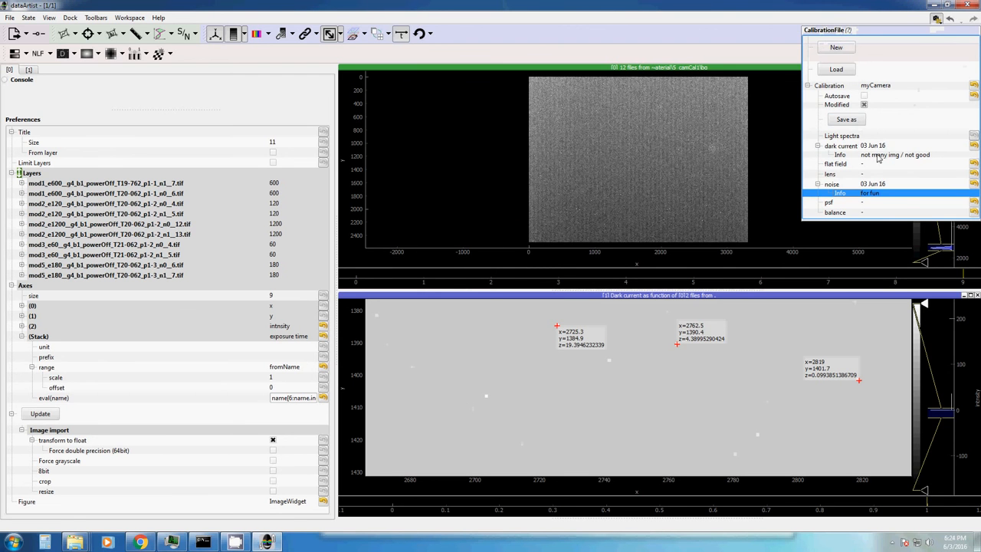
pyautogui.moveTo(753, 33)
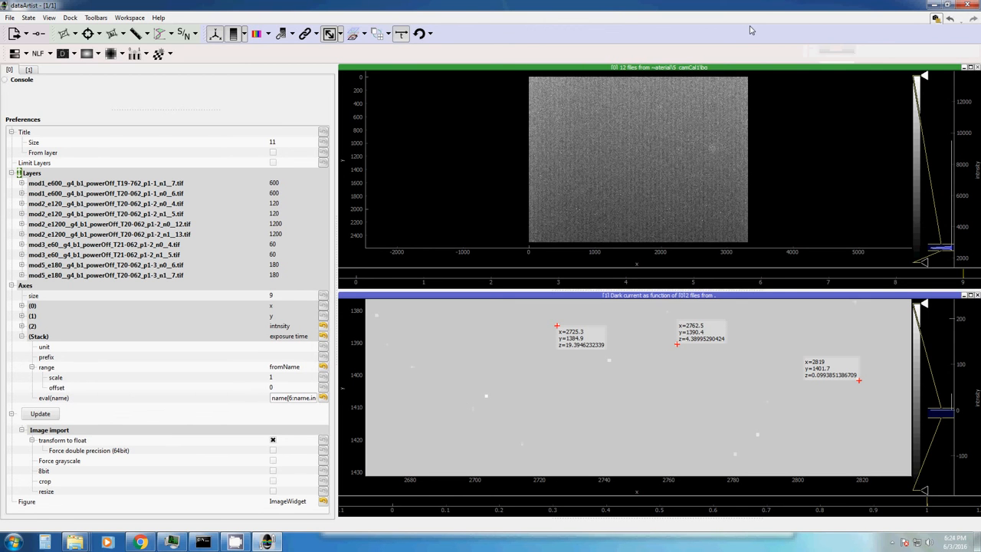
pyautogui.moveTo(506, 69)
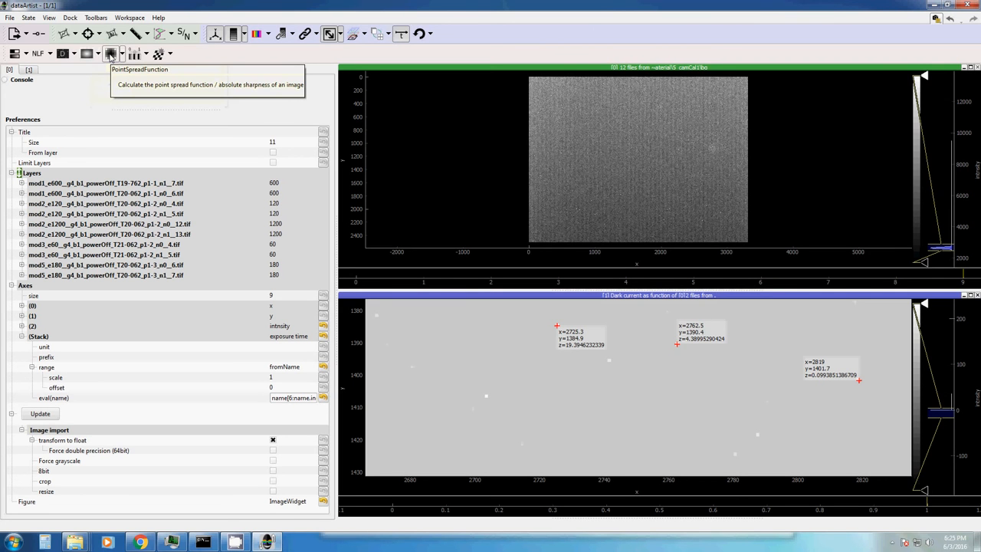
pyautogui.moveTo(136, 52)
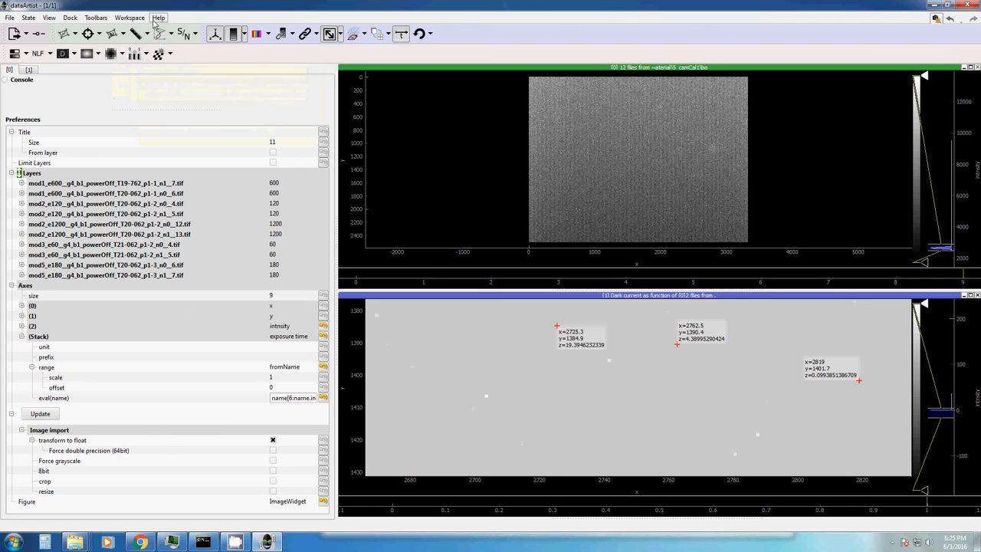
pyautogui.moveTo(159, 53)
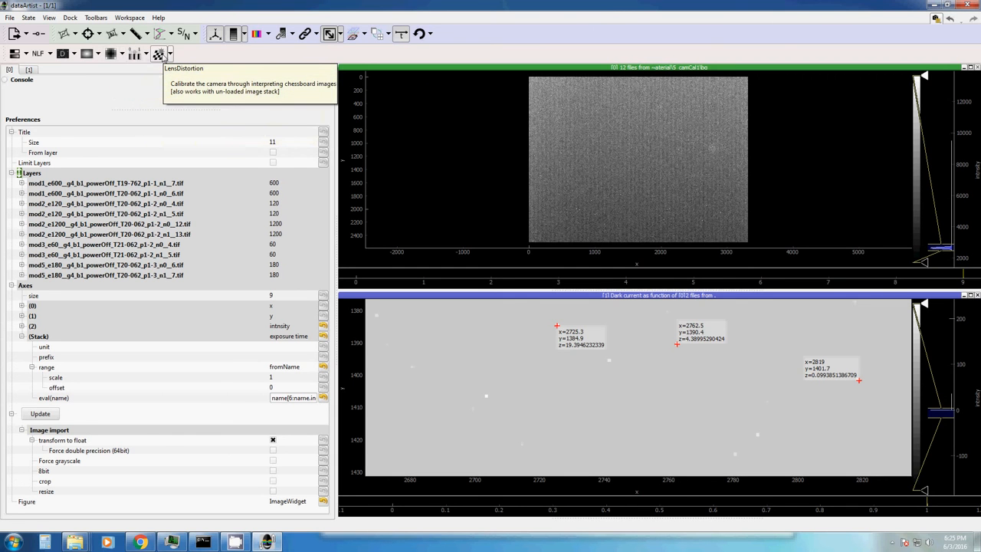